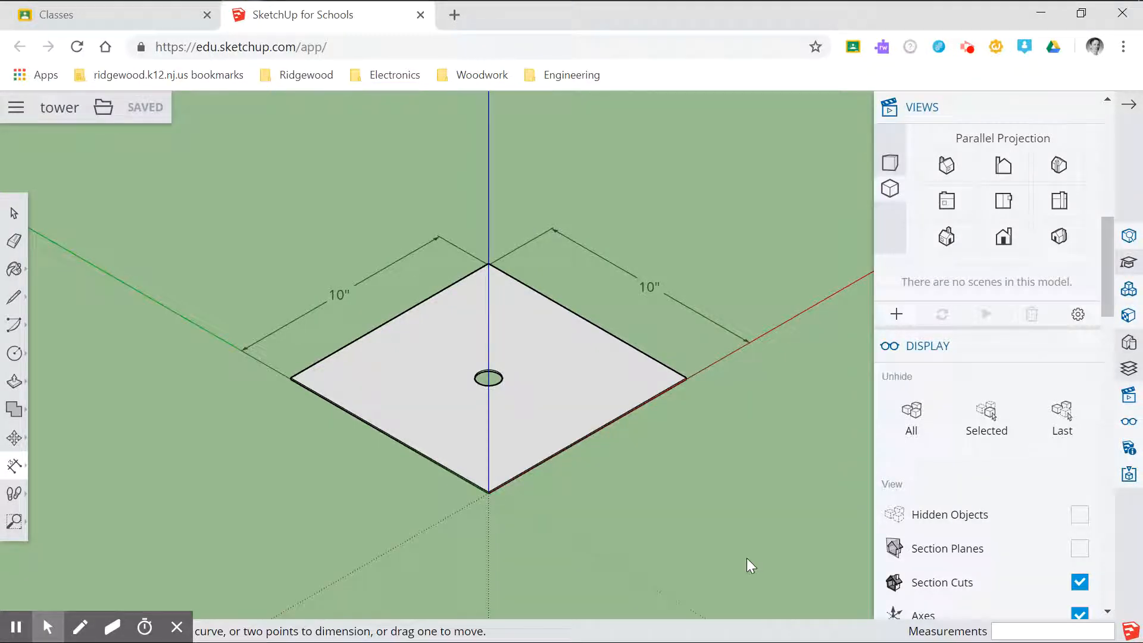
pyautogui.moveTo(623, 507)
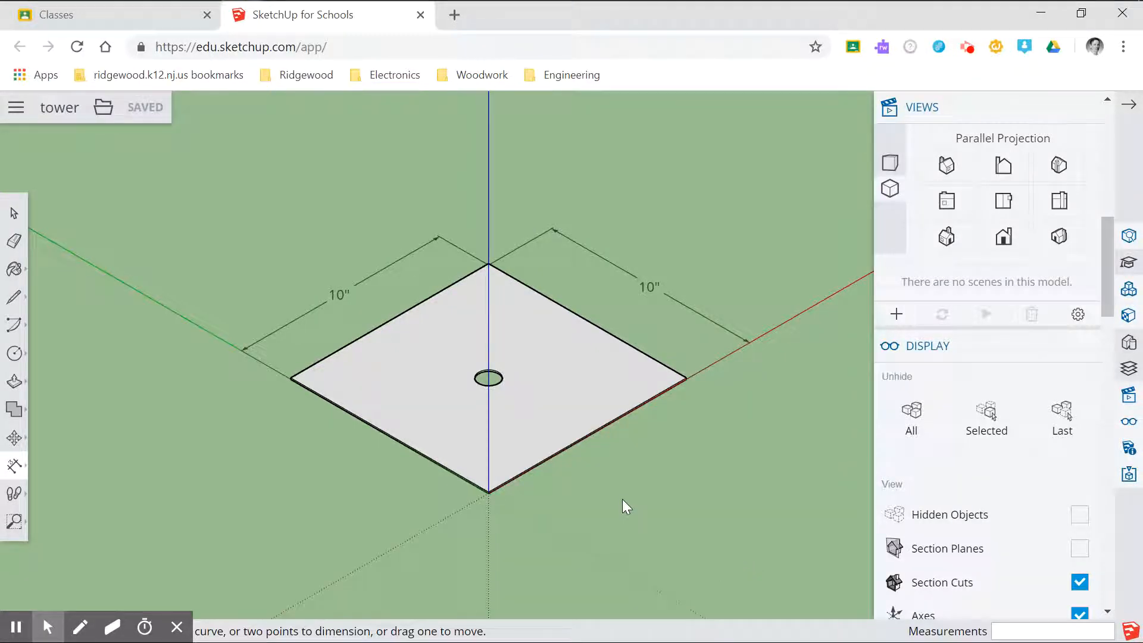
pyautogui.moveTo(1003, 200)
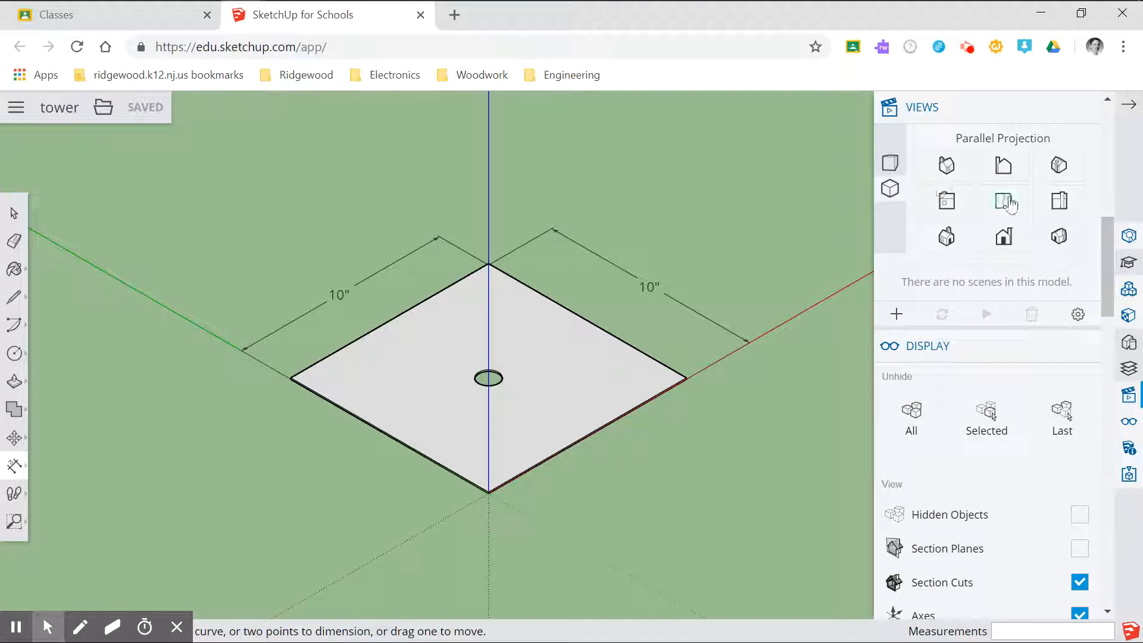
# Switch to the Top camera view and zoom out so the floor square sits small at lower left
pyautogui.click(945, 235)
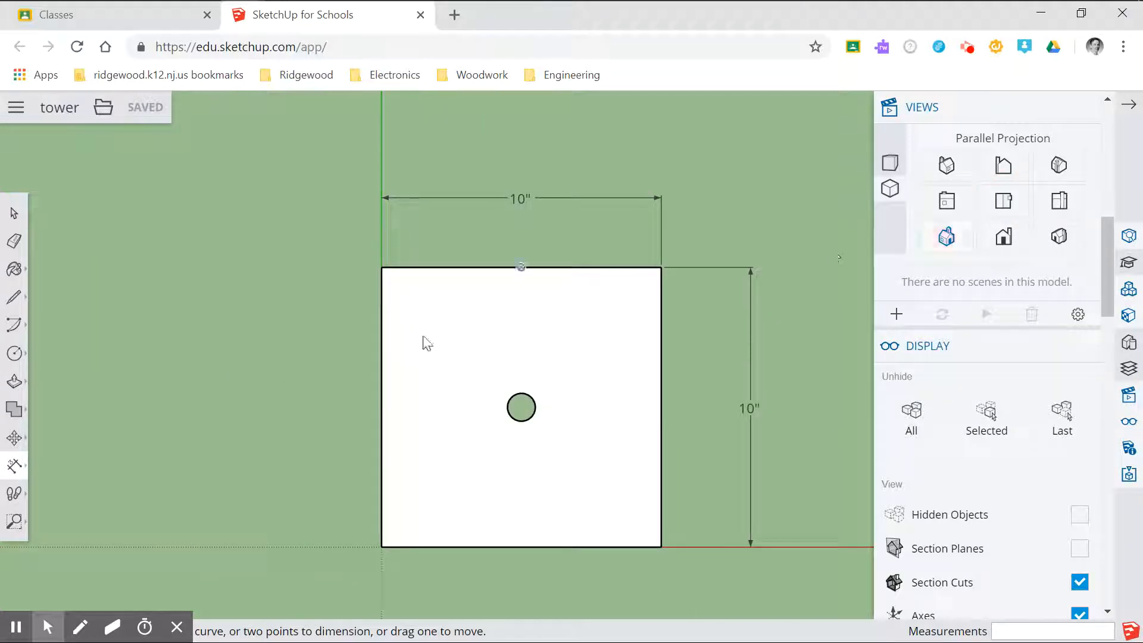
pyautogui.moveTo(123, 495)
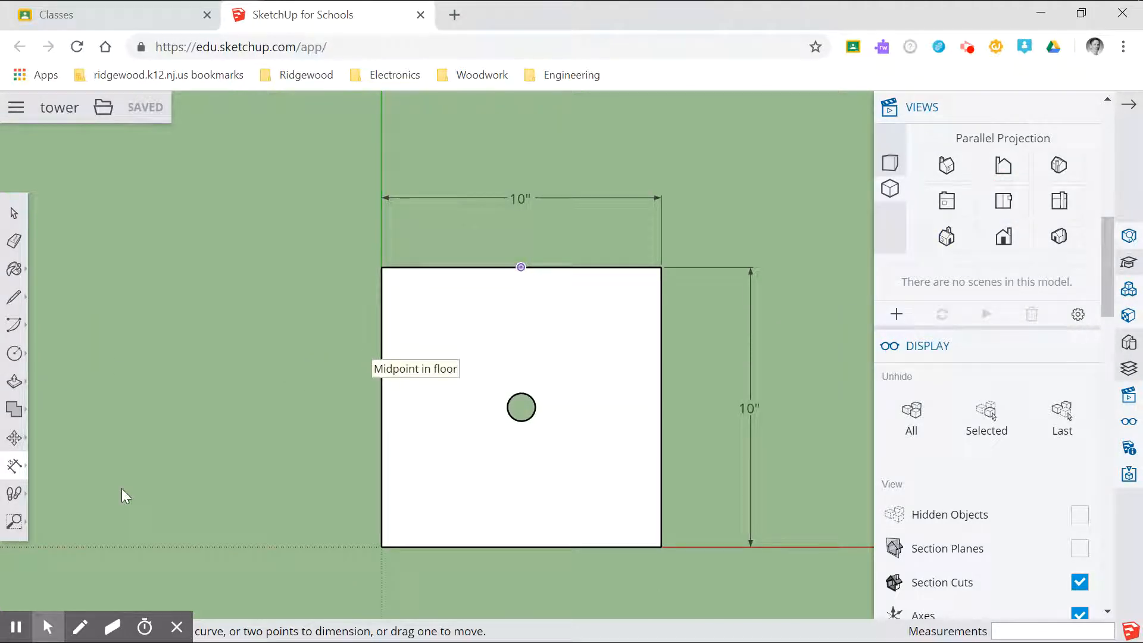
pyautogui.scroll(-3)
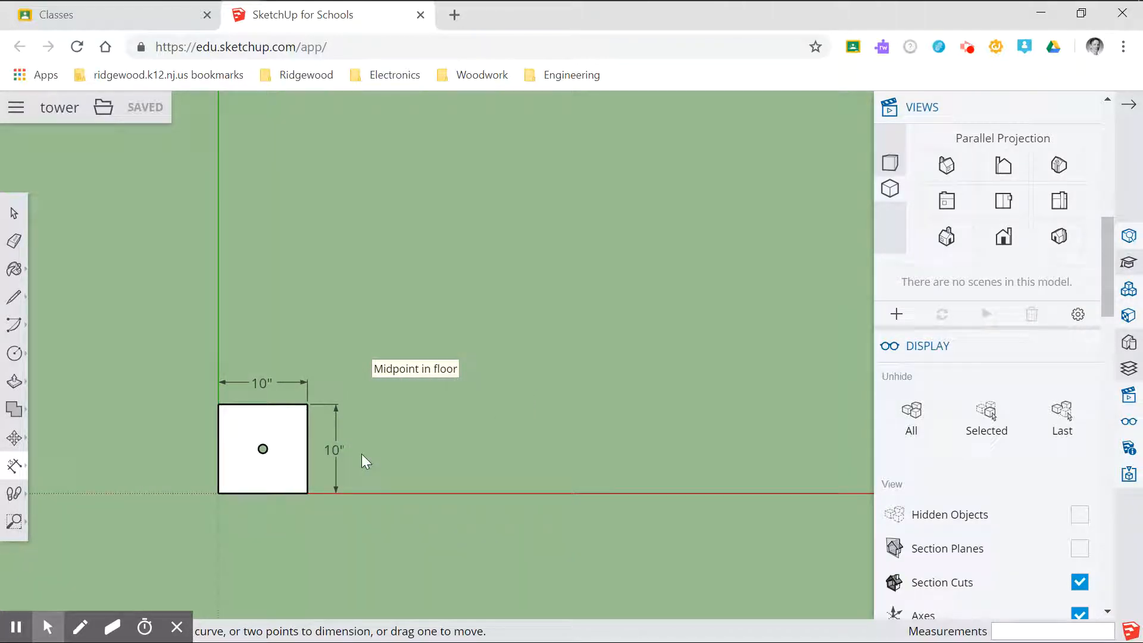
pyautogui.moveTo(11, 214)
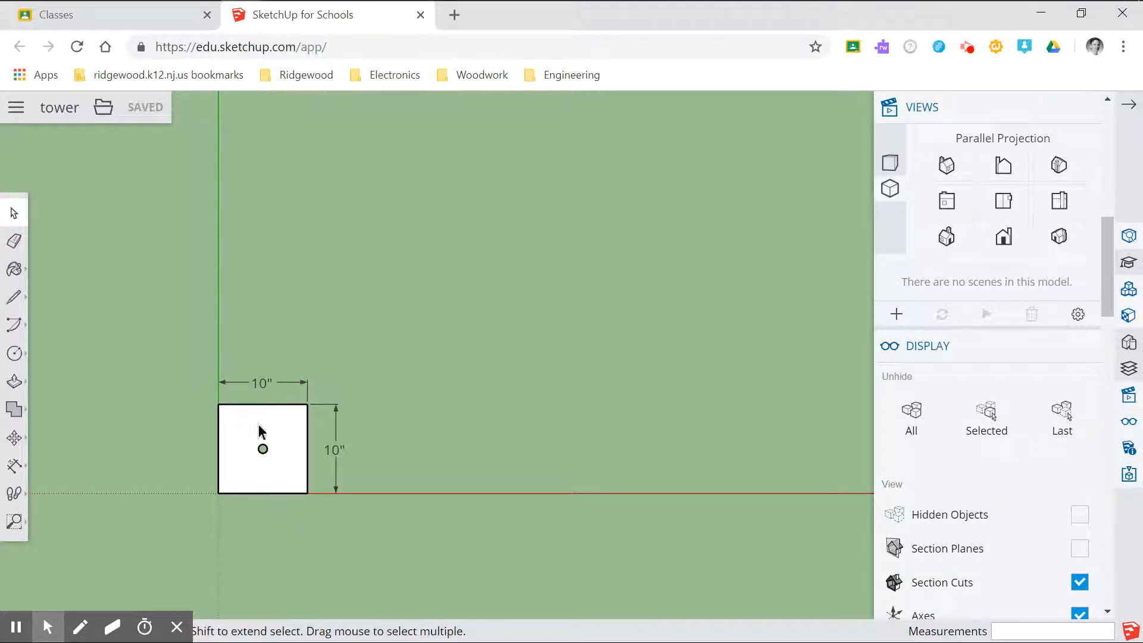
# Copy the selected floor square to the right beside the original
pyautogui.click(262, 449)
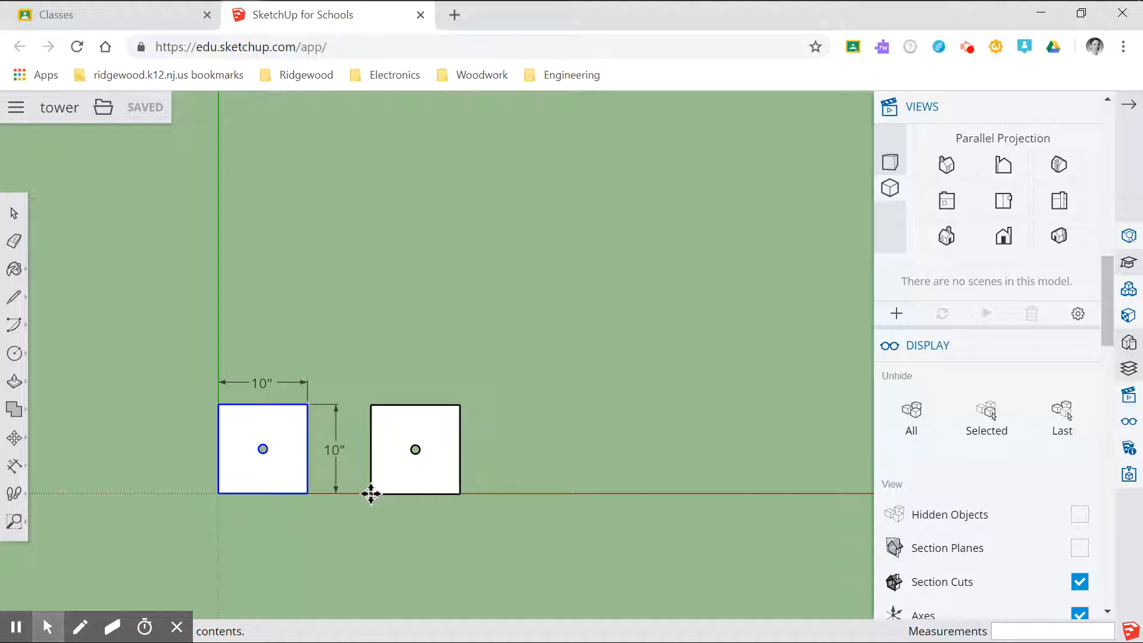
pyautogui.click(414, 449)
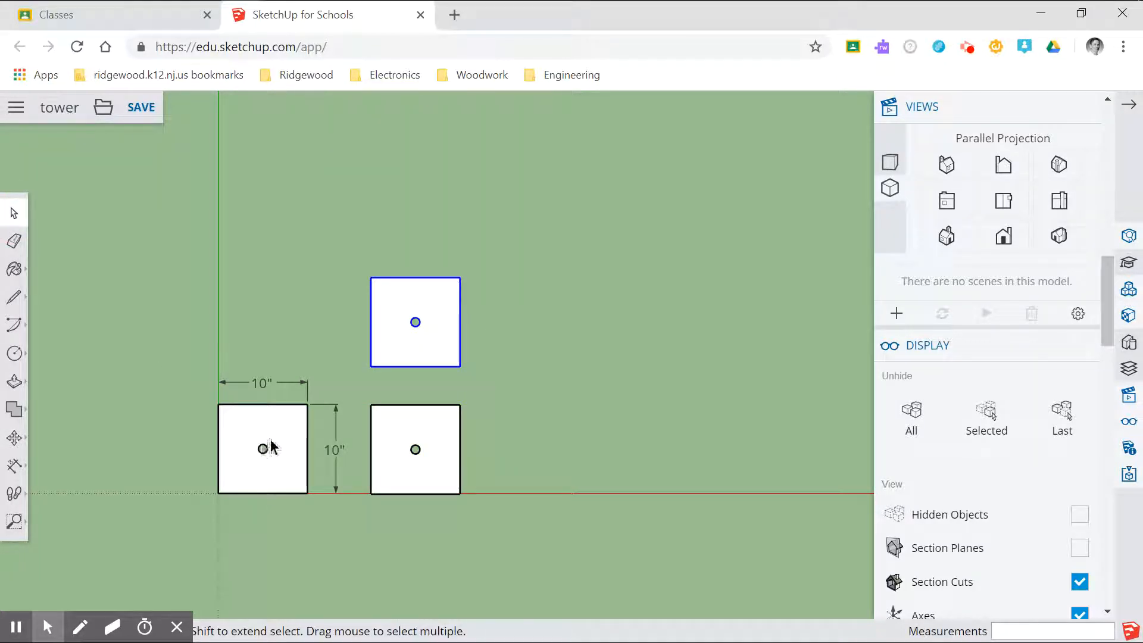
pyautogui.moveTo(453, 452)
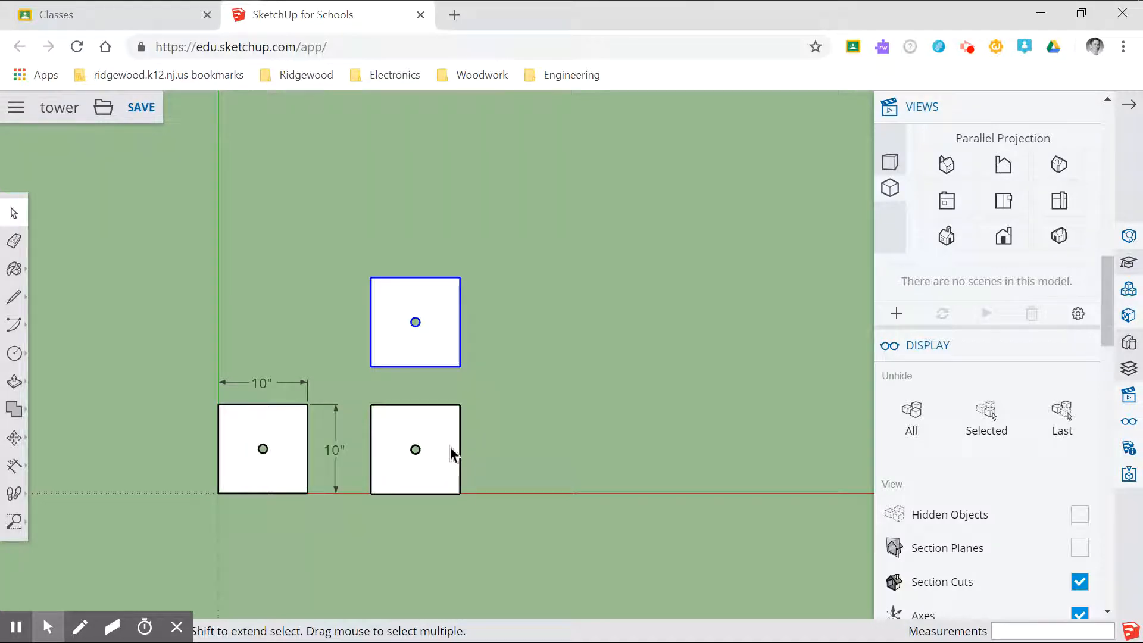
pyautogui.click(508, 362)
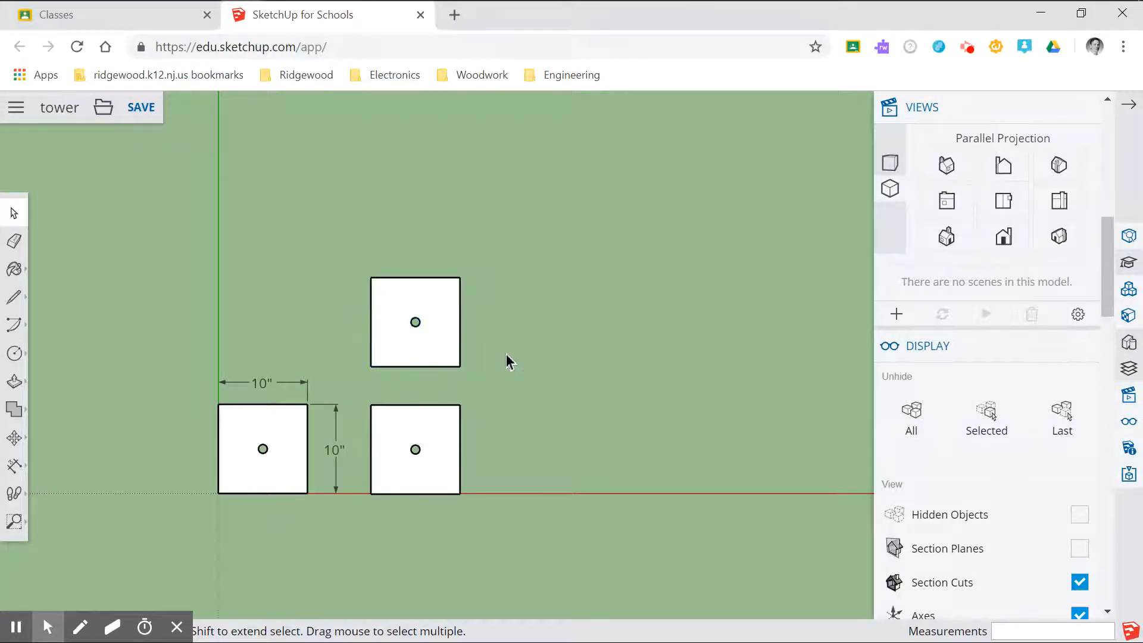
pyautogui.moveTo(252, 405)
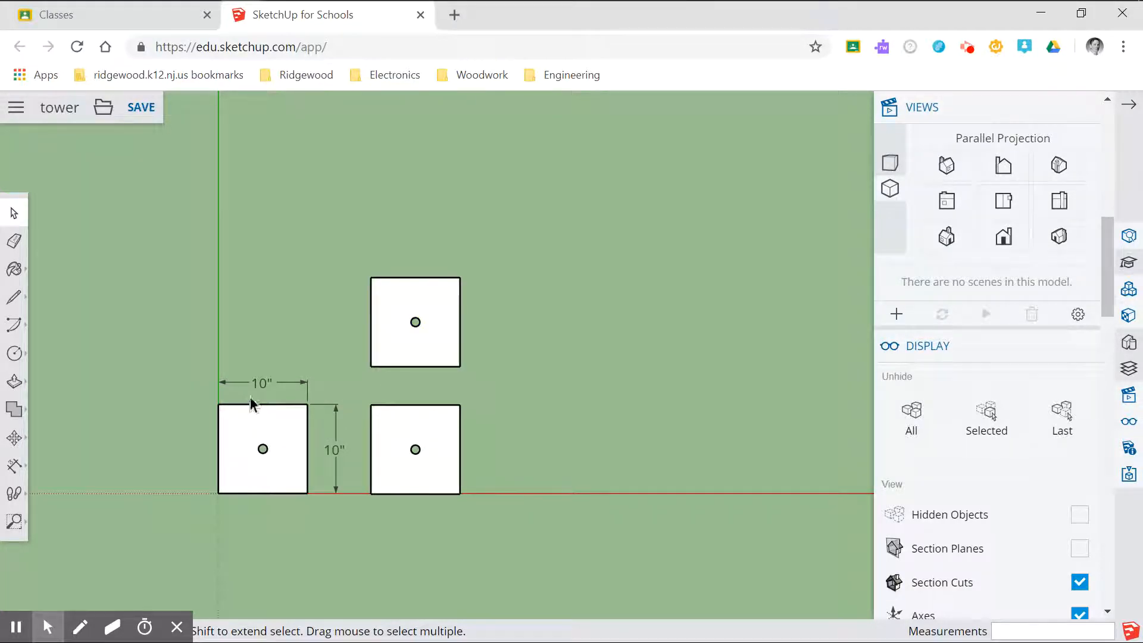
pyautogui.moveTo(332, 457)
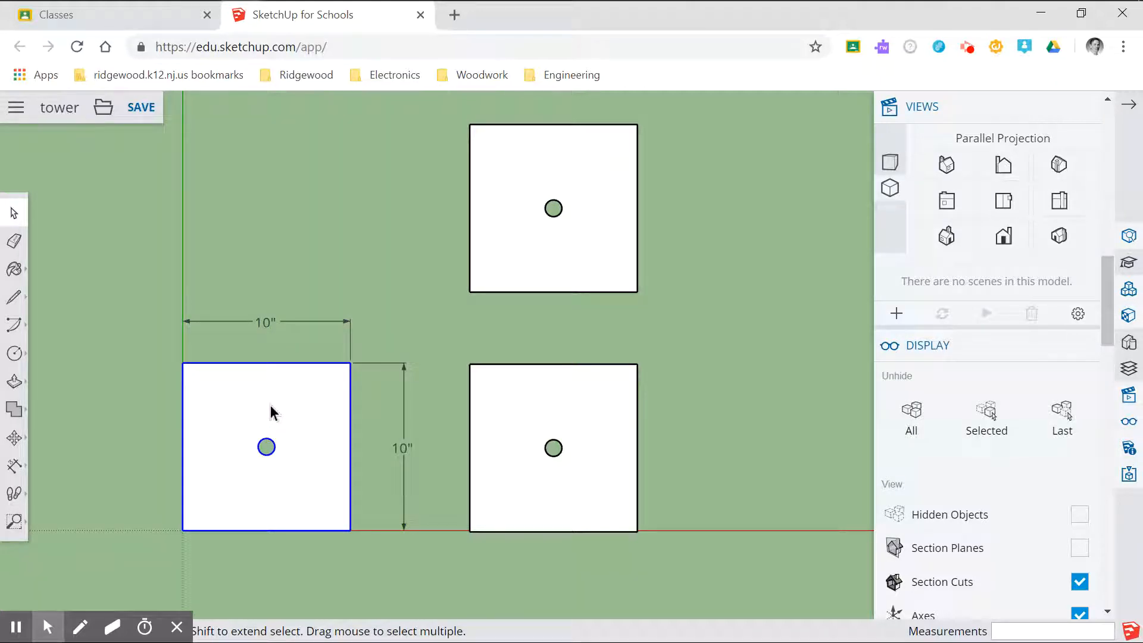
pyautogui.moveTo(316, 408)
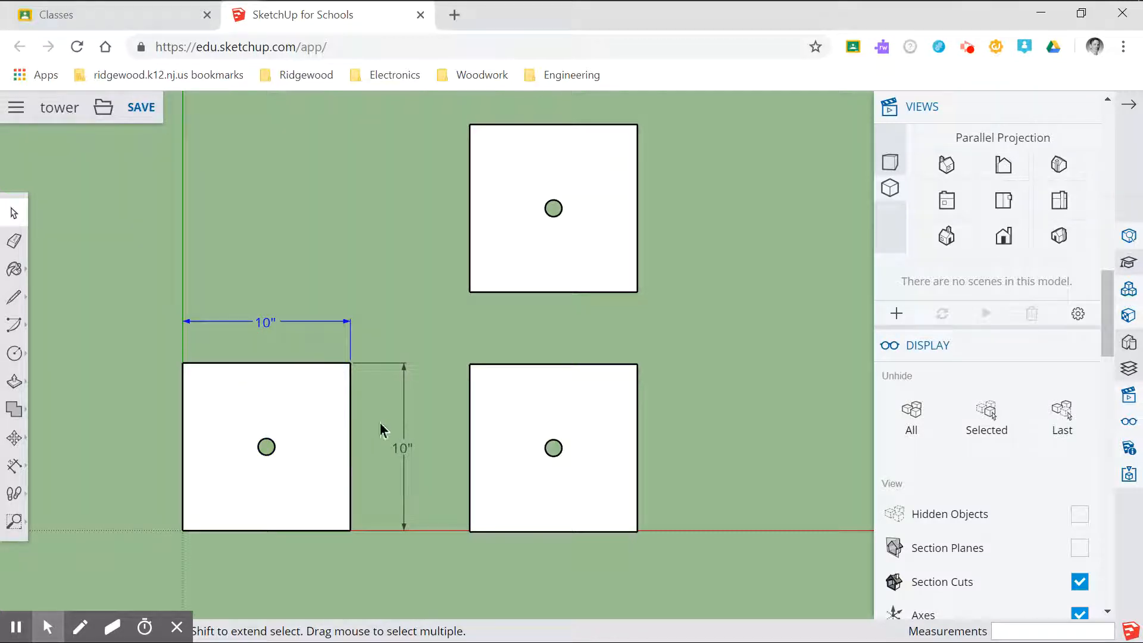
pyautogui.click(403, 450)
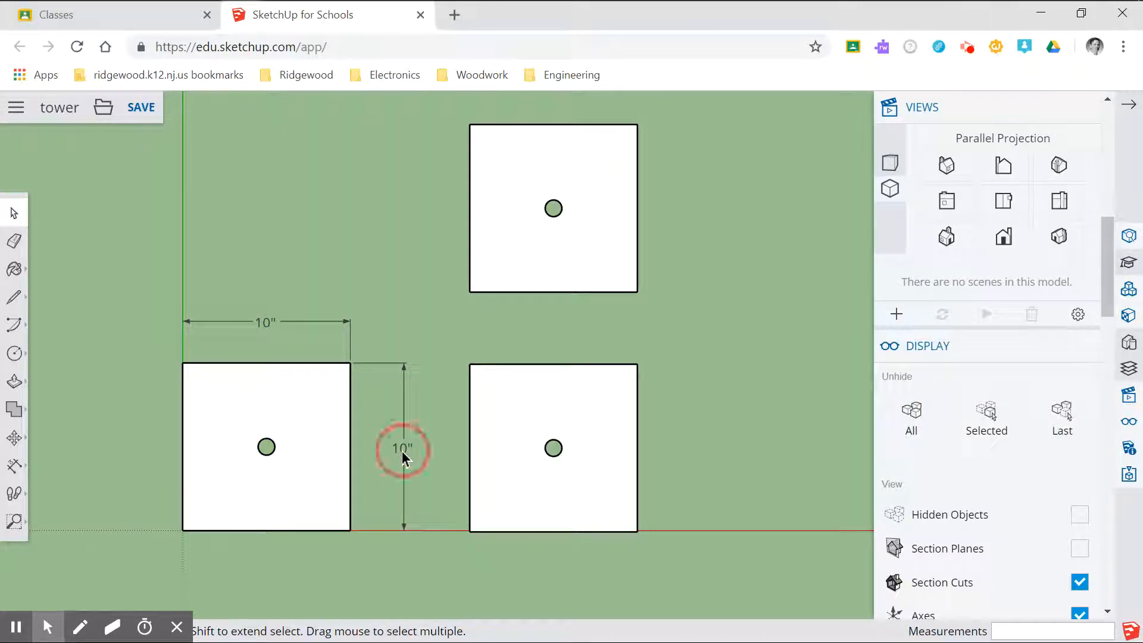
pyautogui.click(266, 446)
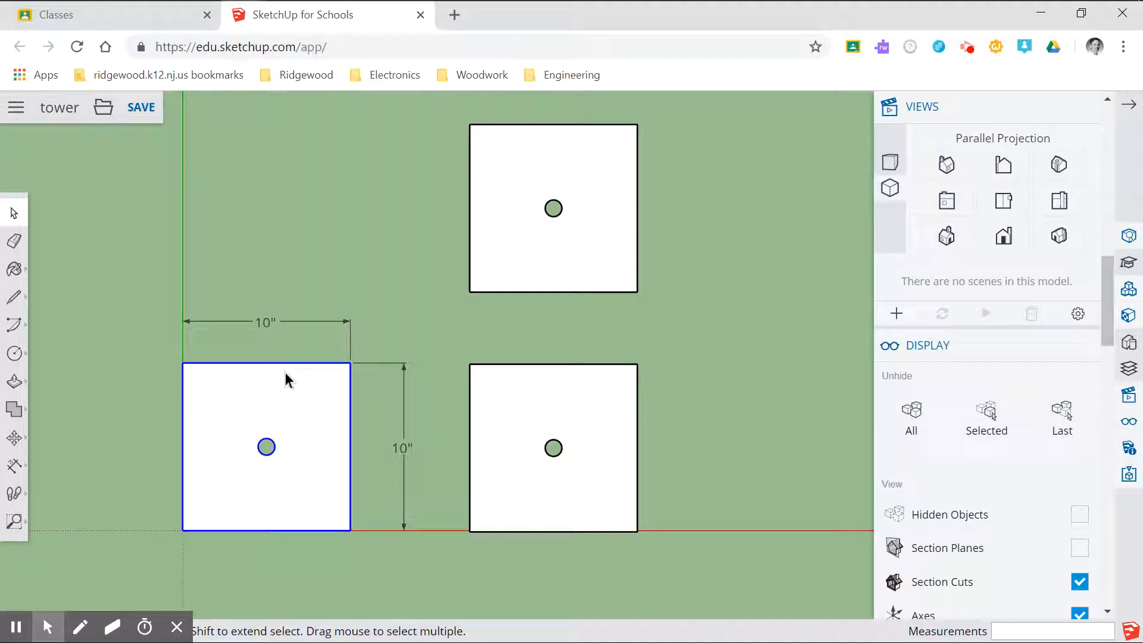
pyautogui.moveTo(417, 433)
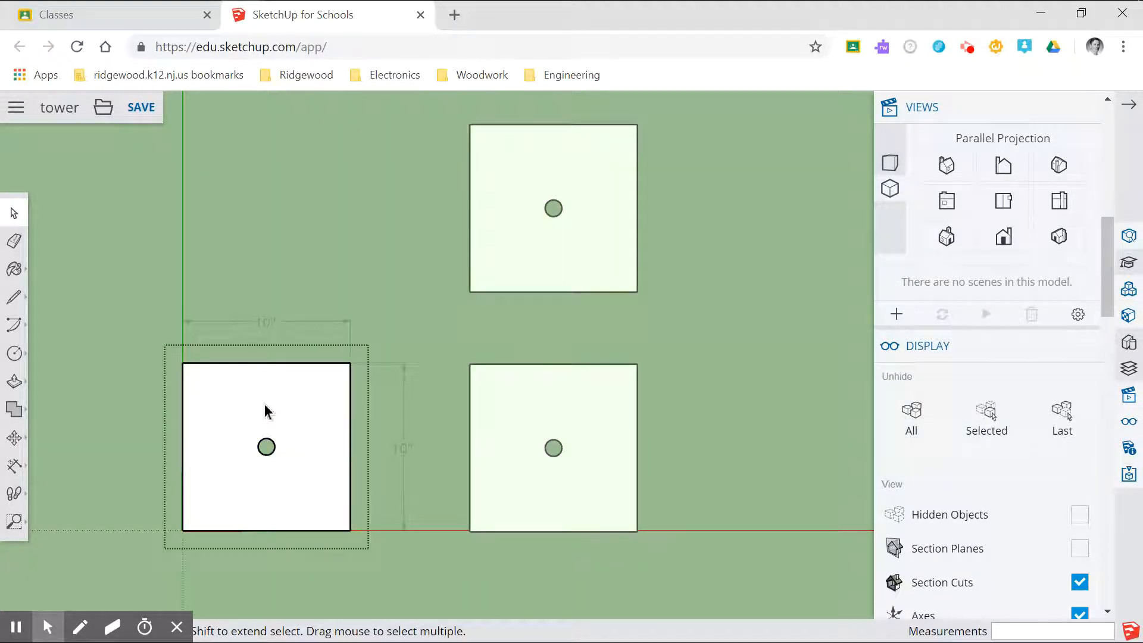
pyautogui.moveTo(14, 470)
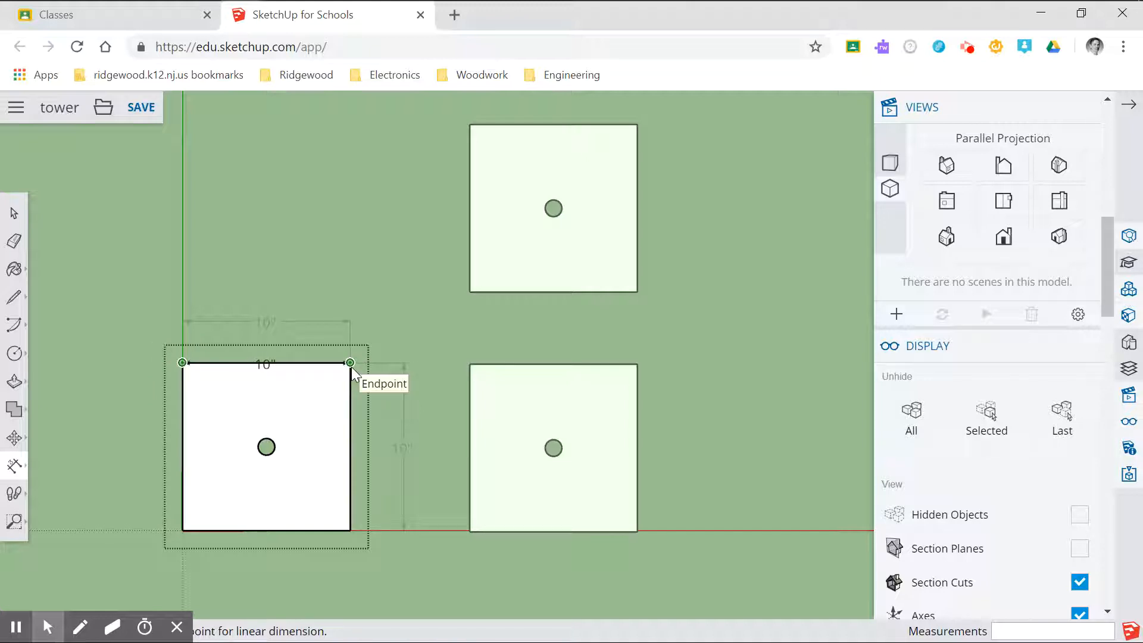
# Start a 10-inch width dimension at the square's top corner
pyautogui.click(350, 362)
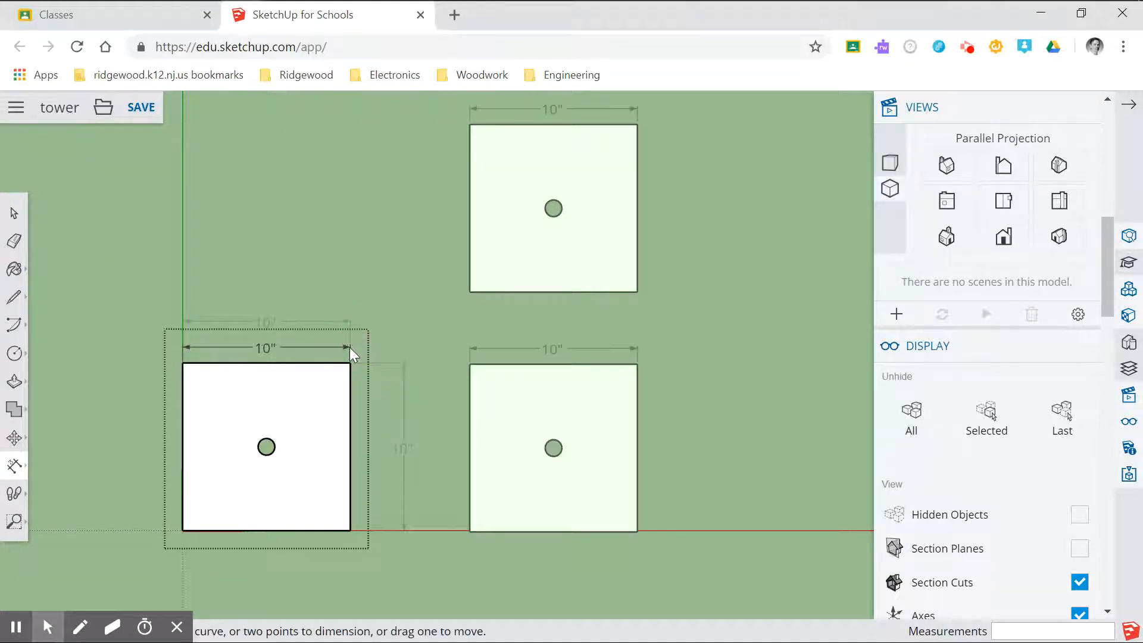
pyautogui.moveTo(105, 284)
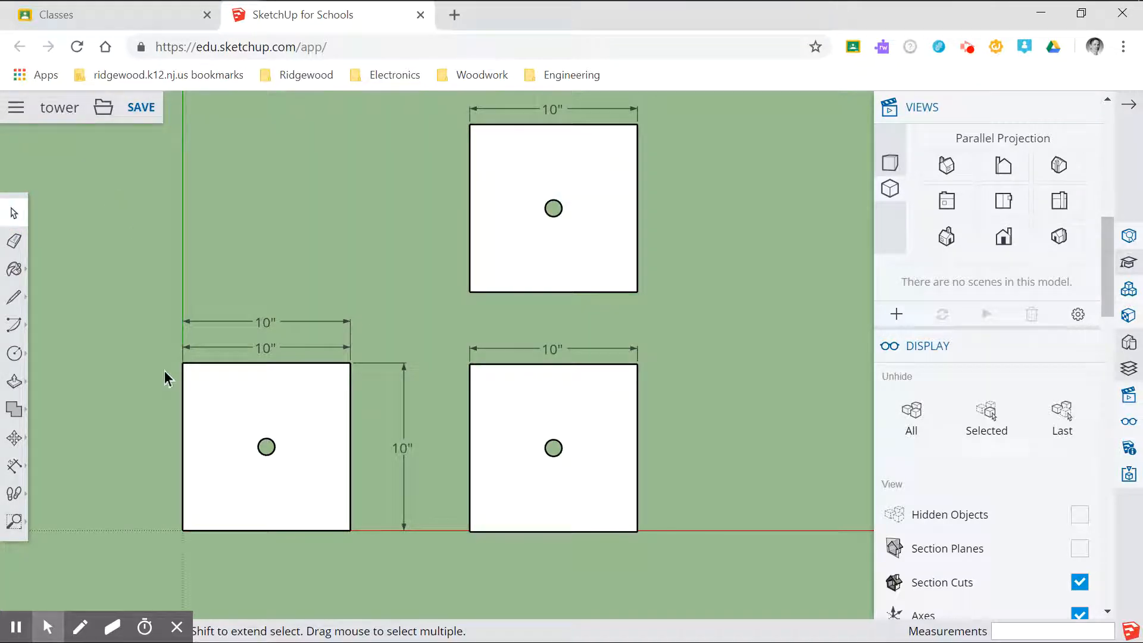
pyautogui.moveTo(531, 298)
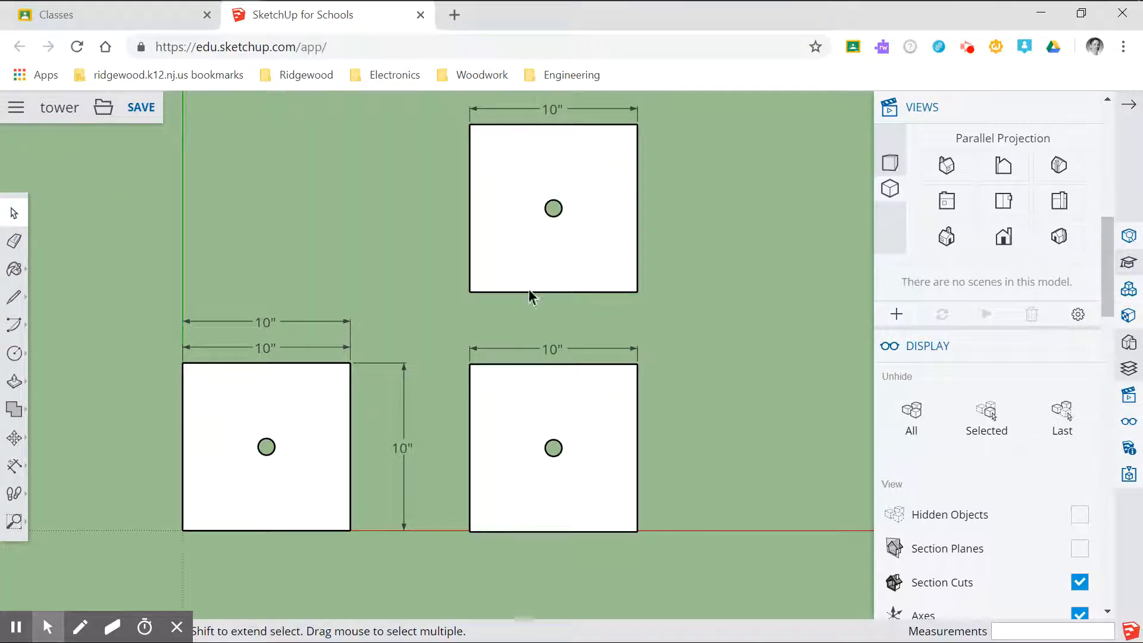
pyautogui.moveTo(536, 417)
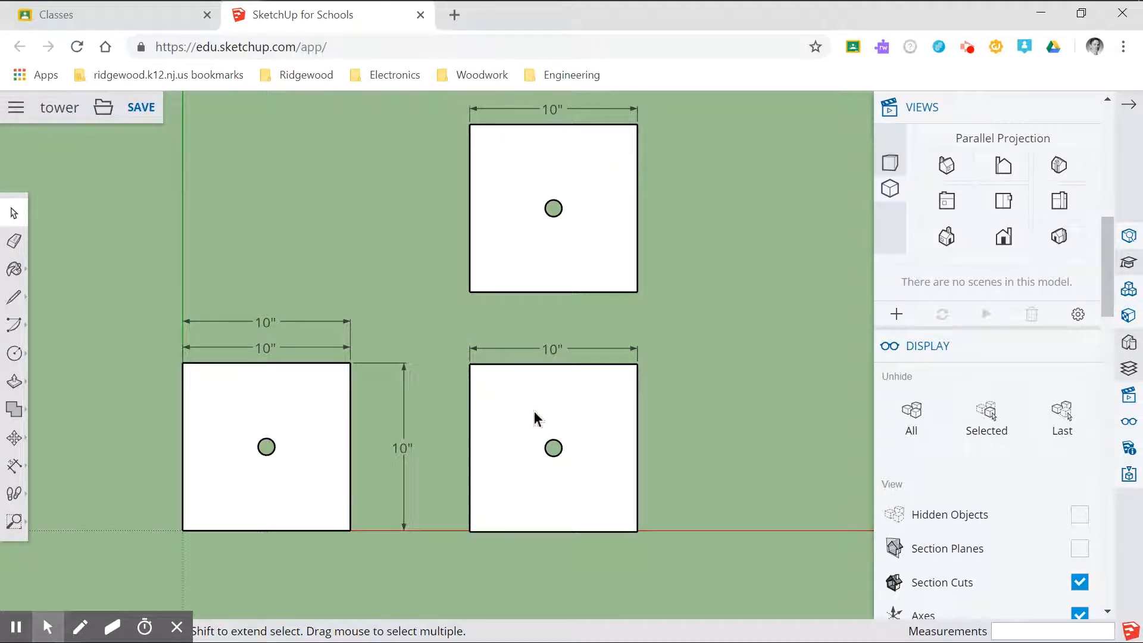
pyautogui.moveTo(395, 357)
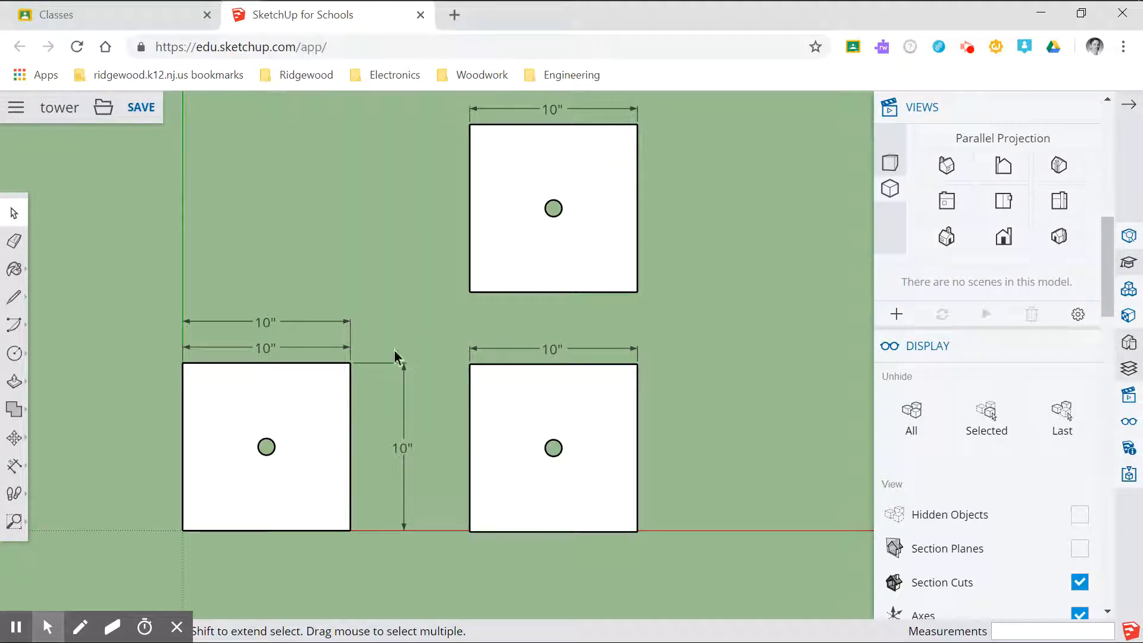
pyautogui.moveTo(289, 355)
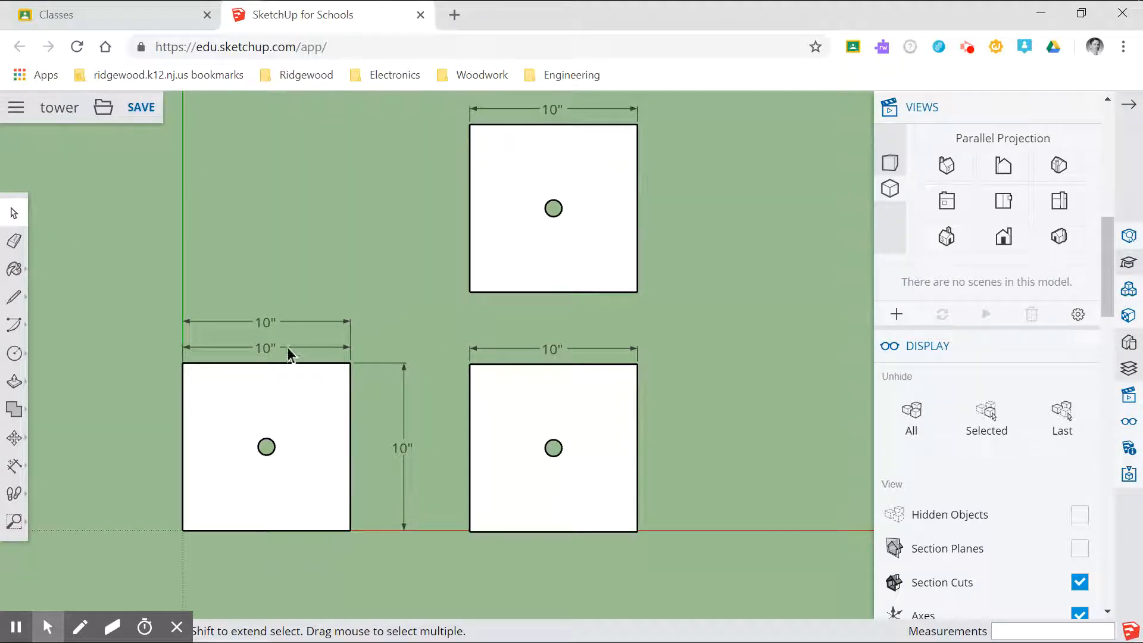
pyautogui.moveTo(394, 419)
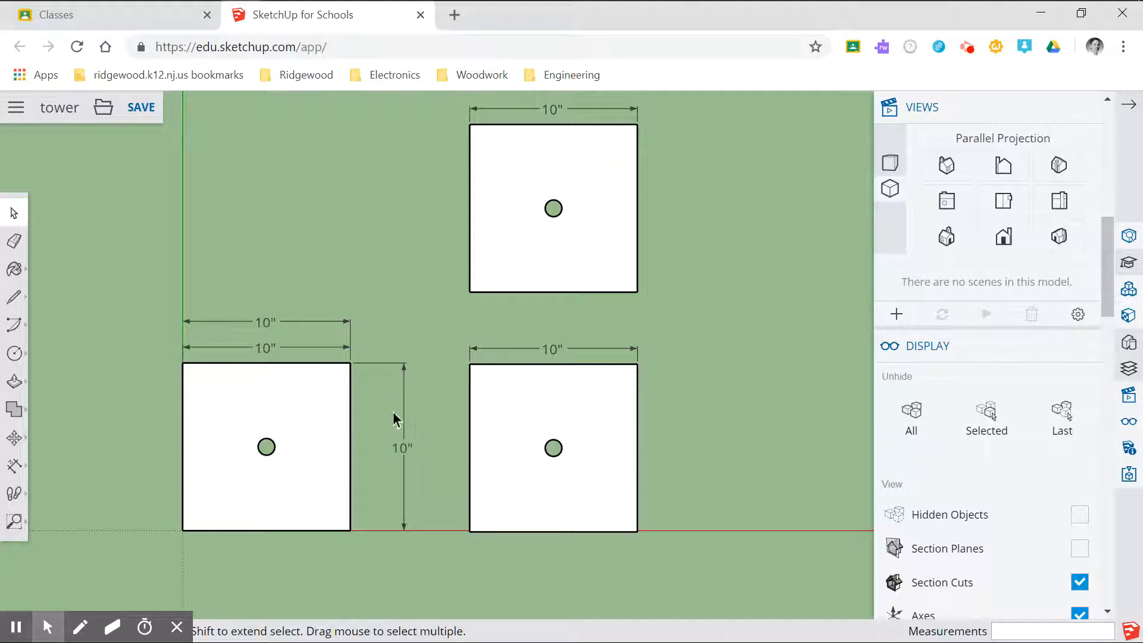
pyautogui.moveTo(265, 412)
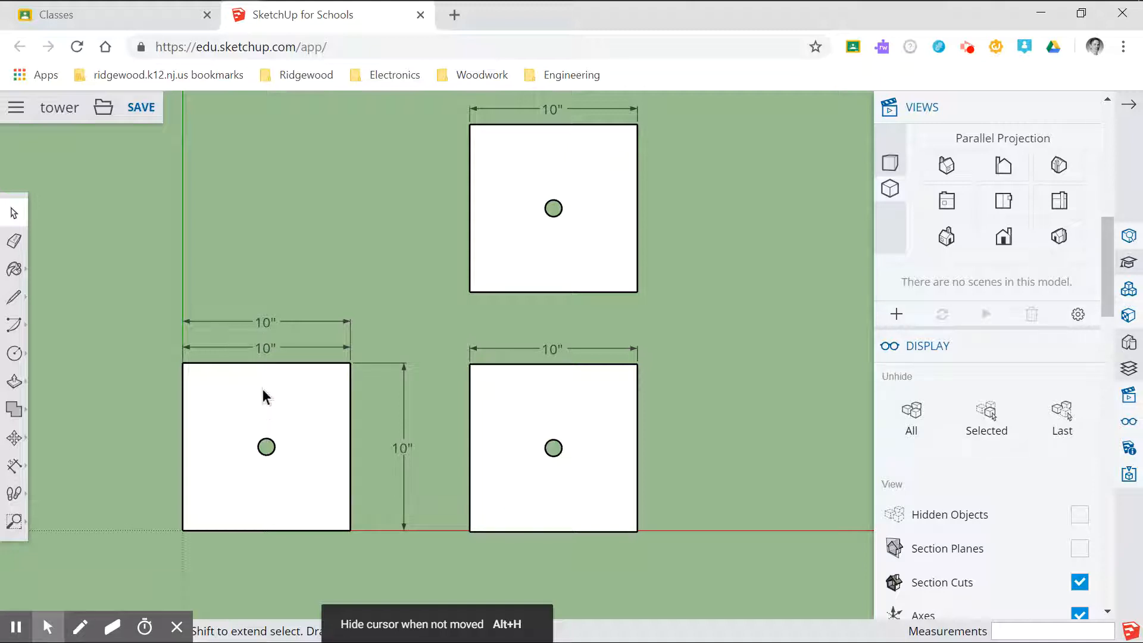
pyautogui.moveTo(262, 358)
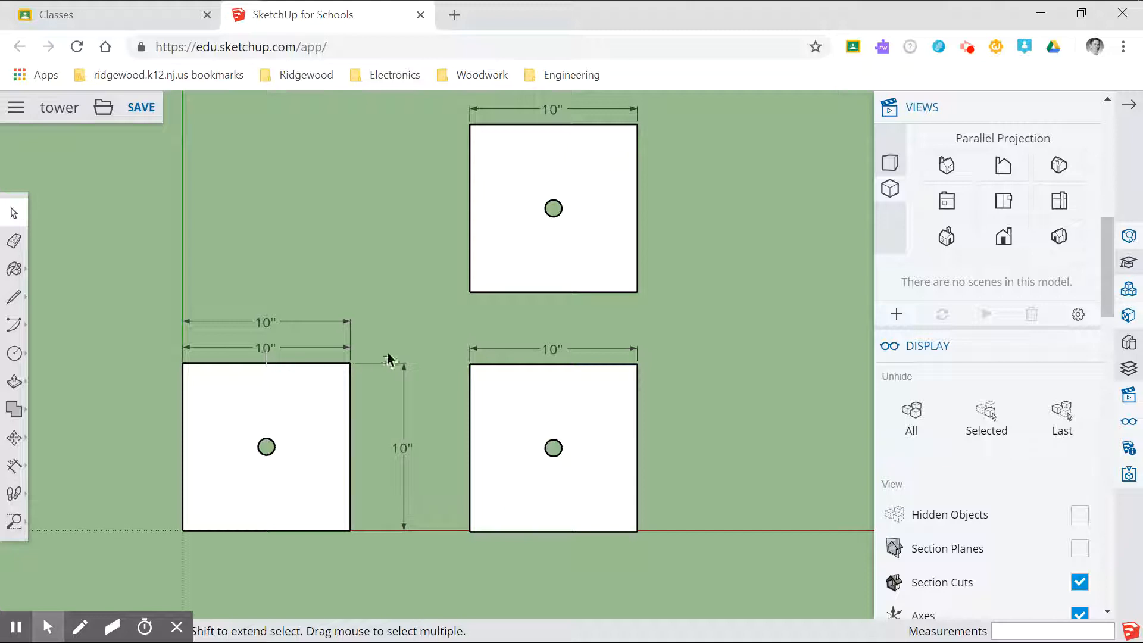
pyautogui.moveTo(549, 168)
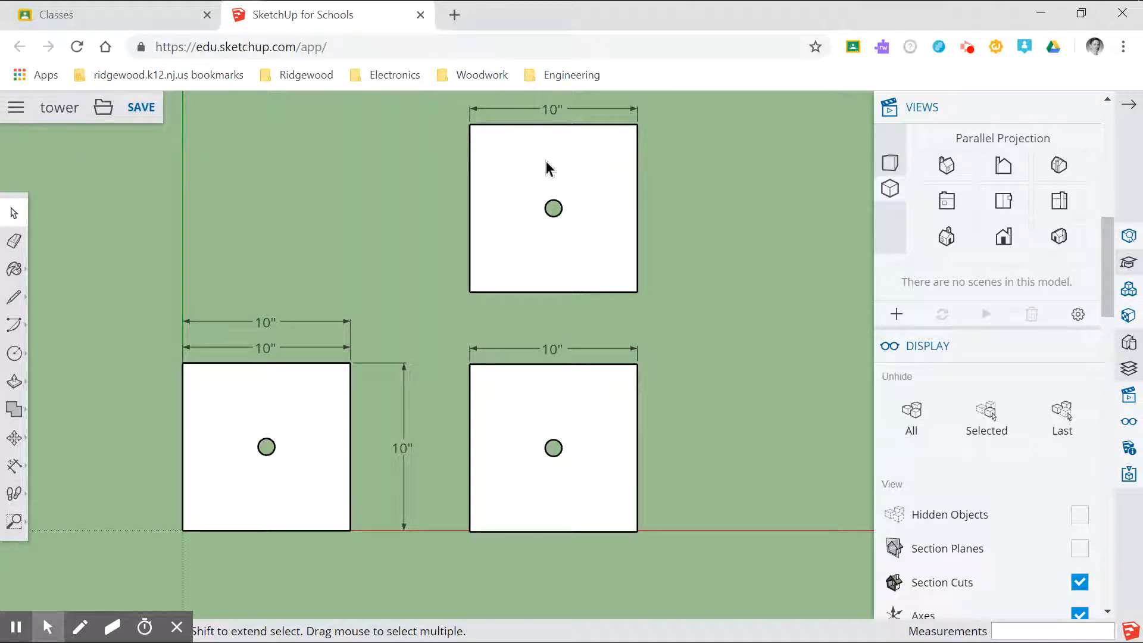
pyautogui.moveTo(567, 390)
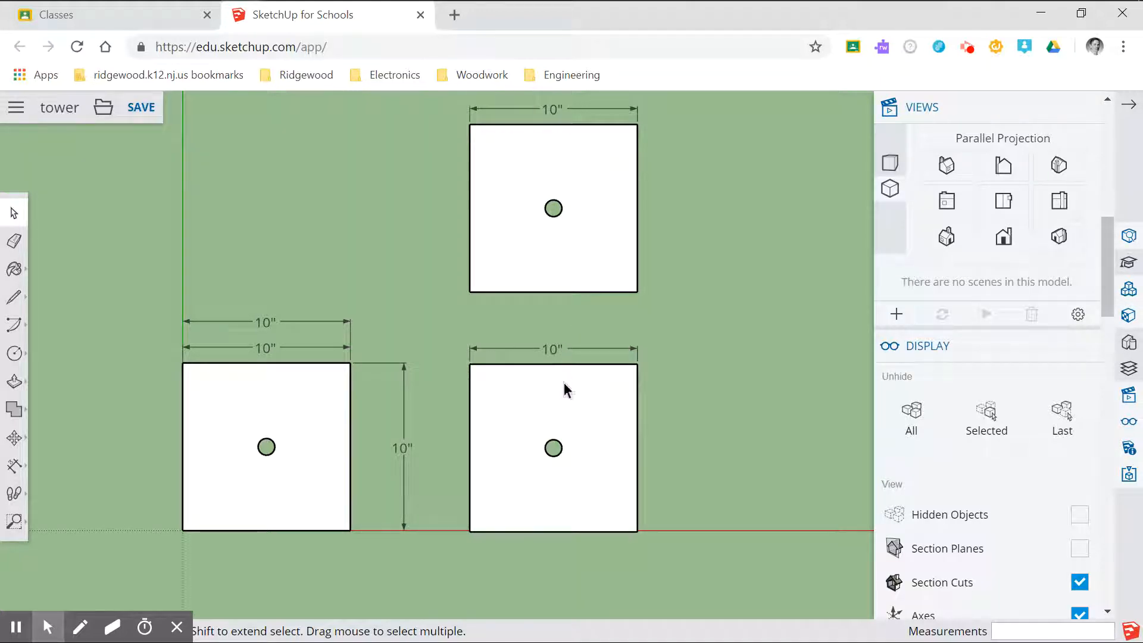
pyautogui.moveTo(567, 400)
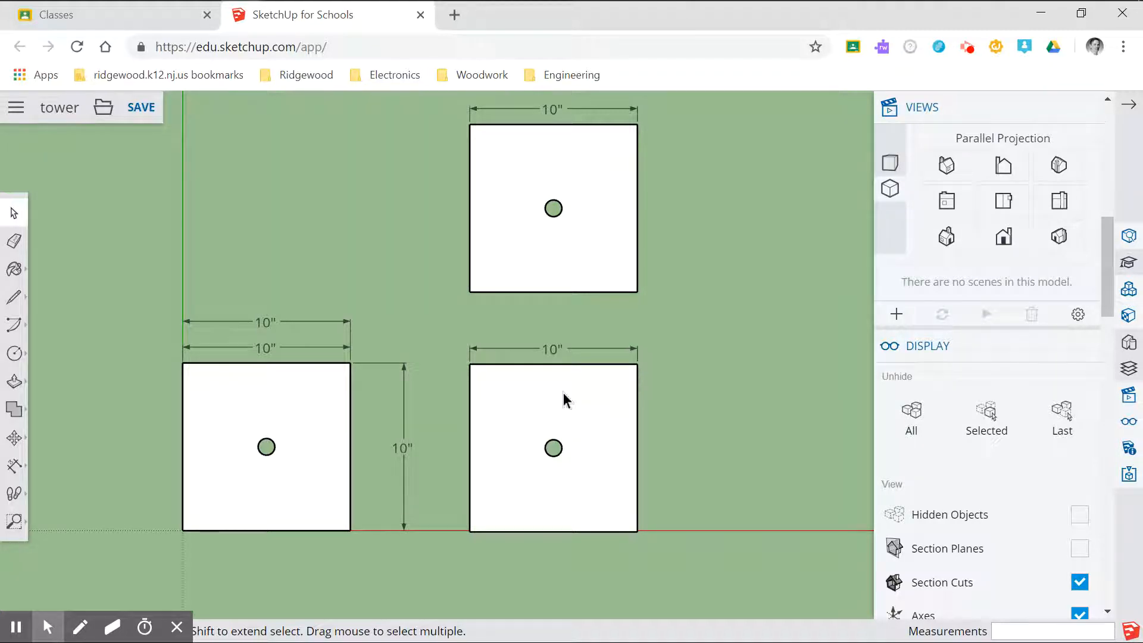
pyautogui.moveTo(559, 356)
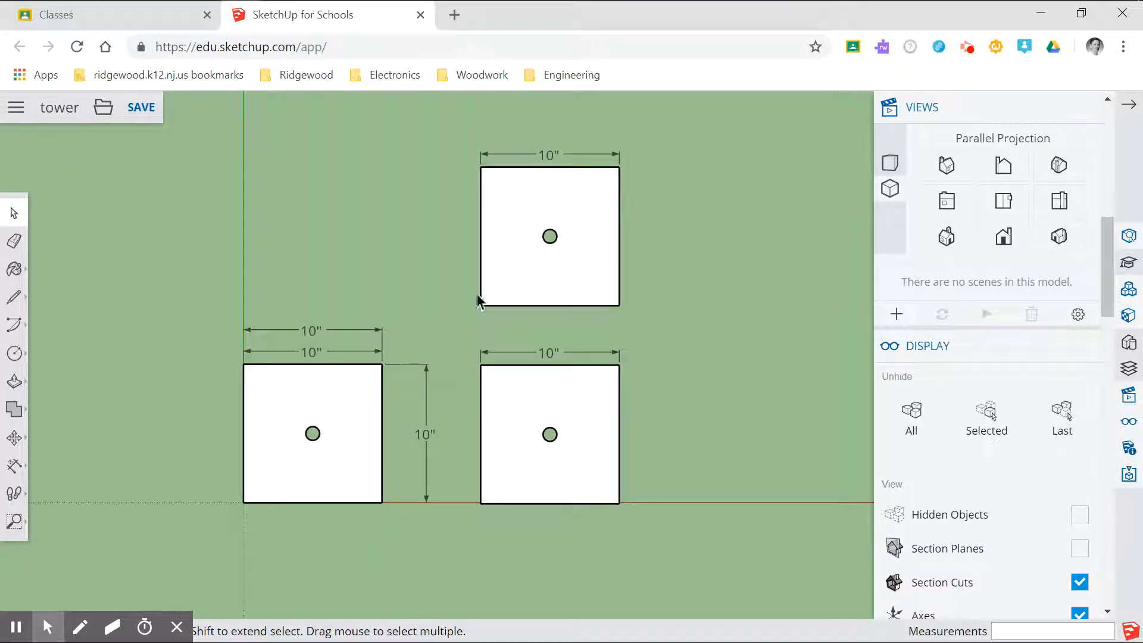
pyautogui.moveTo(502, 229)
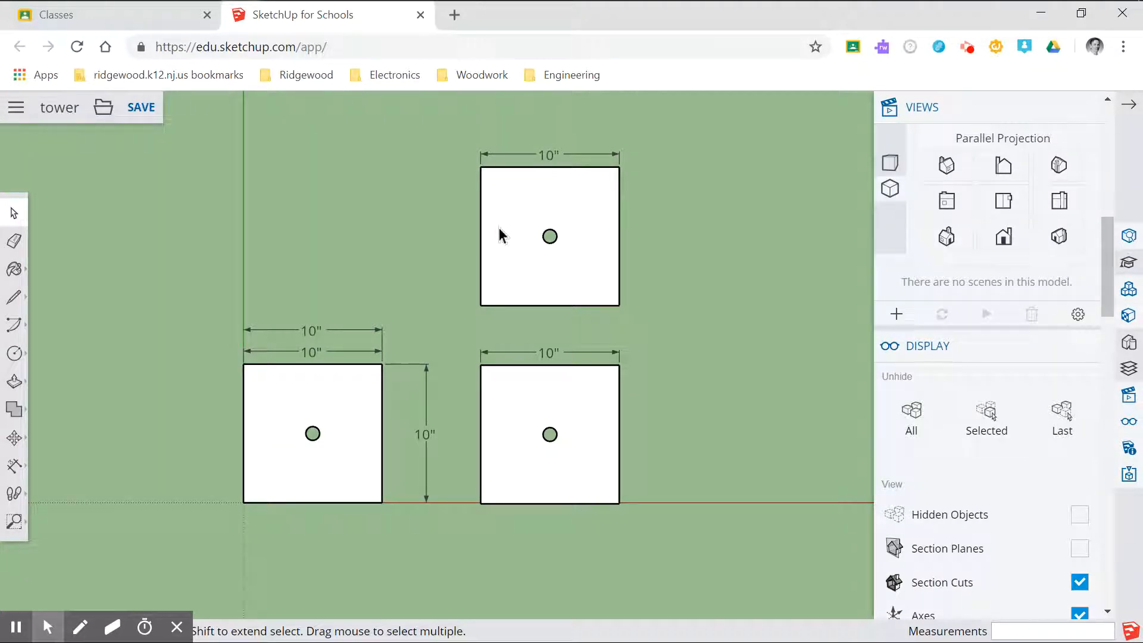
pyautogui.moveTo(357, 328)
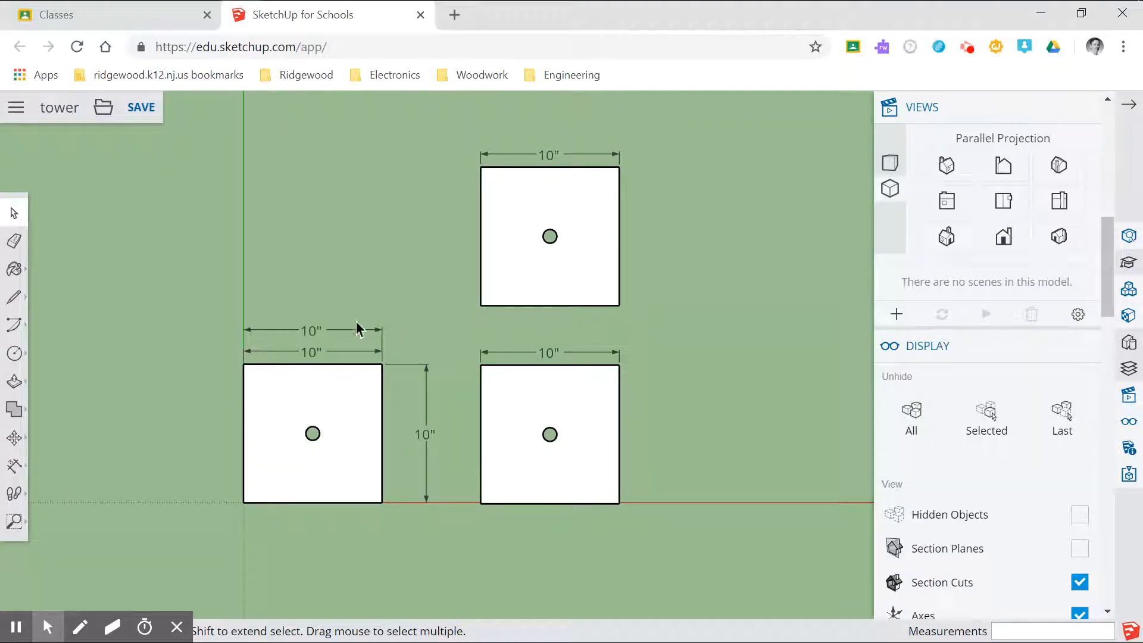
pyautogui.moveTo(336, 392)
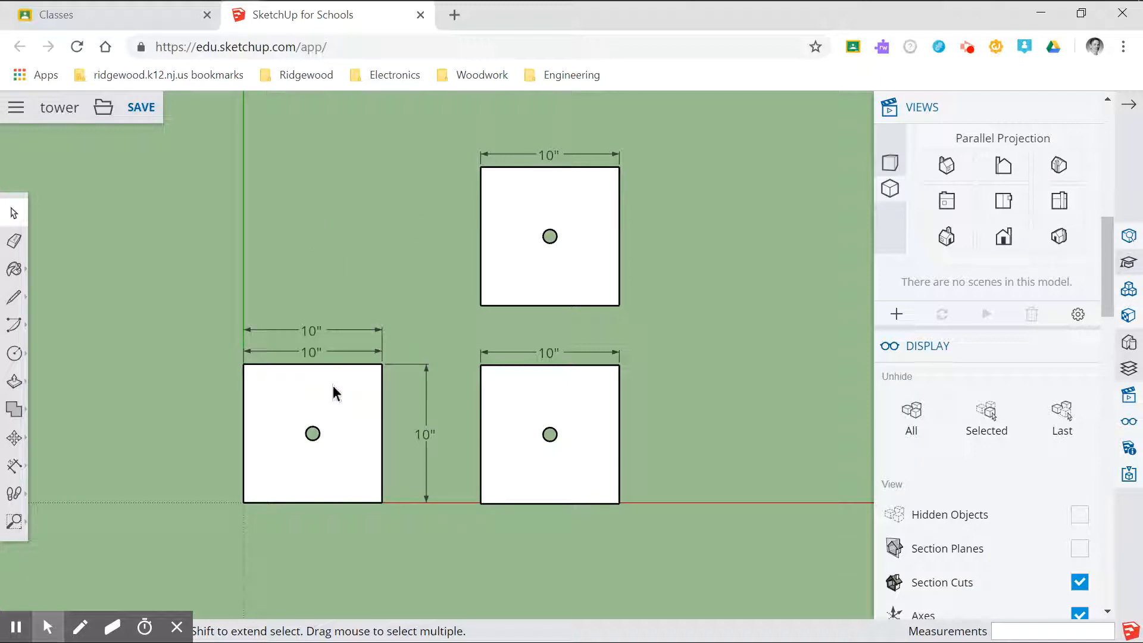
pyautogui.moveTo(495, 209)
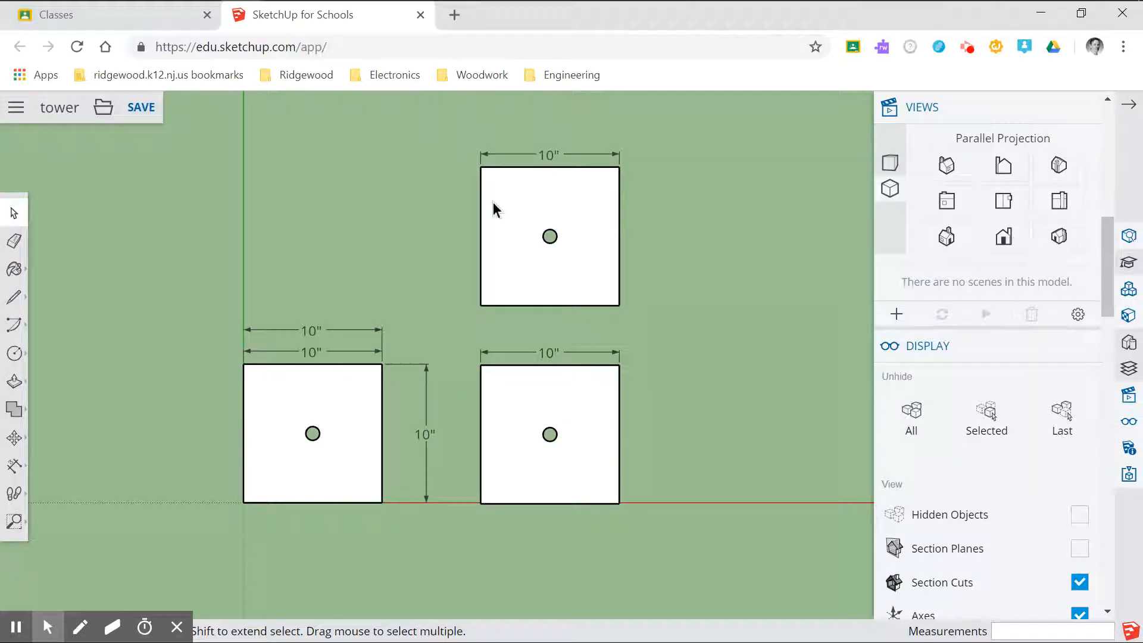
pyautogui.moveTo(499, 213)
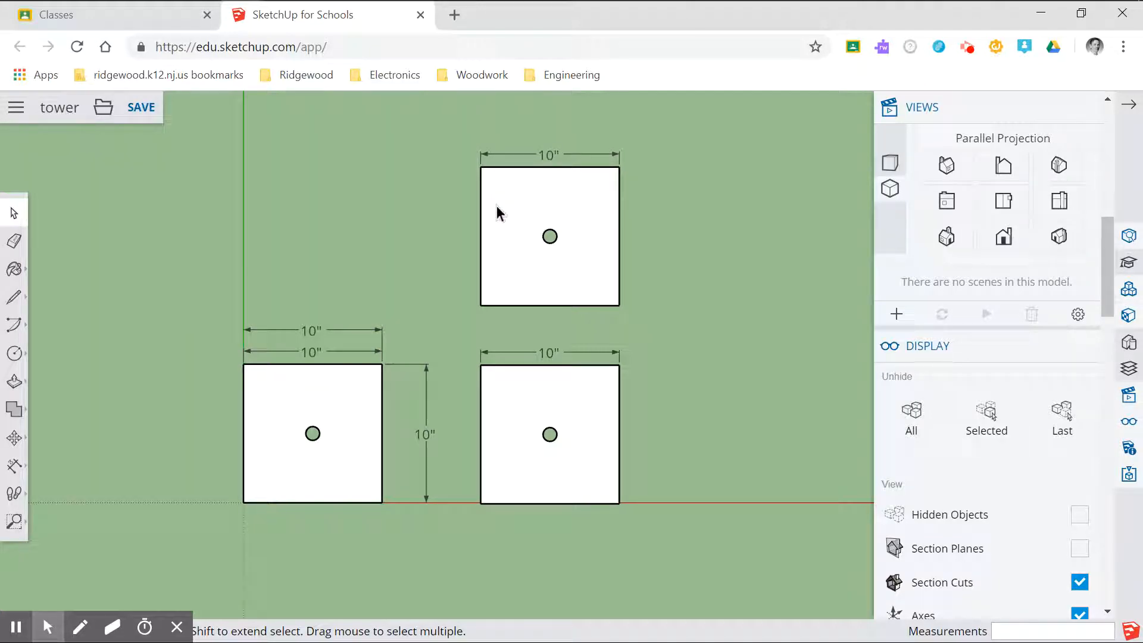
pyautogui.moveTo(326, 452)
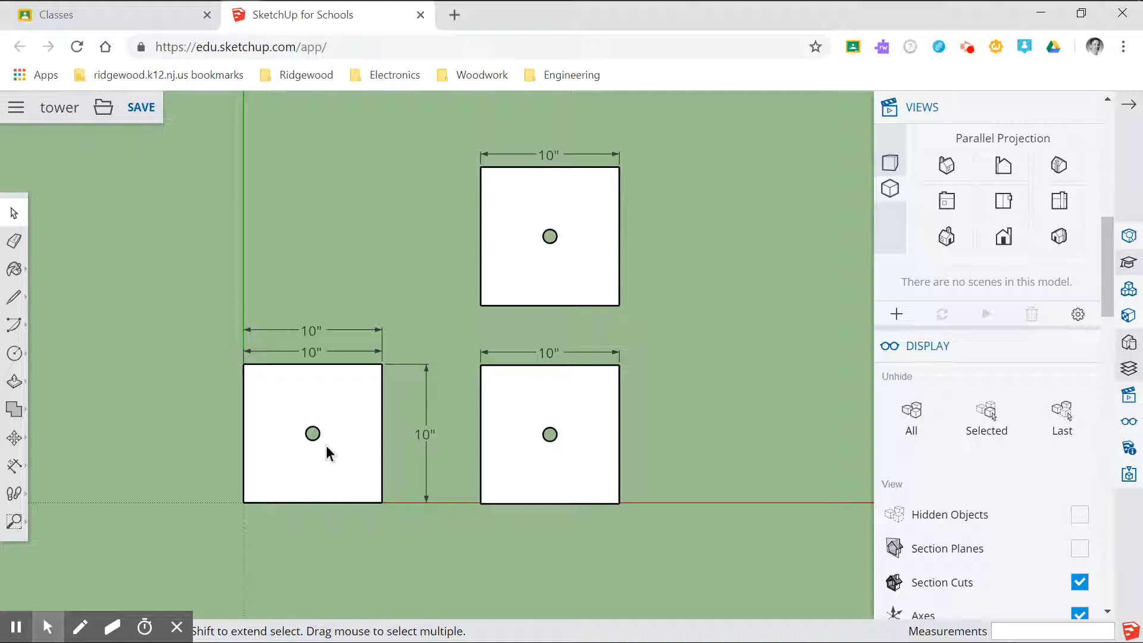
pyautogui.moveTo(485, 423)
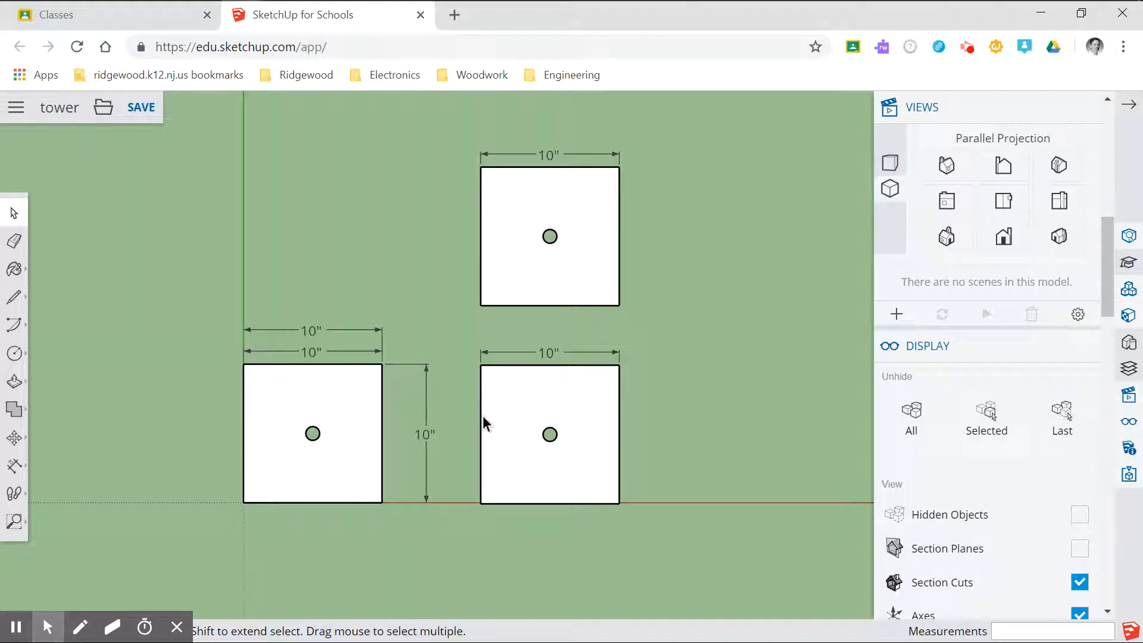
pyautogui.moveTo(502, 262)
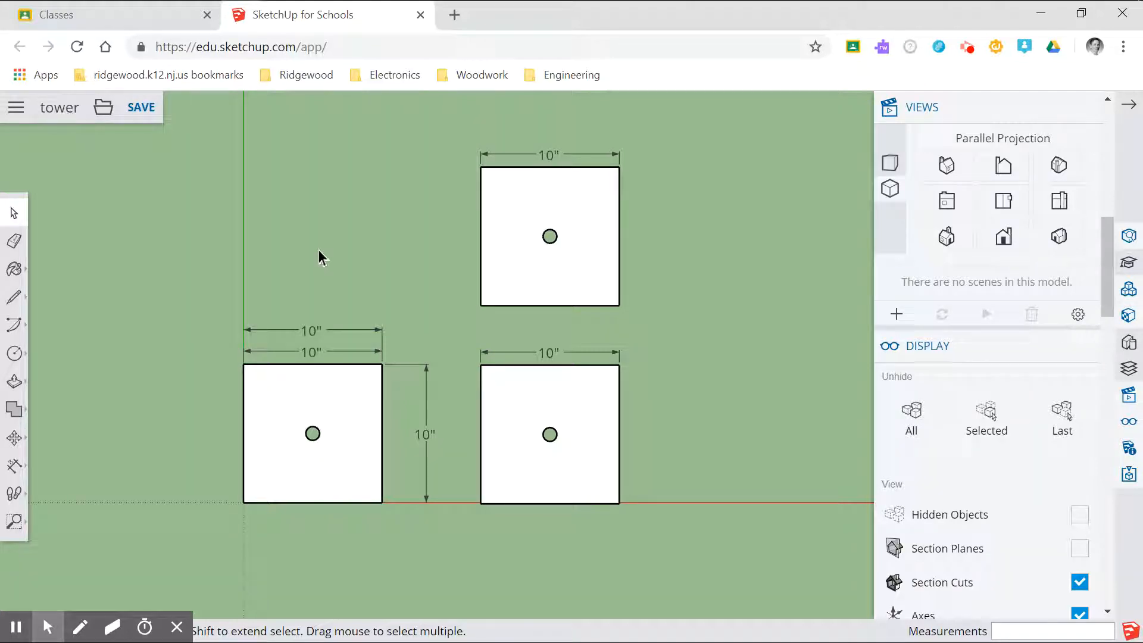
pyautogui.moveTo(524, 241)
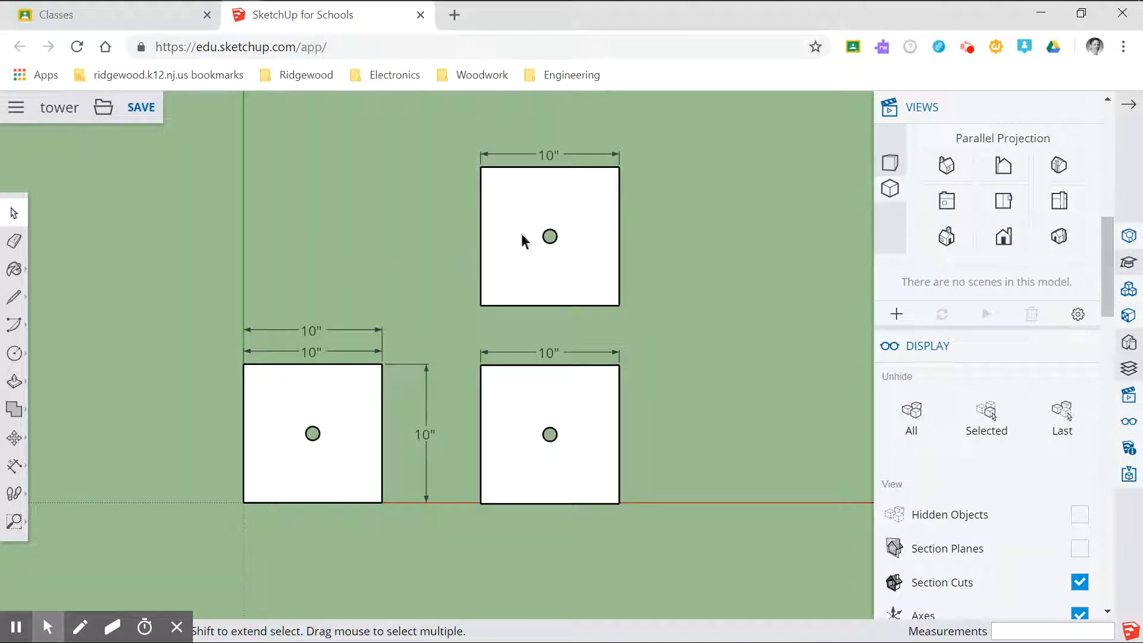
pyautogui.moveTo(449, 233)
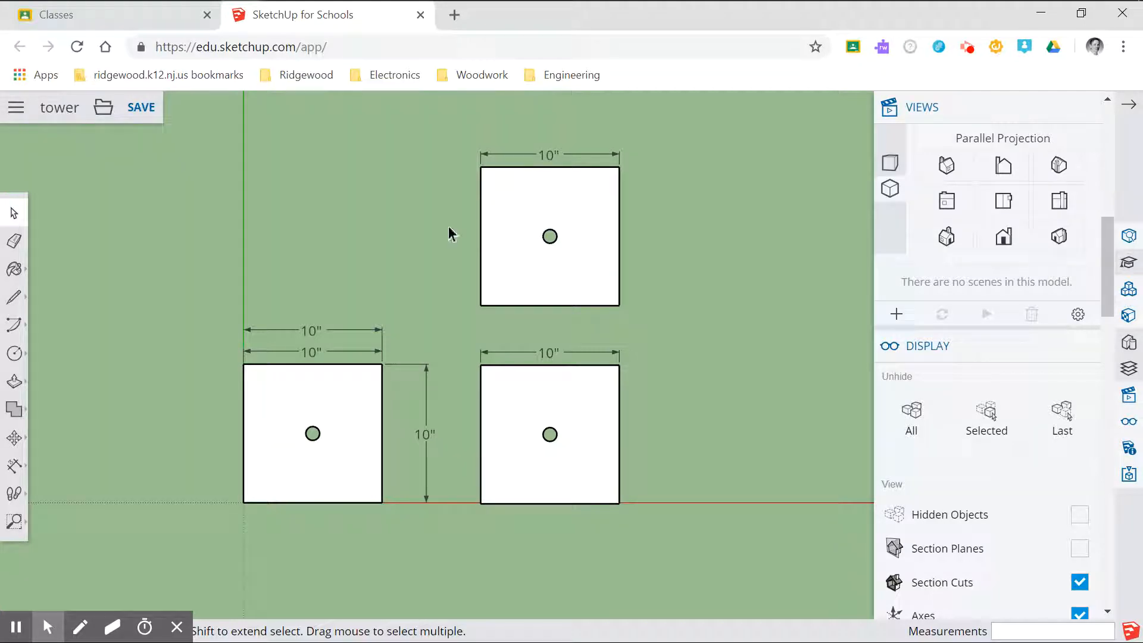
pyautogui.moveTo(342, 206)
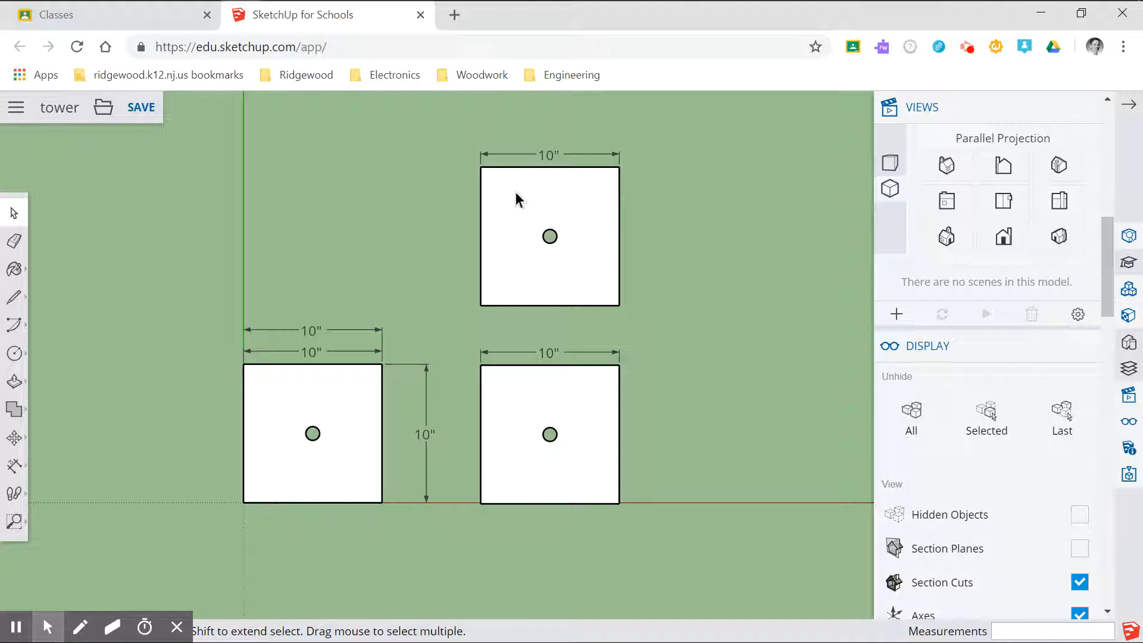
pyautogui.moveTo(549, 213)
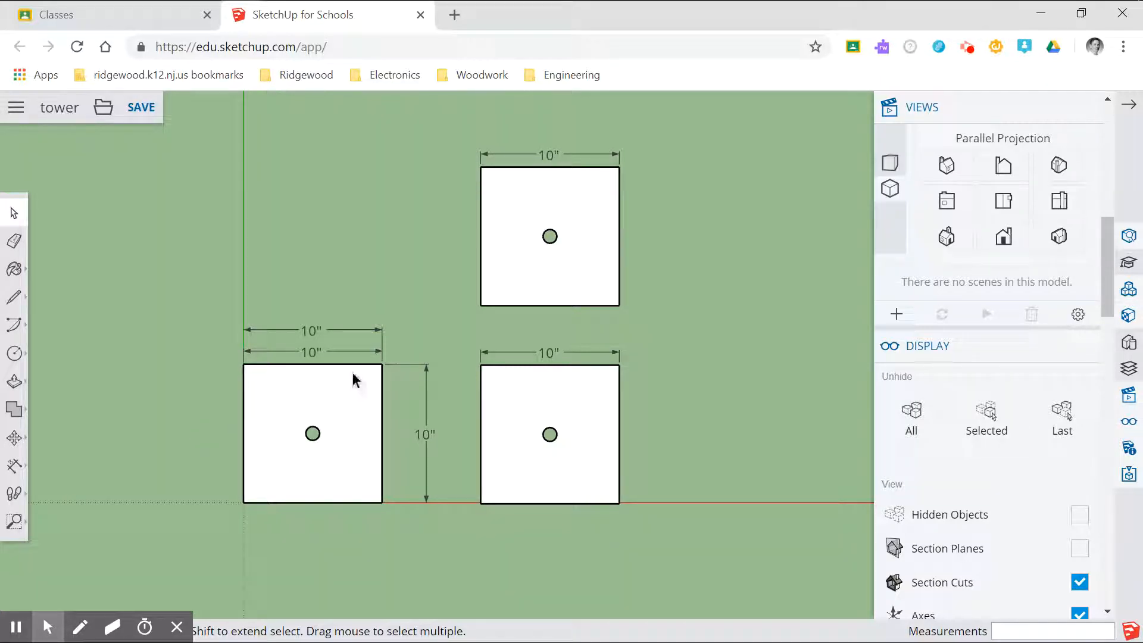
# Begin placing another floor component above the left square
pyautogui.click(550, 236)
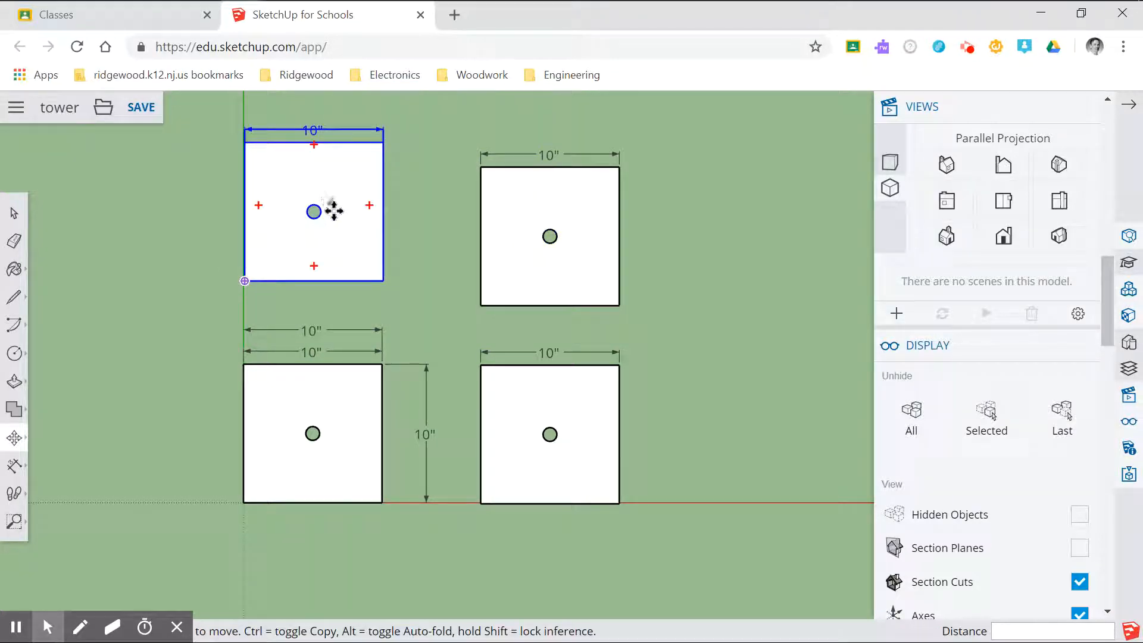
pyautogui.moveTo(396, 427)
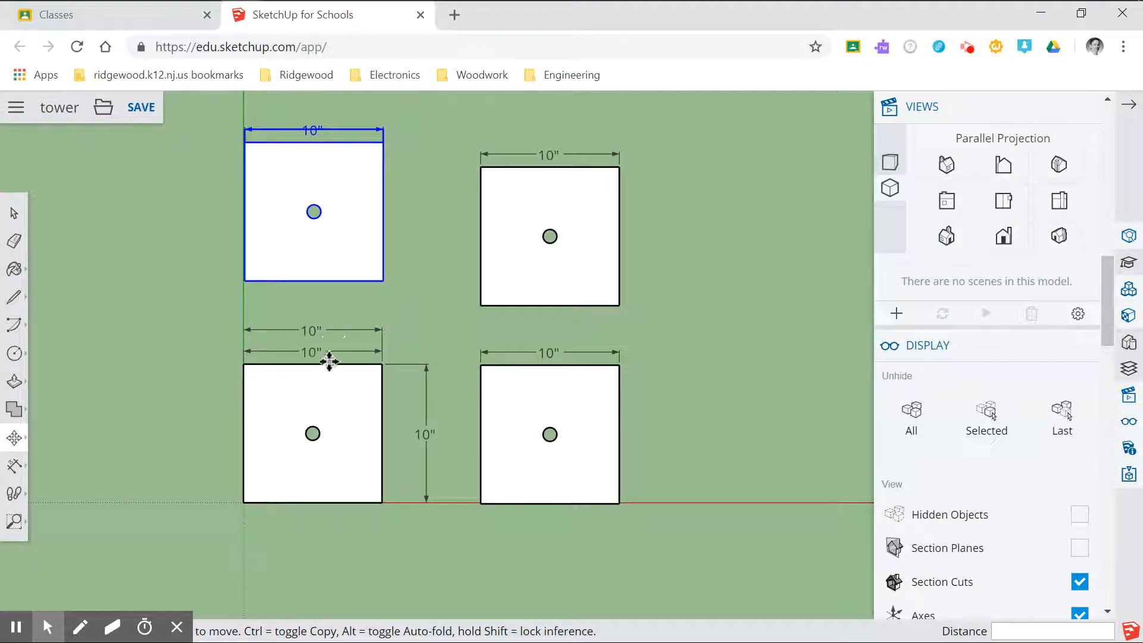
pyautogui.moveTo(415, 178)
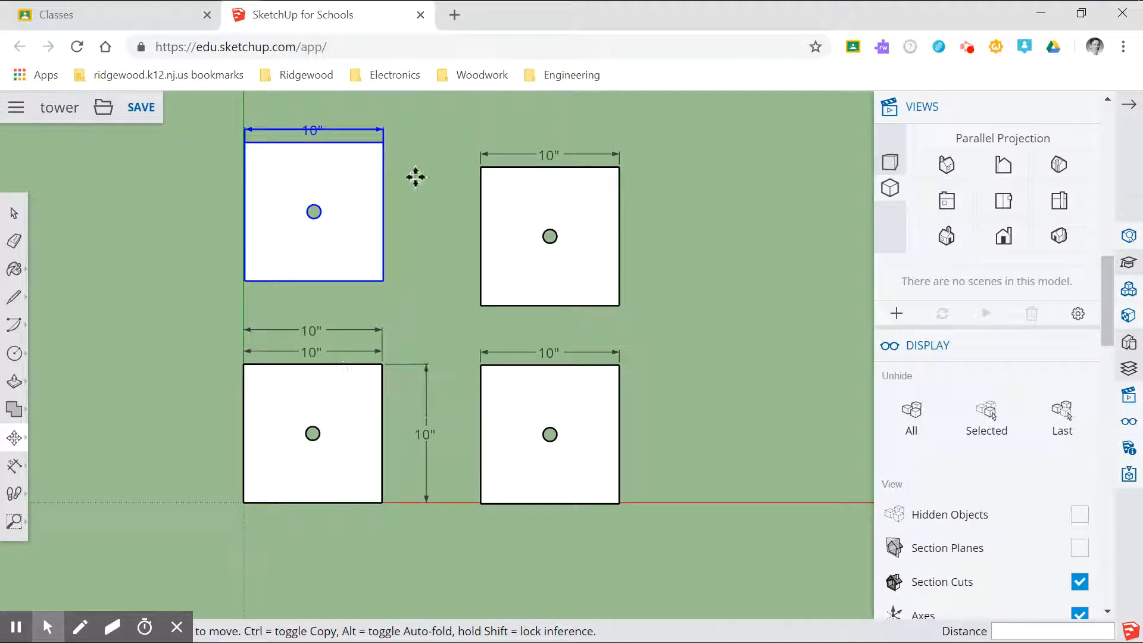
pyautogui.moveTo(341, 178)
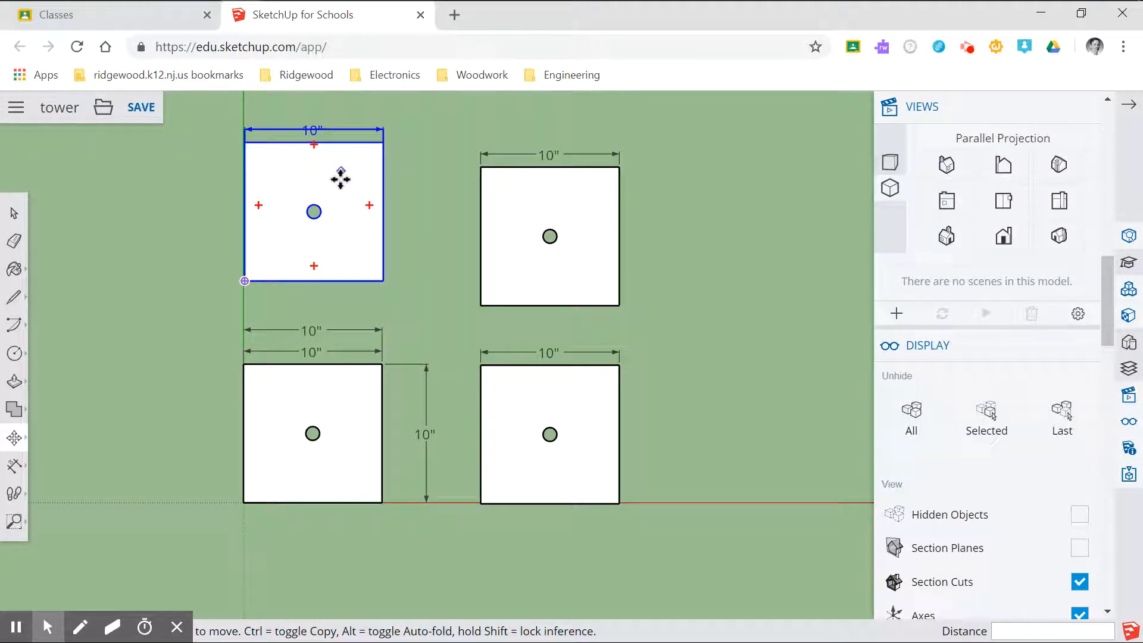
pyautogui.moveTo(349, 184)
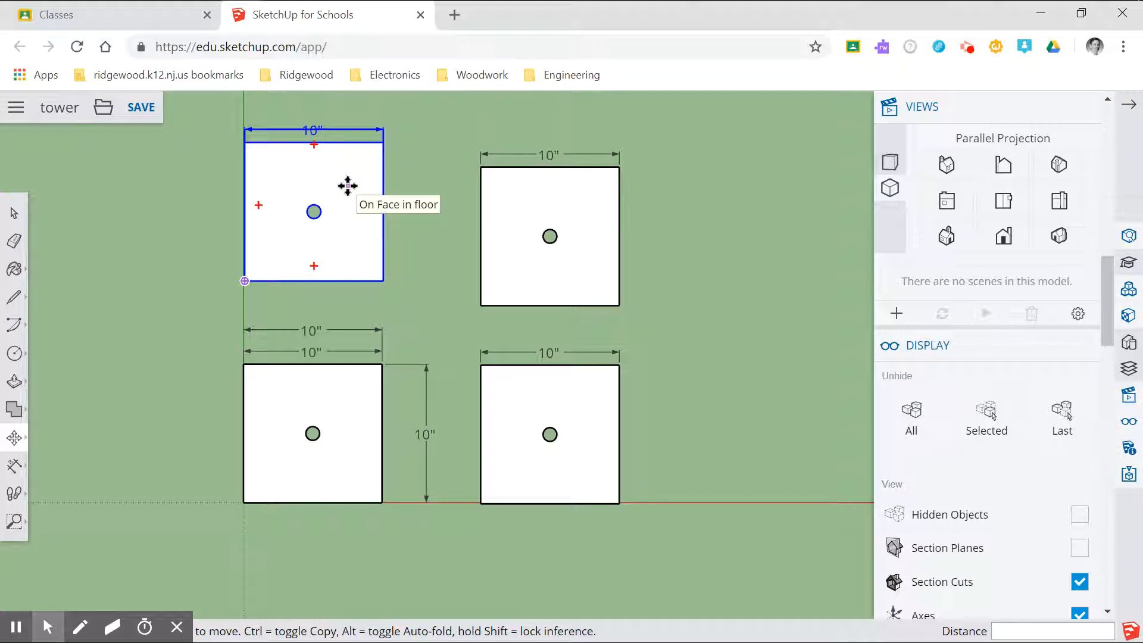
pyautogui.moveTo(348, 189)
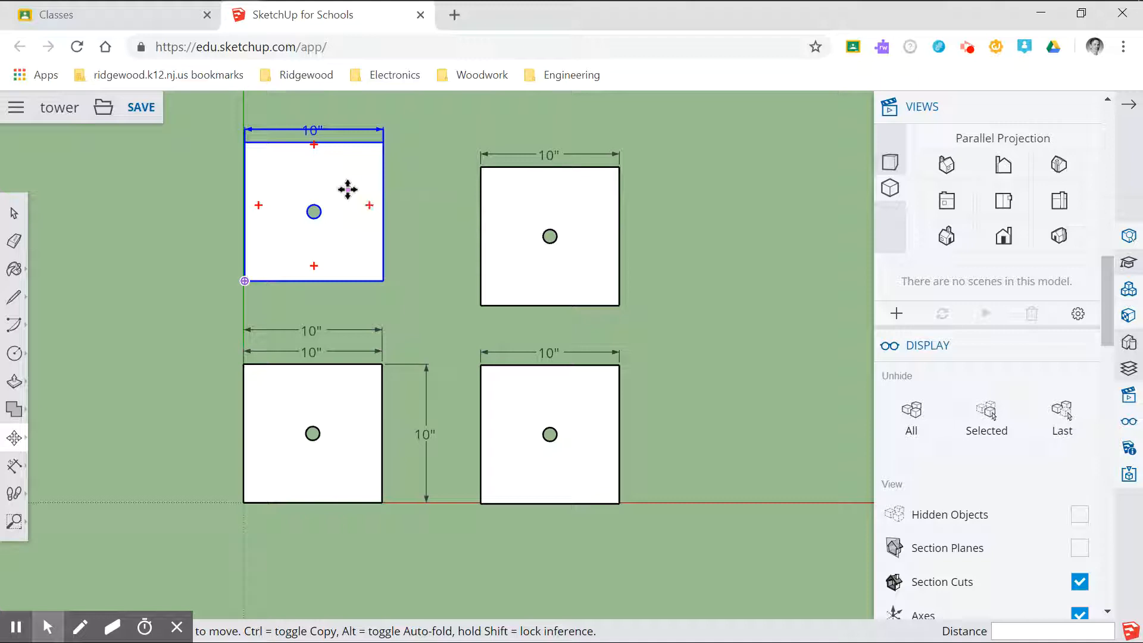
pyautogui.rightClick(347, 190)
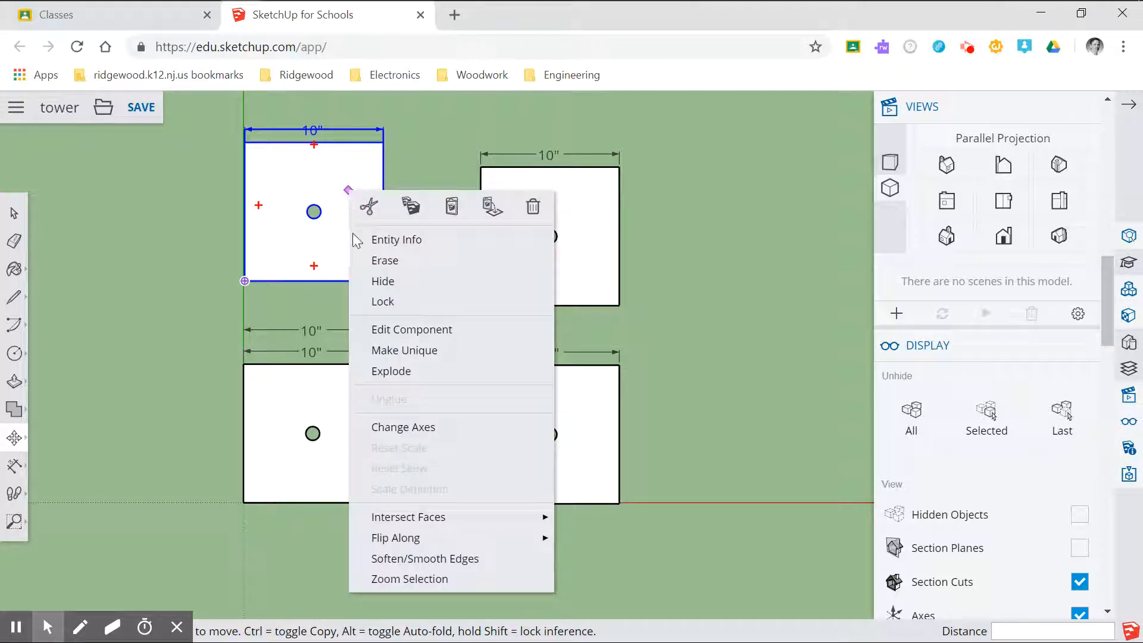
pyautogui.moveTo(405, 350)
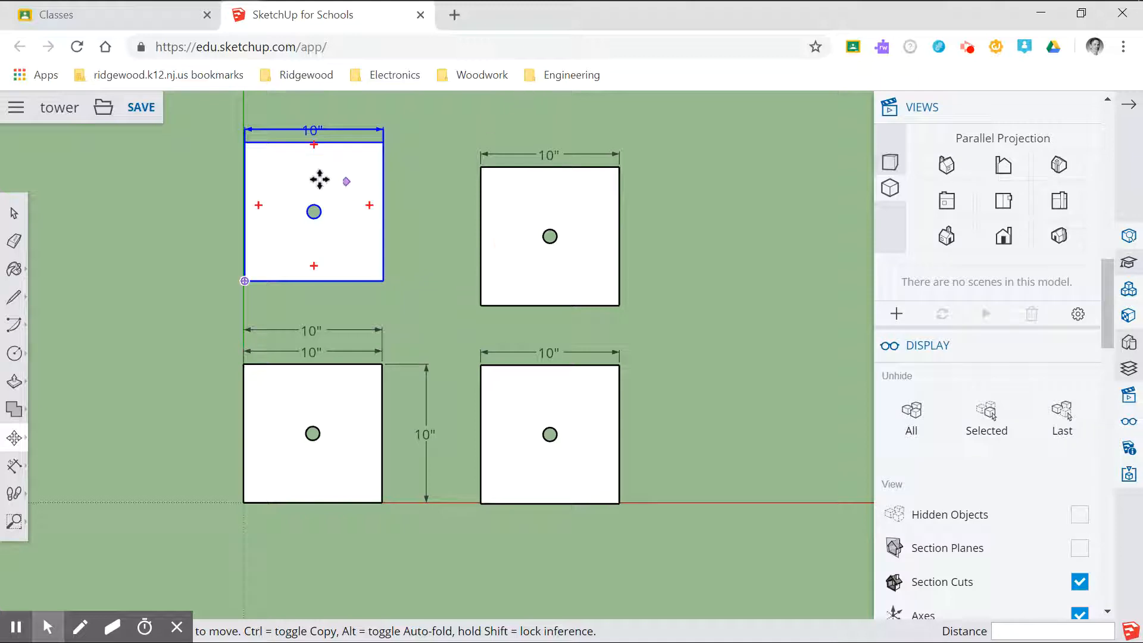
pyautogui.click(14, 214)
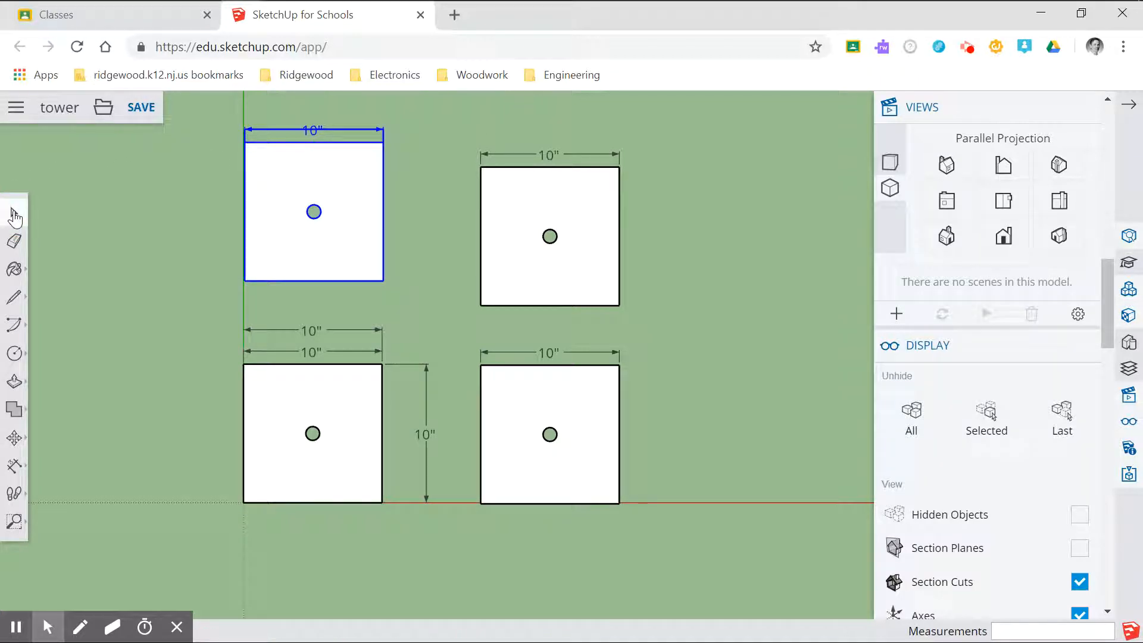
pyautogui.click(357, 200)
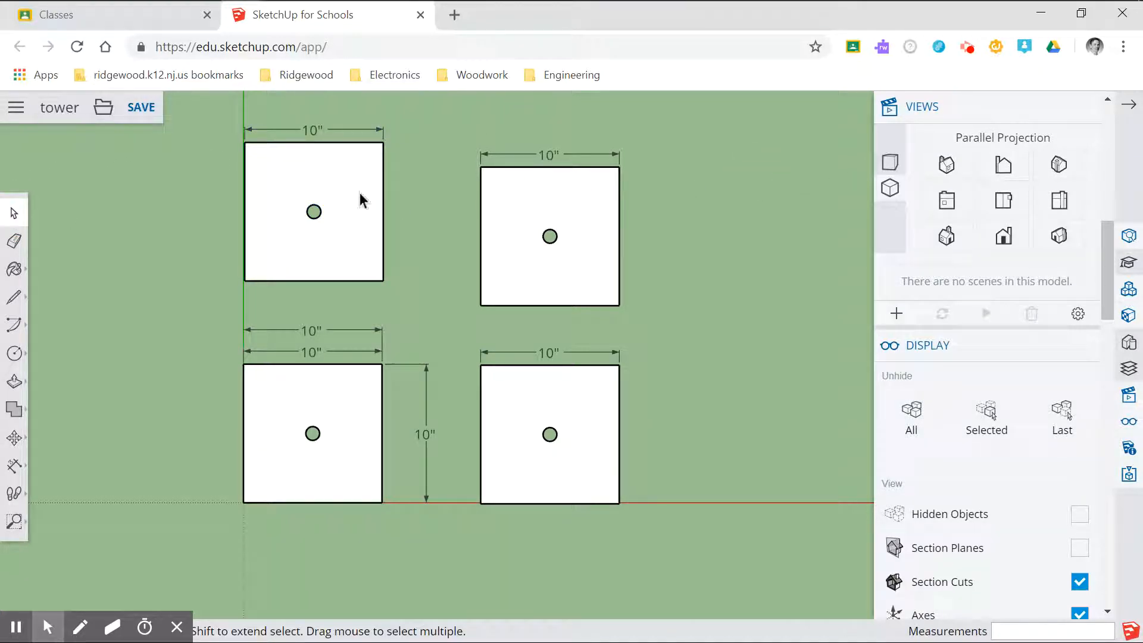
pyautogui.moveTo(420, 355)
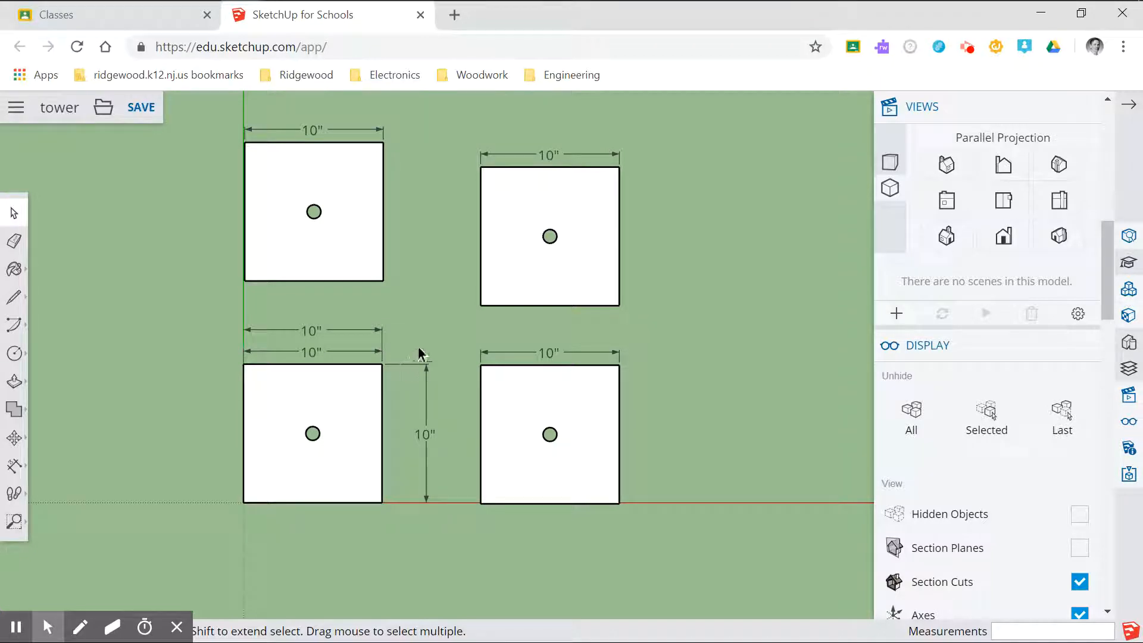
pyautogui.moveTo(1100, 102)
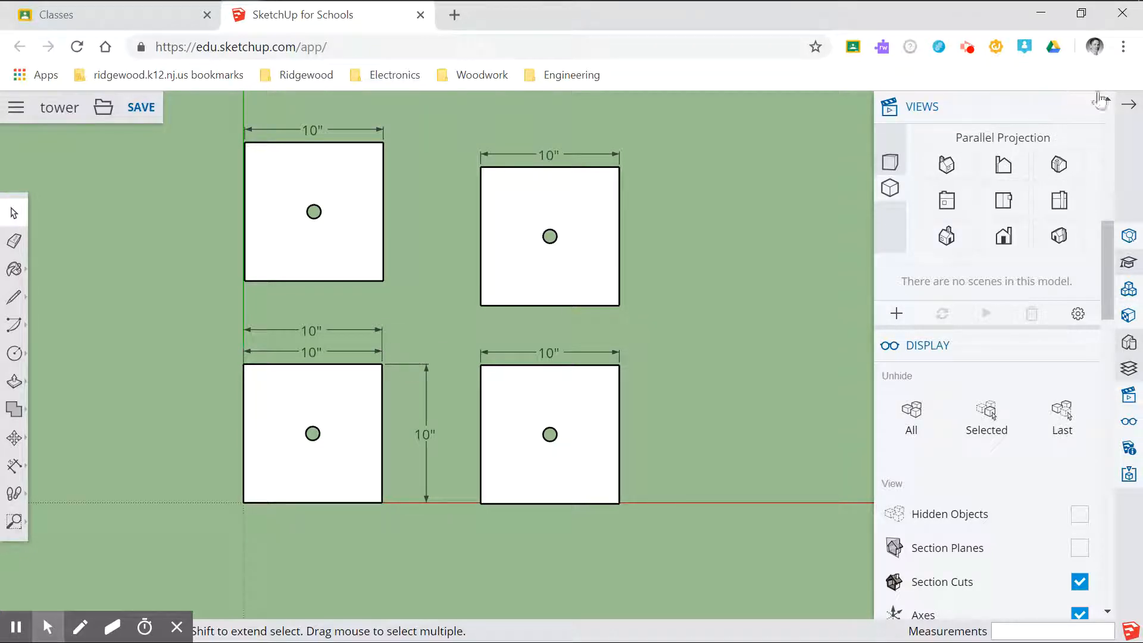
# Close the Views tray and show the In Model components list with floor and floor#1
pyautogui.click(1125, 106)
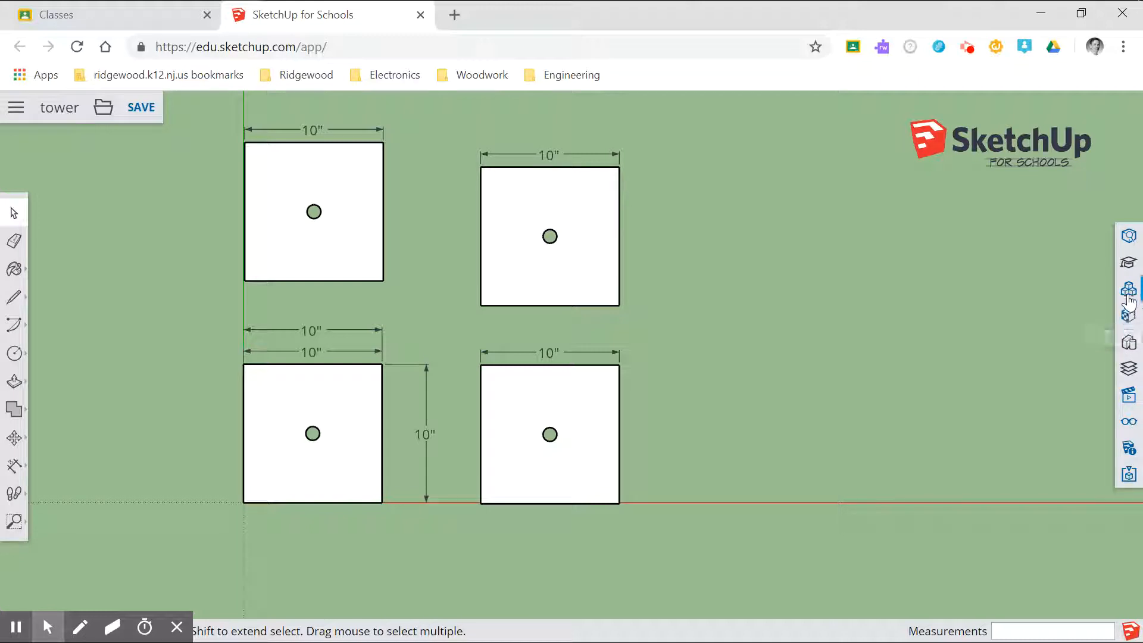
pyautogui.click(1129, 295)
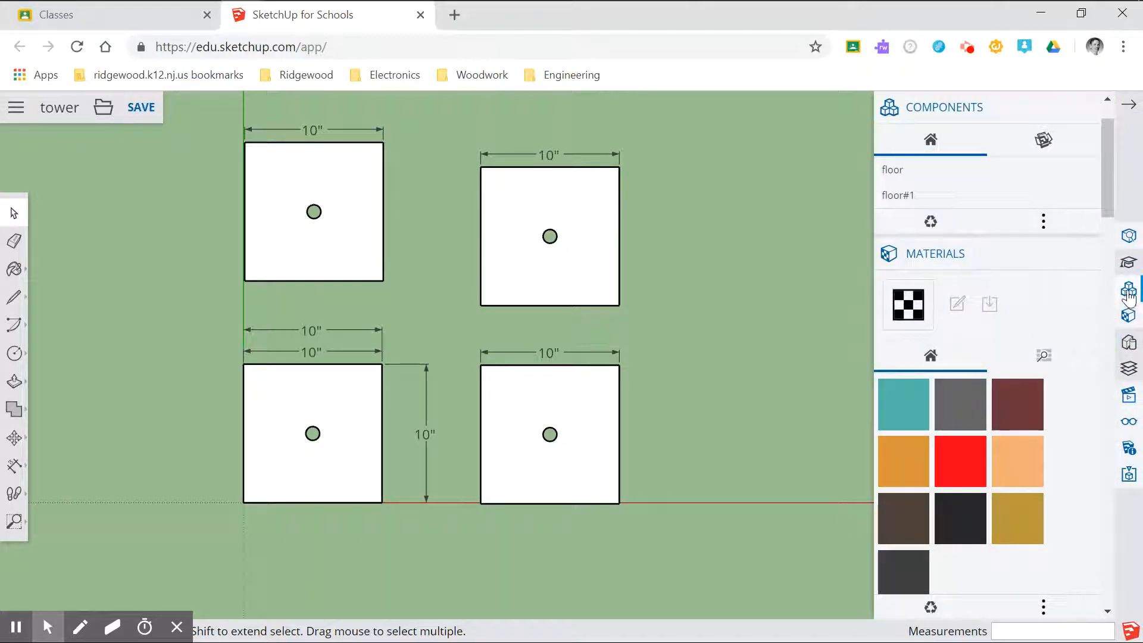
pyautogui.moveTo(921, 179)
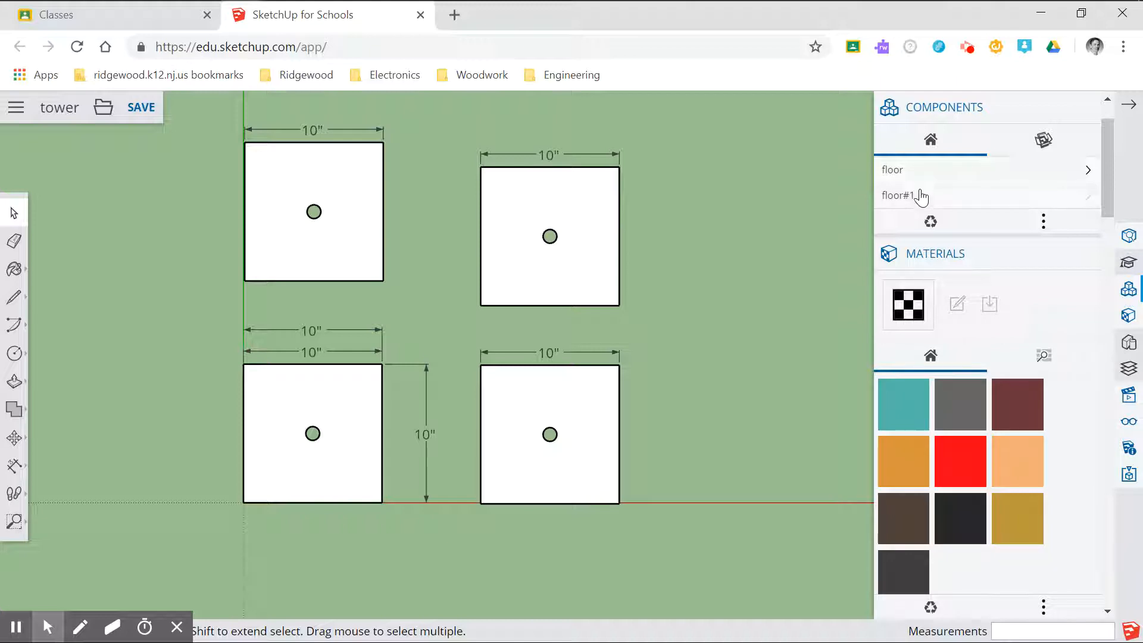
pyautogui.moveTo(903, 195)
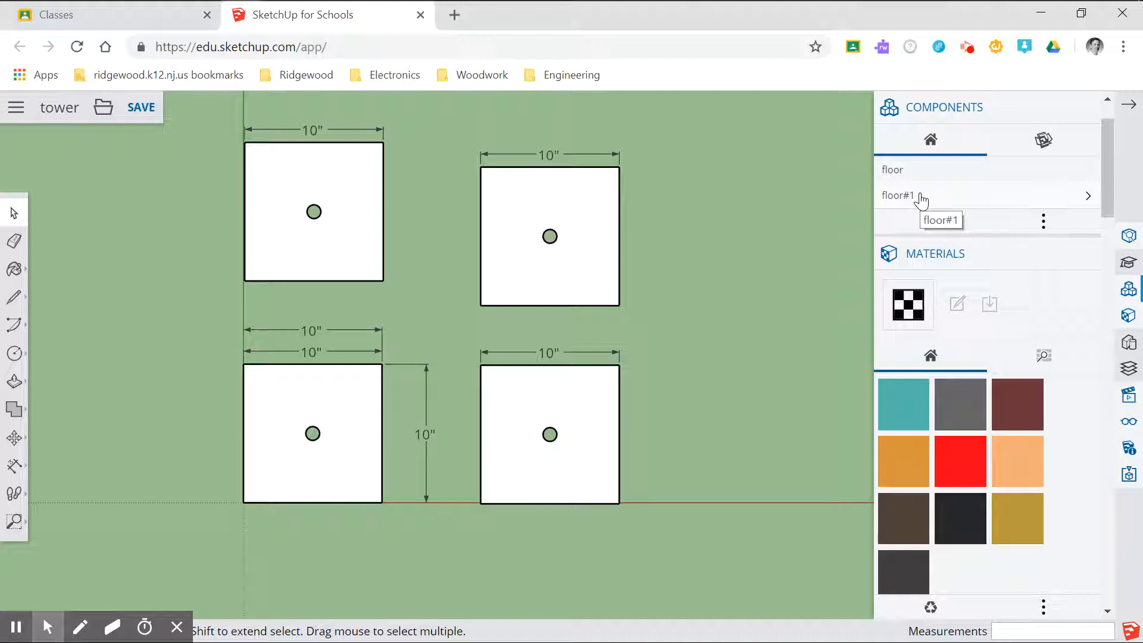
pyautogui.moveTo(928, 192)
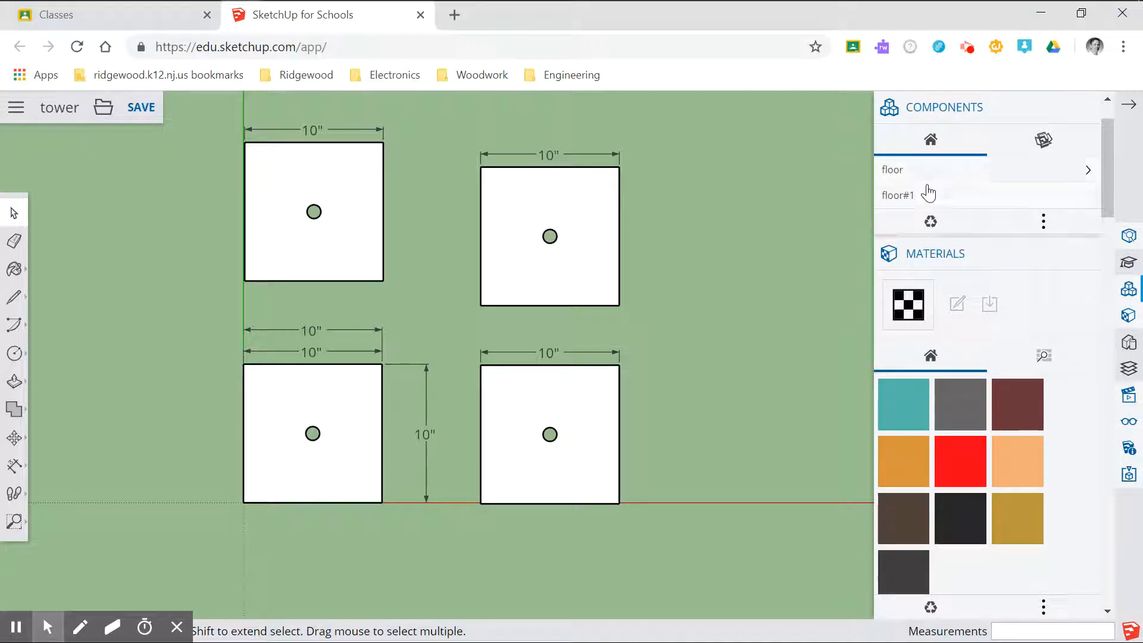
pyautogui.moveTo(930, 139)
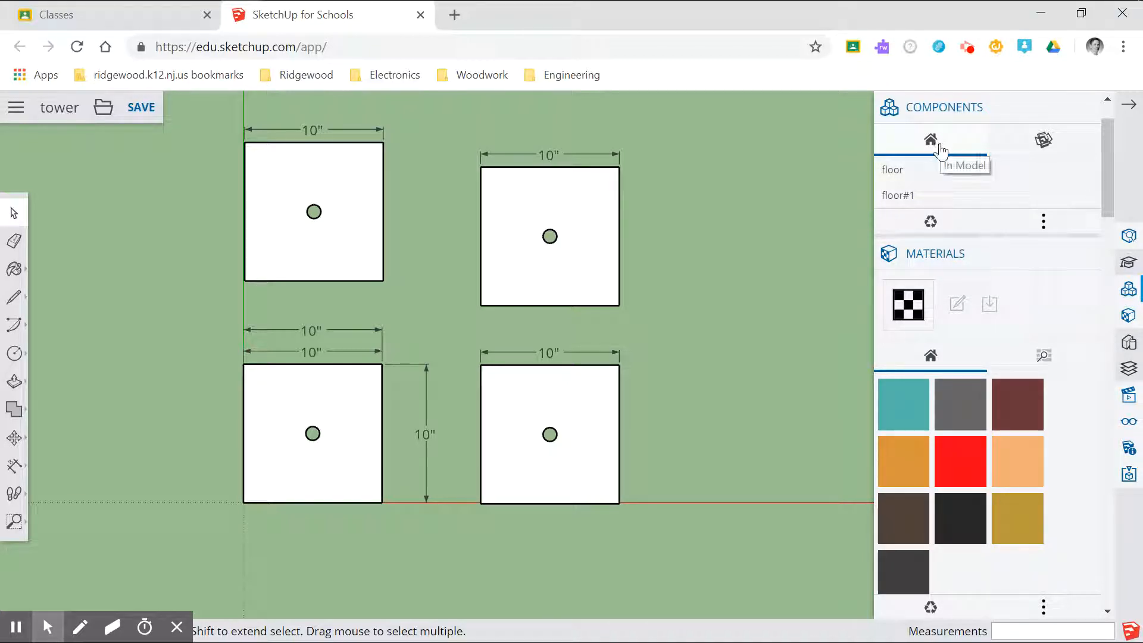
pyautogui.moveTo(931, 224)
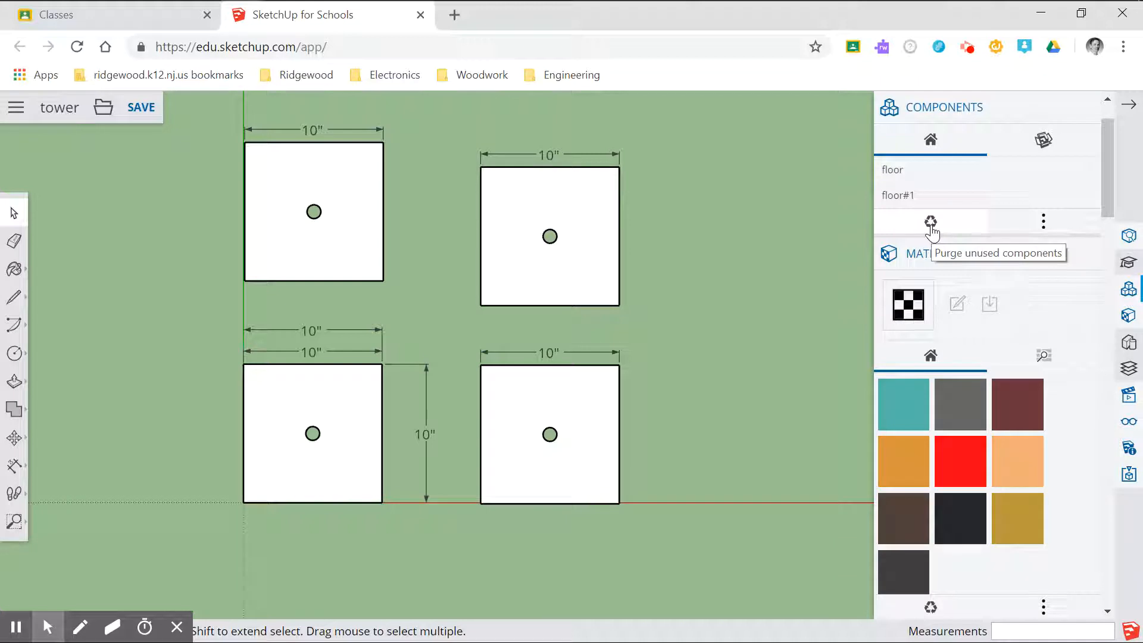
pyautogui.moveTo(931, 181)
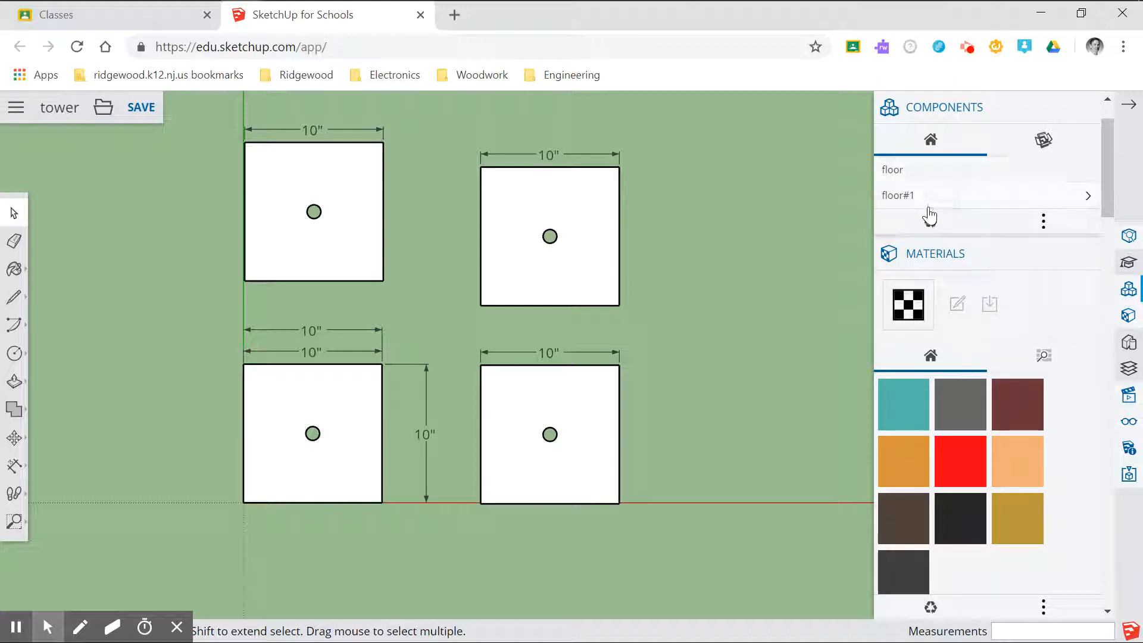
pyautogui.moveTo(550, 390)
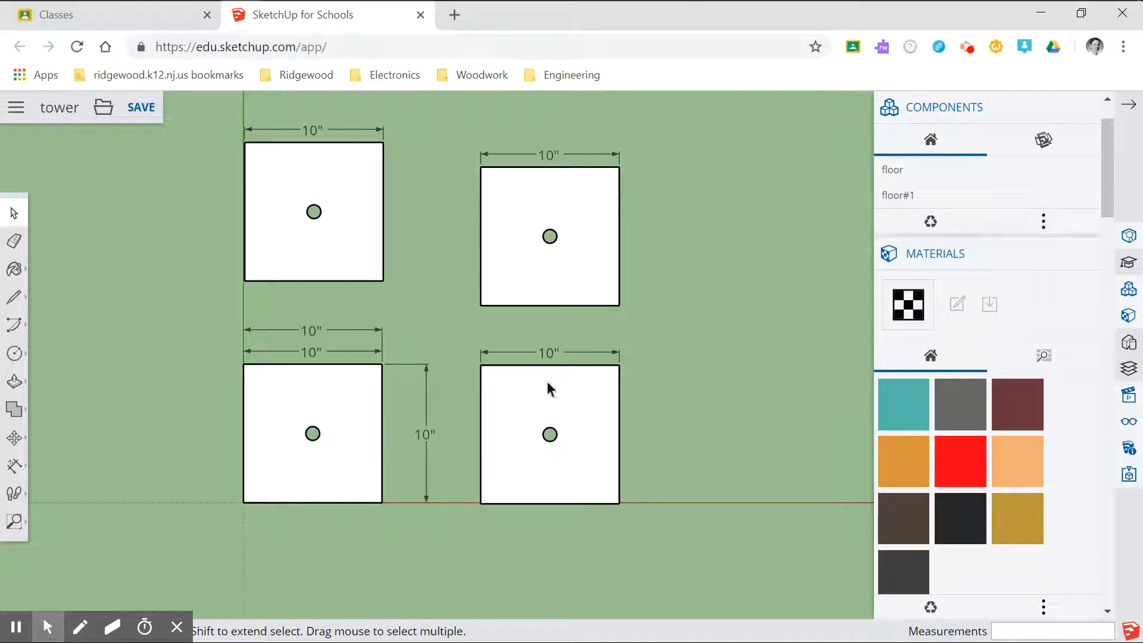
pyautogui.moveTo(604, 280)
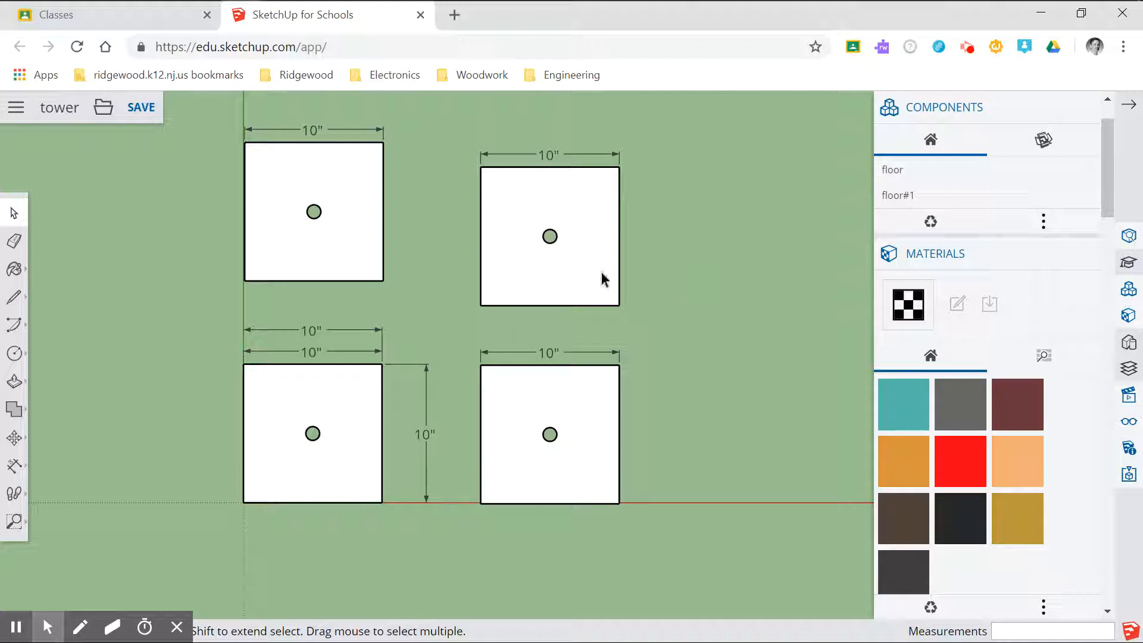
pyautogui.moveTo(497, 314)
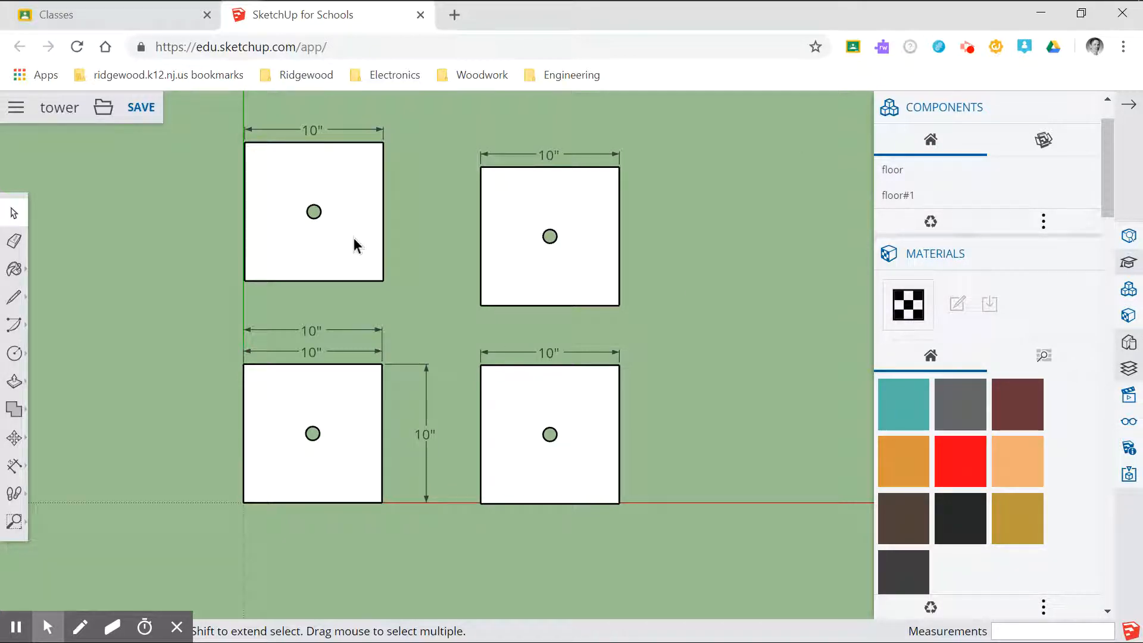
# Select the top-left floor#1 square for editing
pyautogui.click(313, 212)
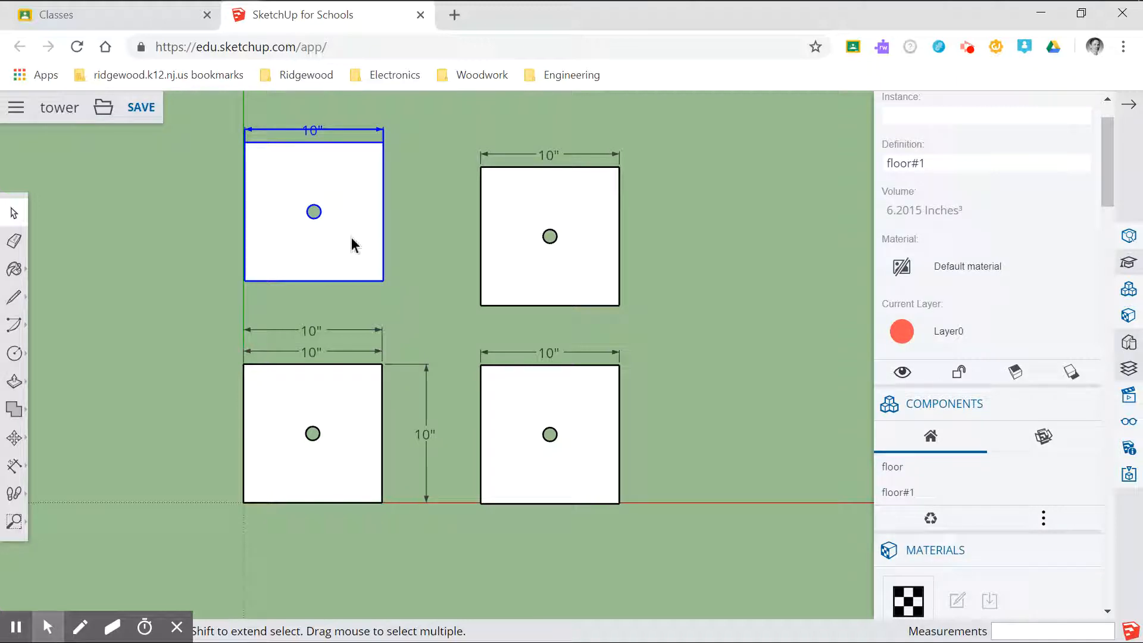
pyautogui.moveTo(395, 197)
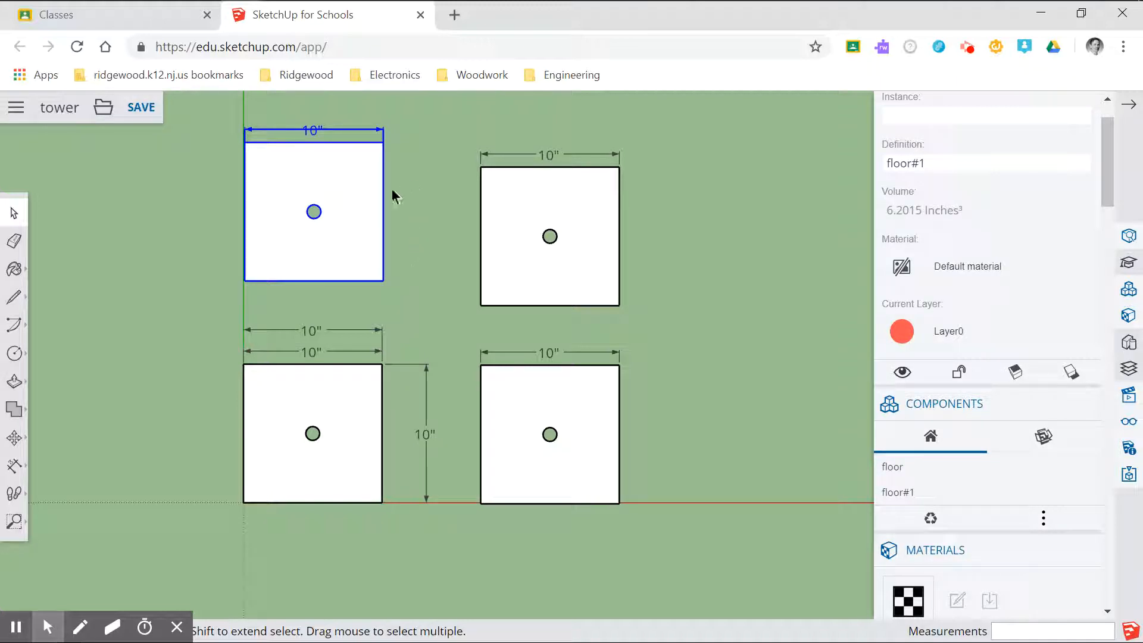
pyautogui.moveTo(356, 200)
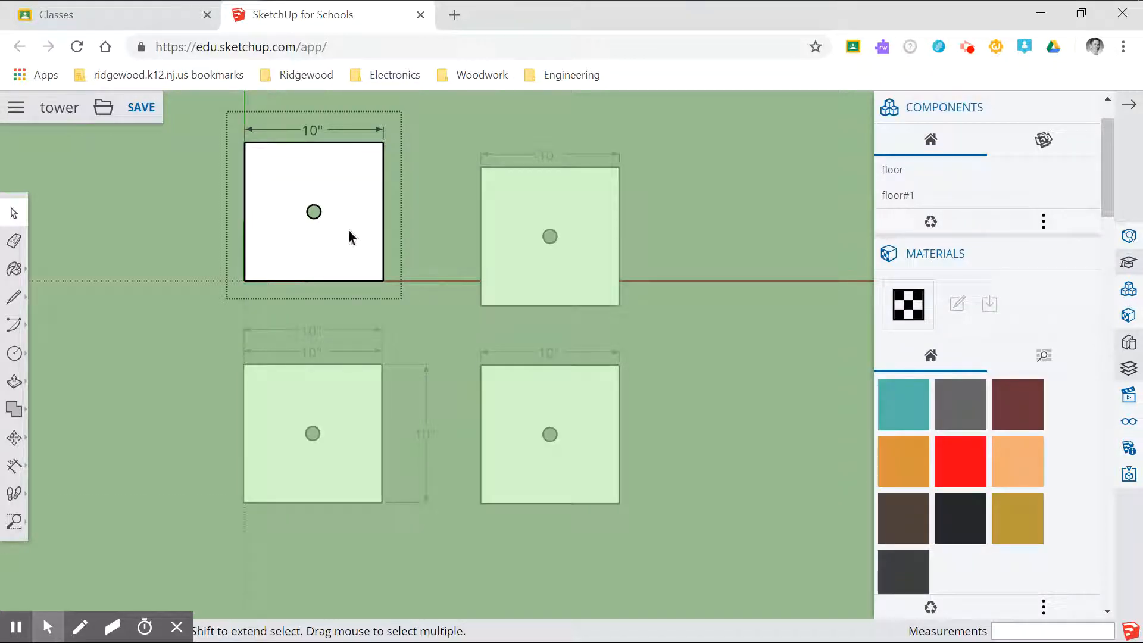
pyautogui.moveTo(405, 288)
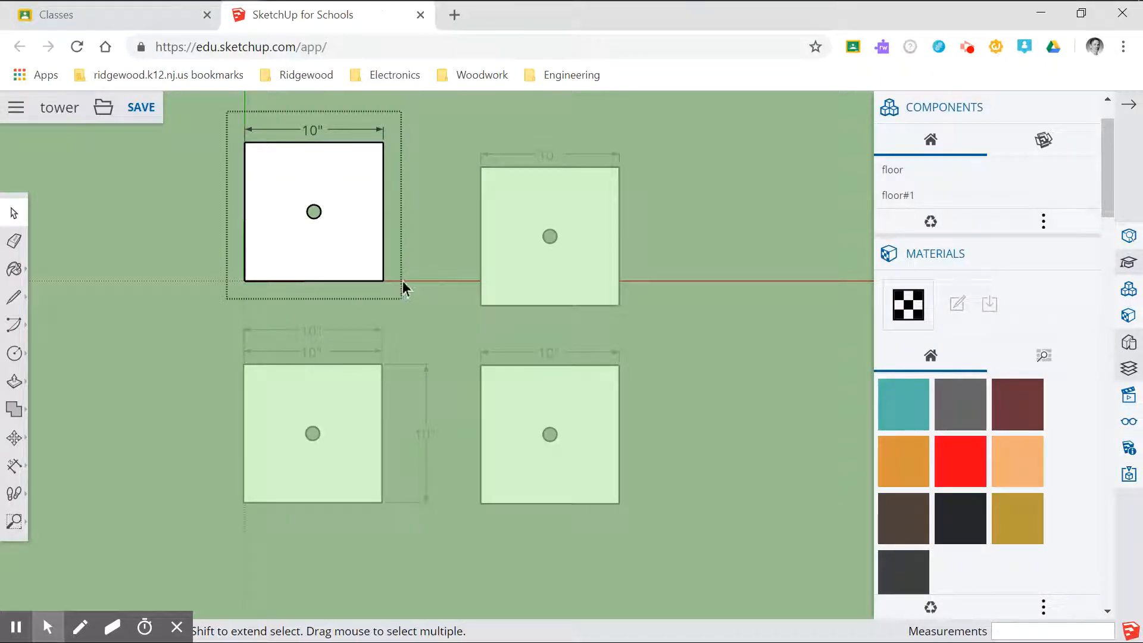
pyautogui.moveTo(132, 325)
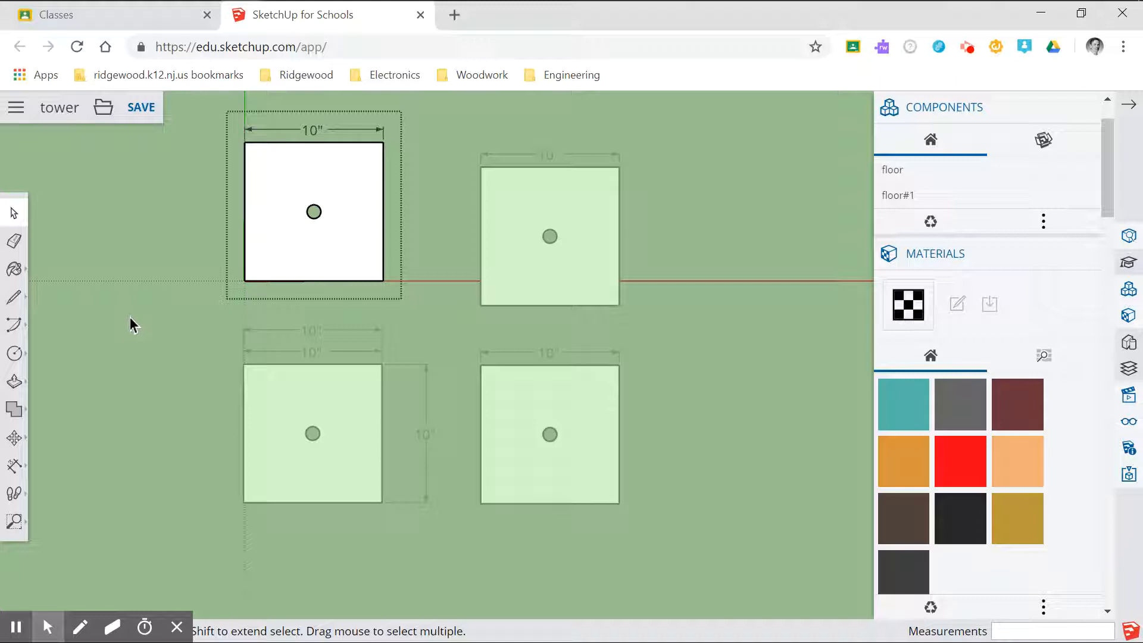
pyautogui.moveTo(14, 386)
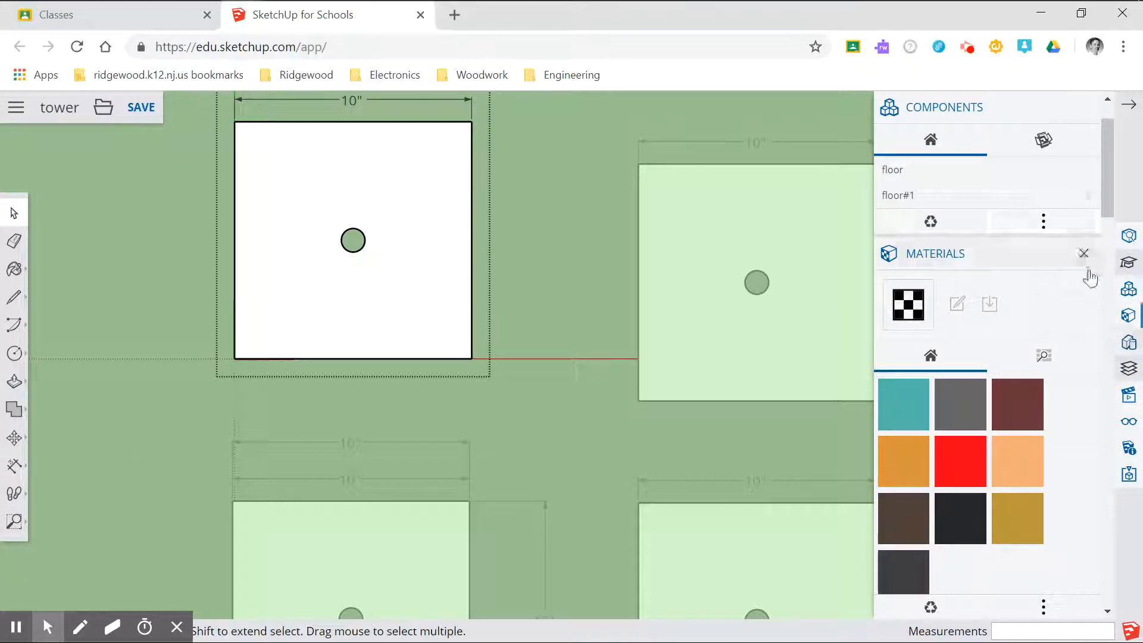
# Switch to the Iso camera view, zoom in, and reach the Move/Rotate tool group
pyautogui.click(1127, 394)
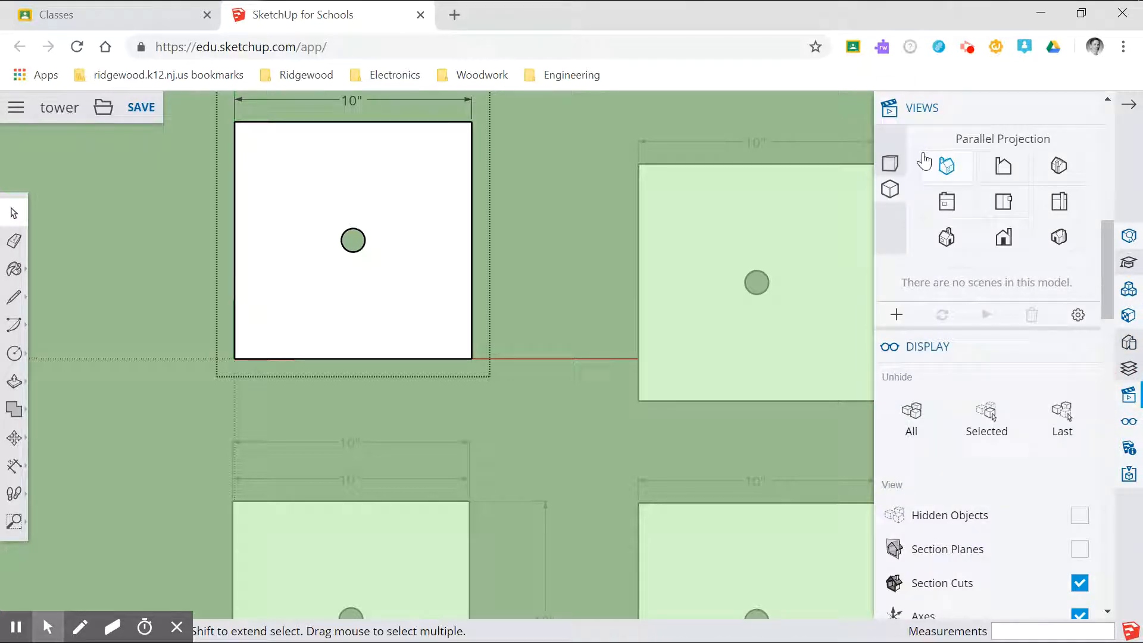
pyautogui.click(945, 165)
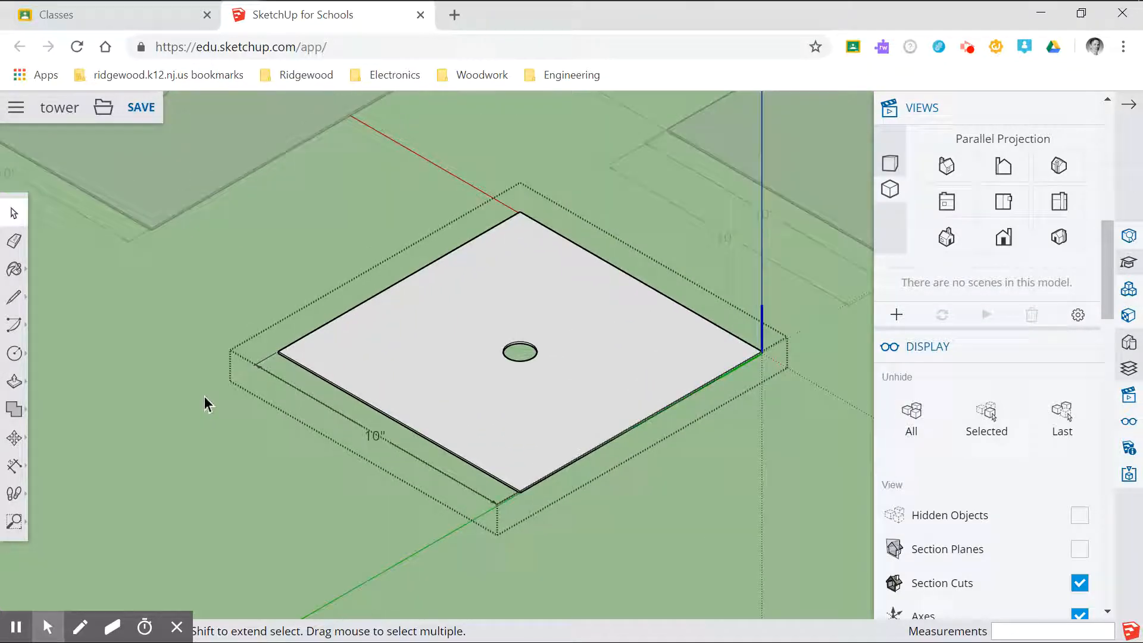
pyautogui.scroll(3)
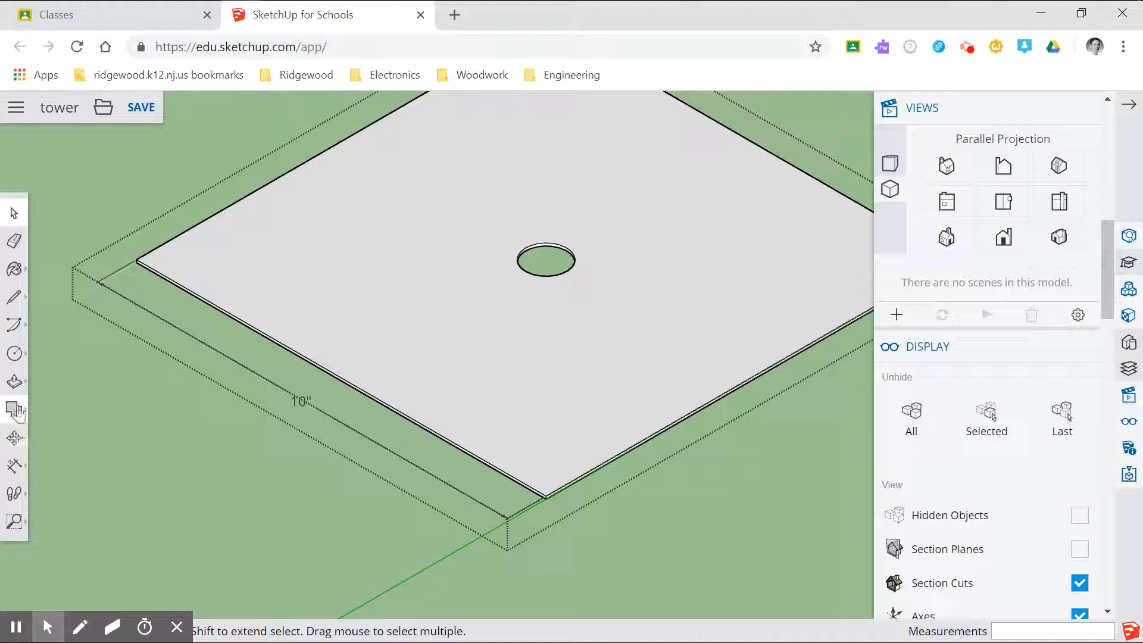
pyautogui.click(13, 439)
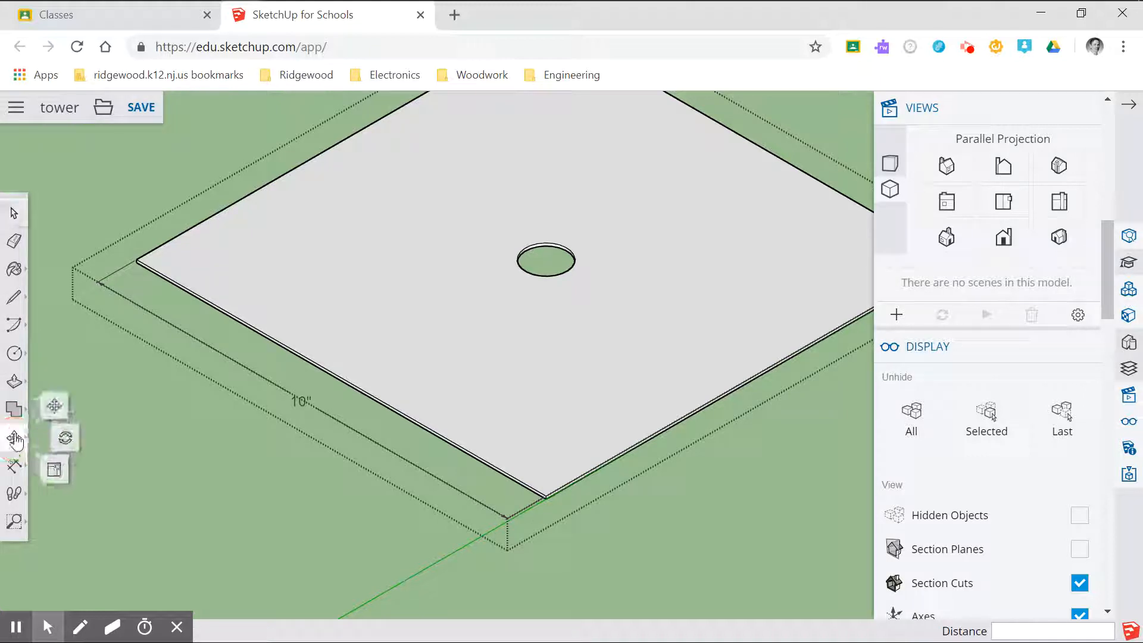
# Activate the Move tool to reposition the floor#1 square
pyautogui.click(13, 437)
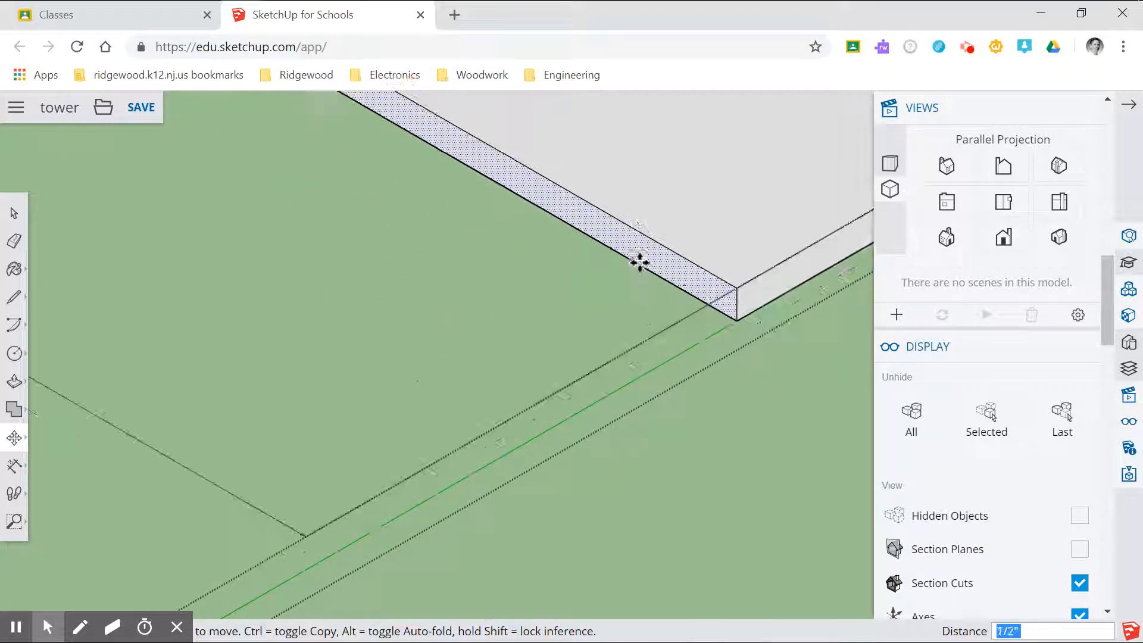
pyautogui.moveTo(646, 249)
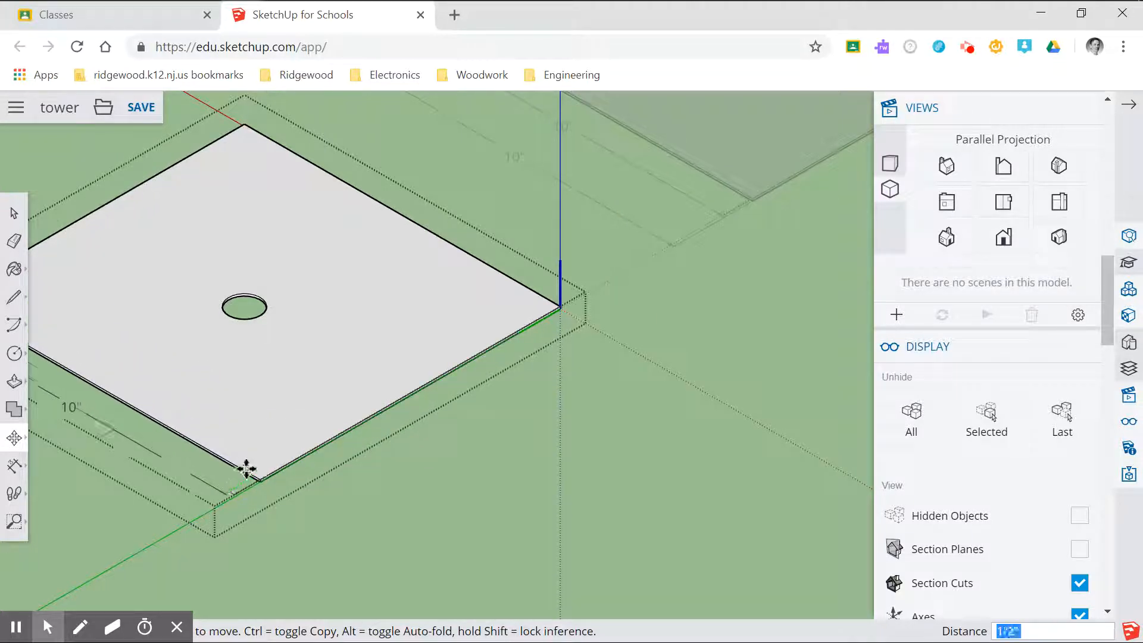
pyautogui.moveTo(280, 461)
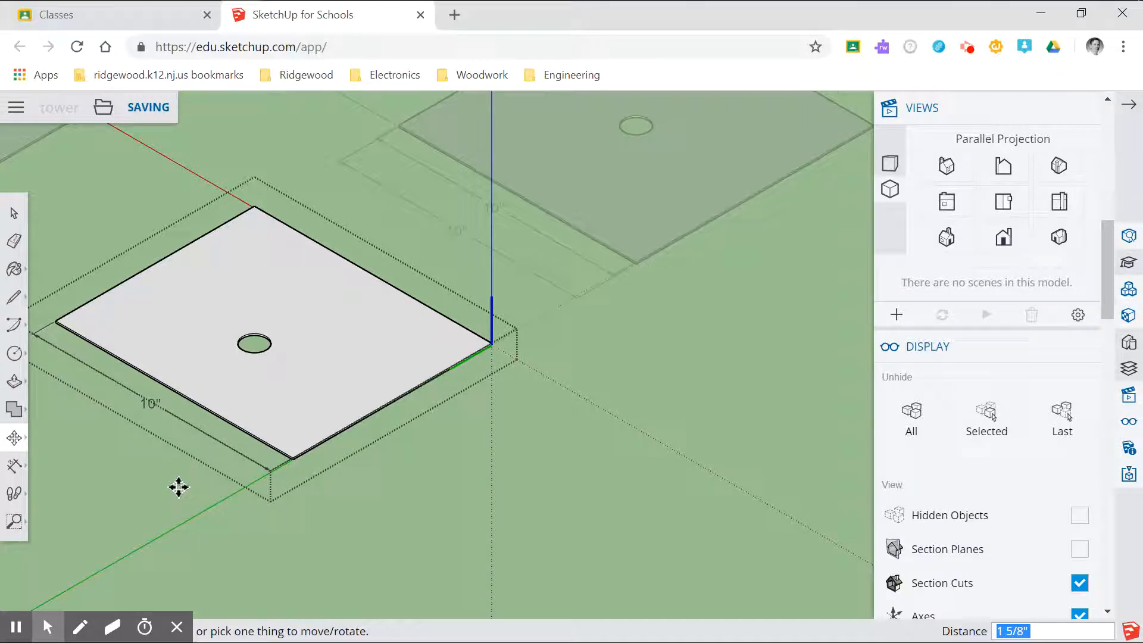
pyautogui.moveTo(157, 253)
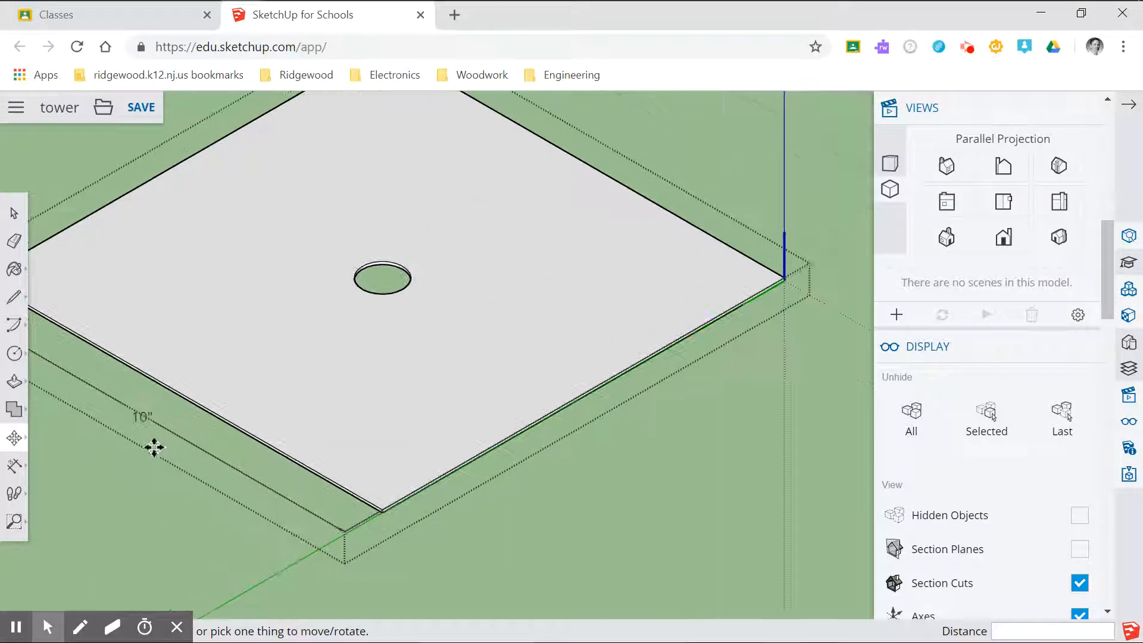
pyautogui.moveTo(14, 401)
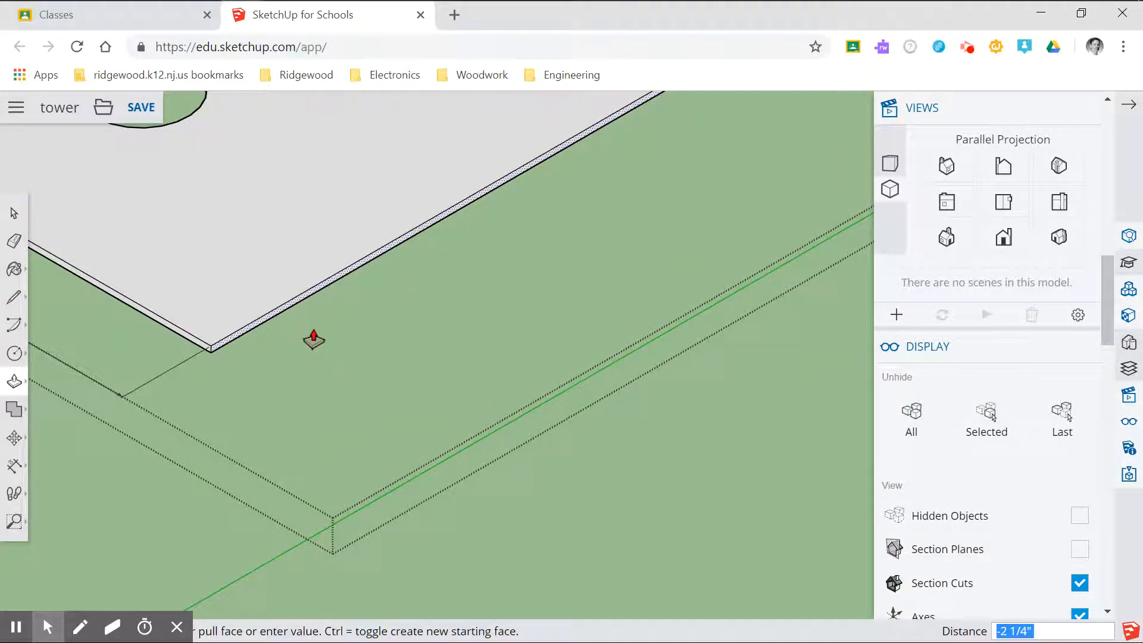
# Push one side of floor#1 in by 3 inches, leaving a 7-inch dimension
pyautogui.write('3"')
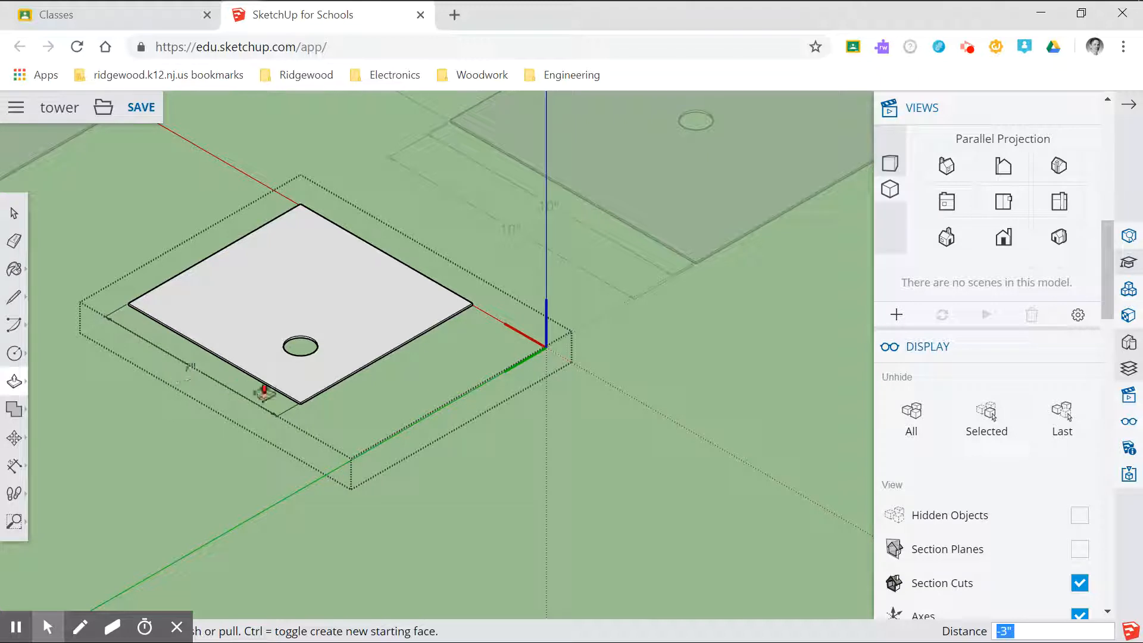
pyautogui.moveTo(117, 443)
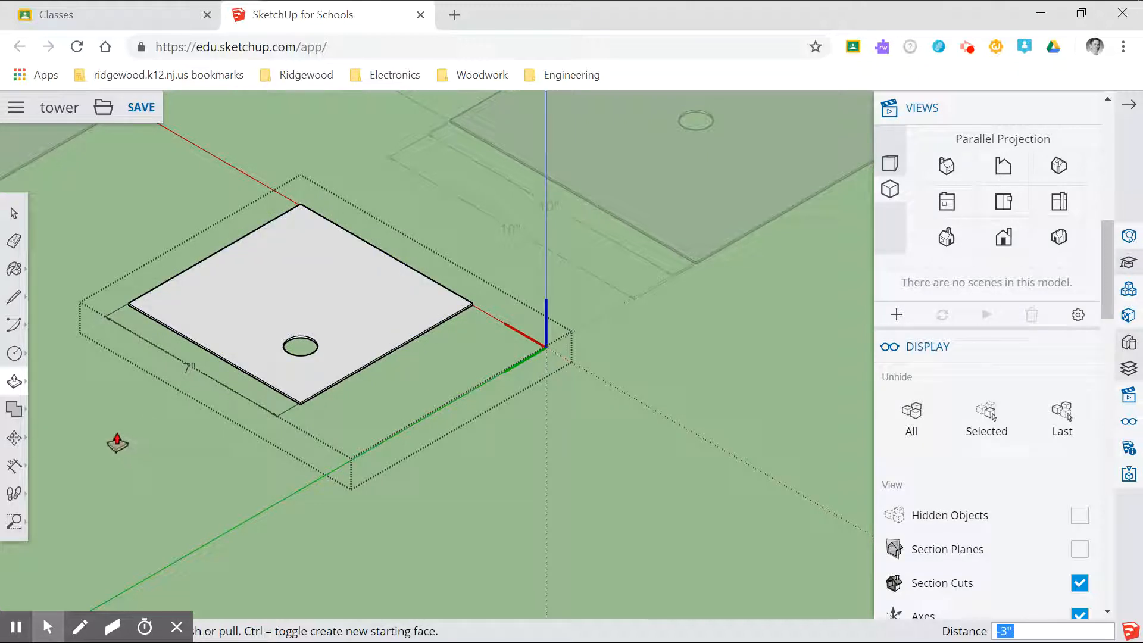
pyautogui.moveTo(207, 258)
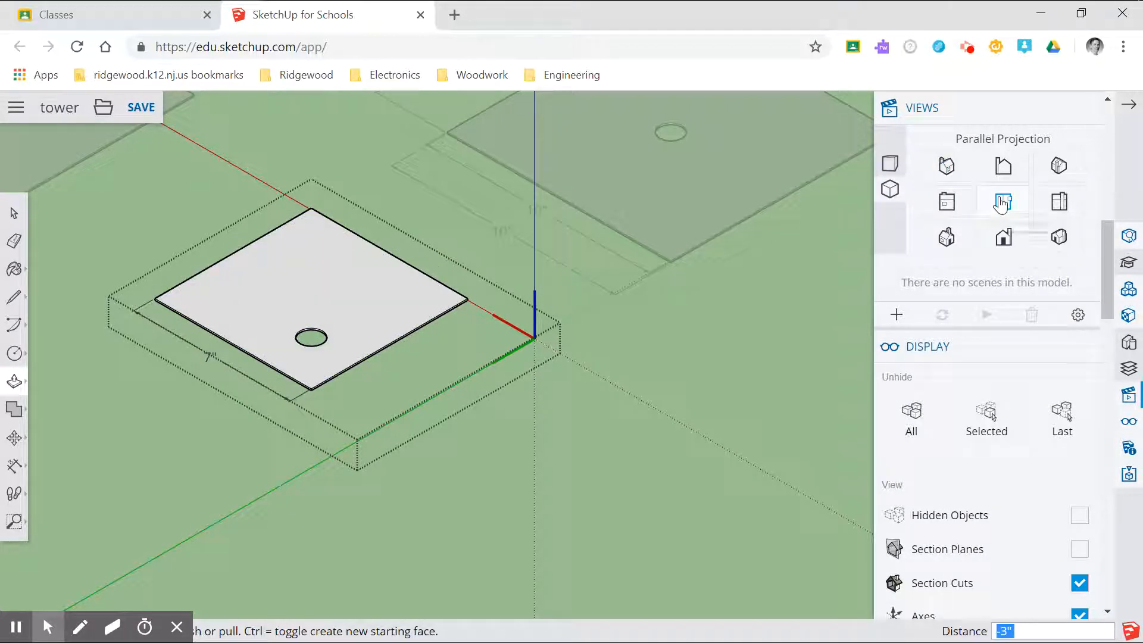
# Push two more sides of floor#1 in 3 inches each, shrinking it to 4 inches
pyautogui.click(13, 522)
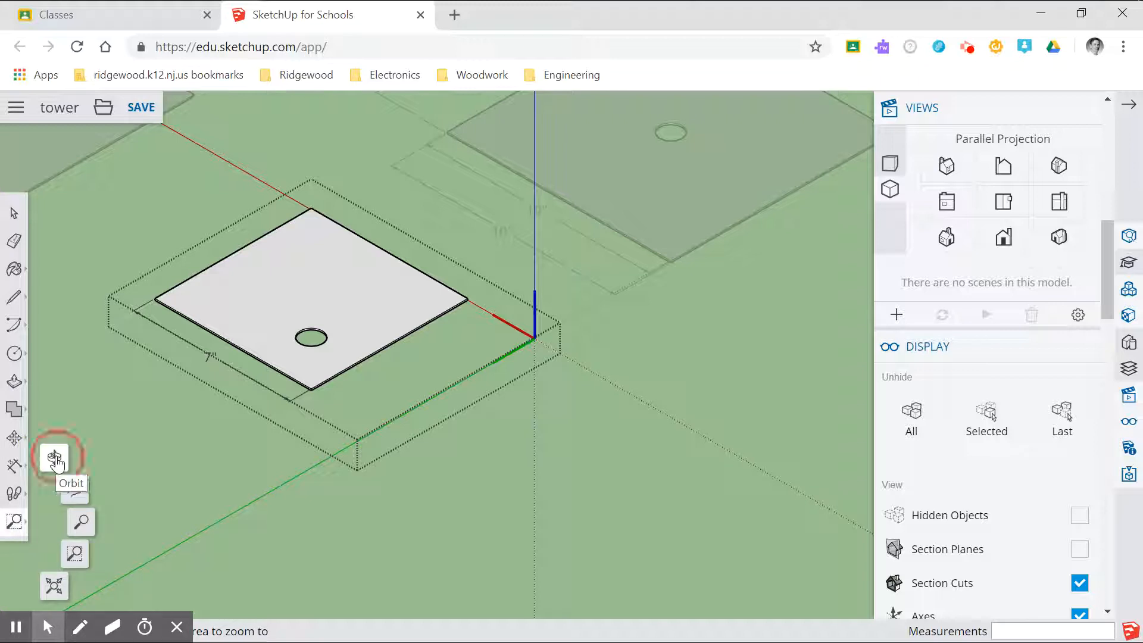
pyautogui.click(54, 457)
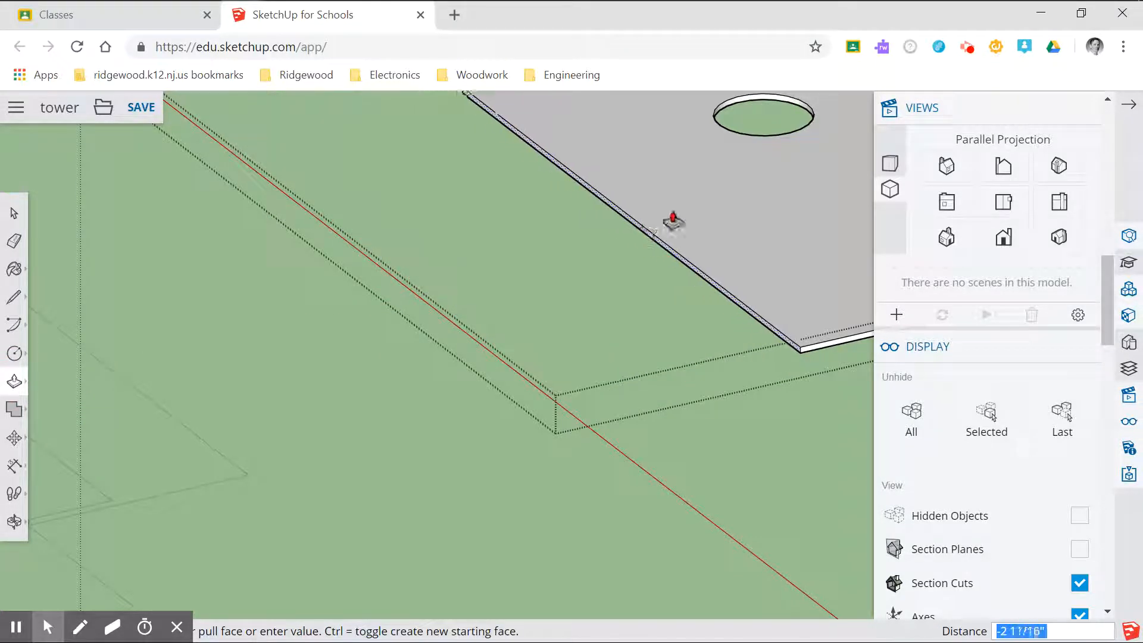
pyautogui.write('3')
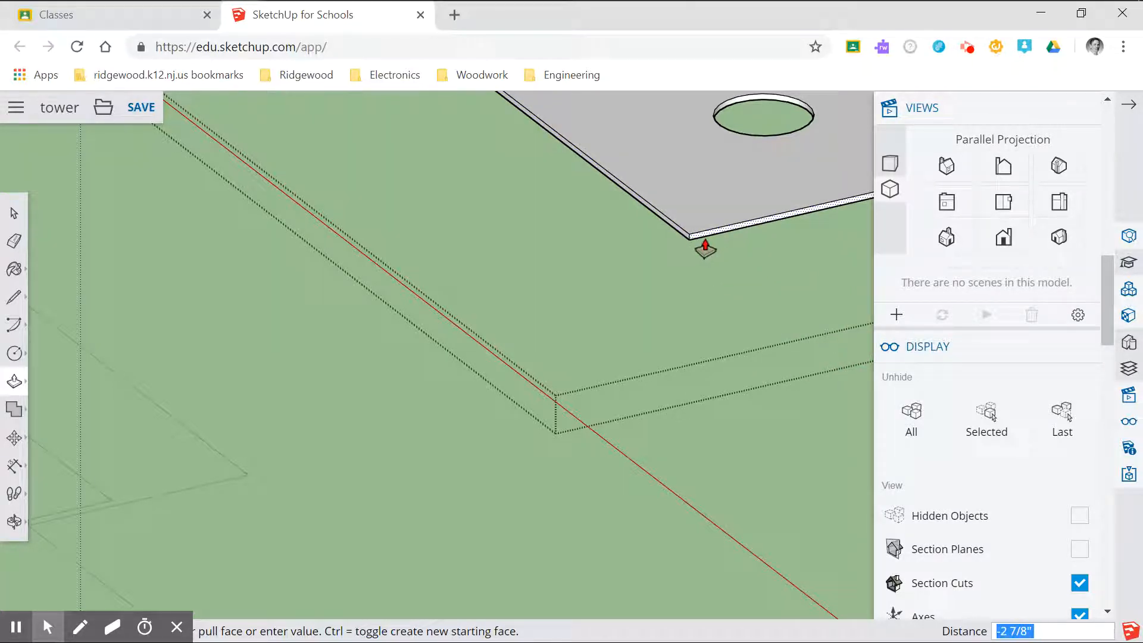
pyautogui.write('3')
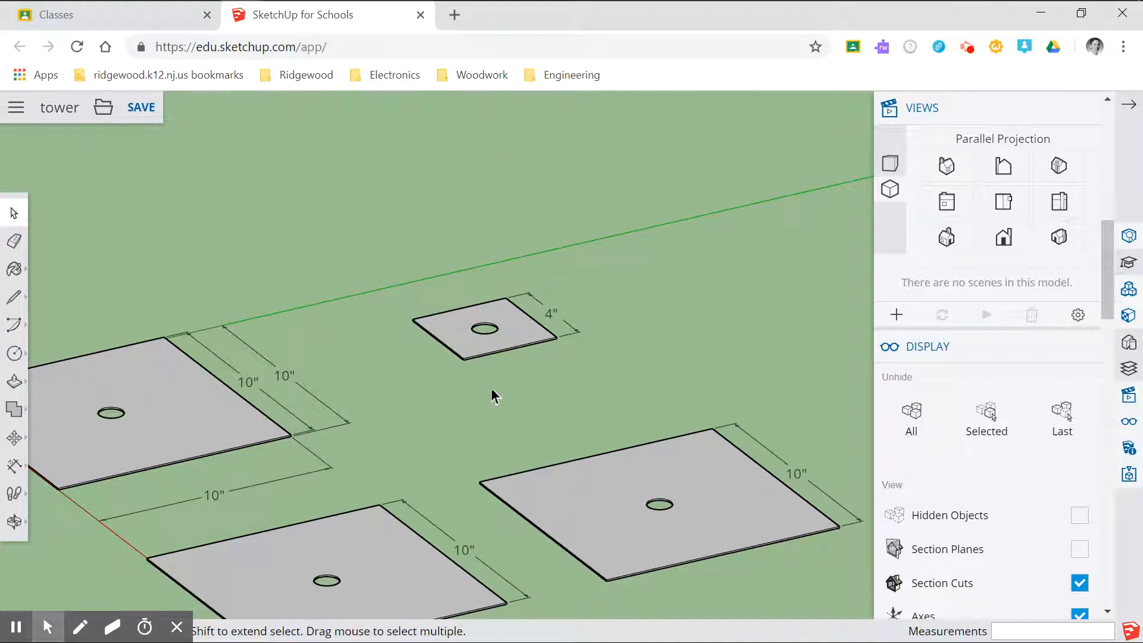
pyautogui.moveTo(34, 473)
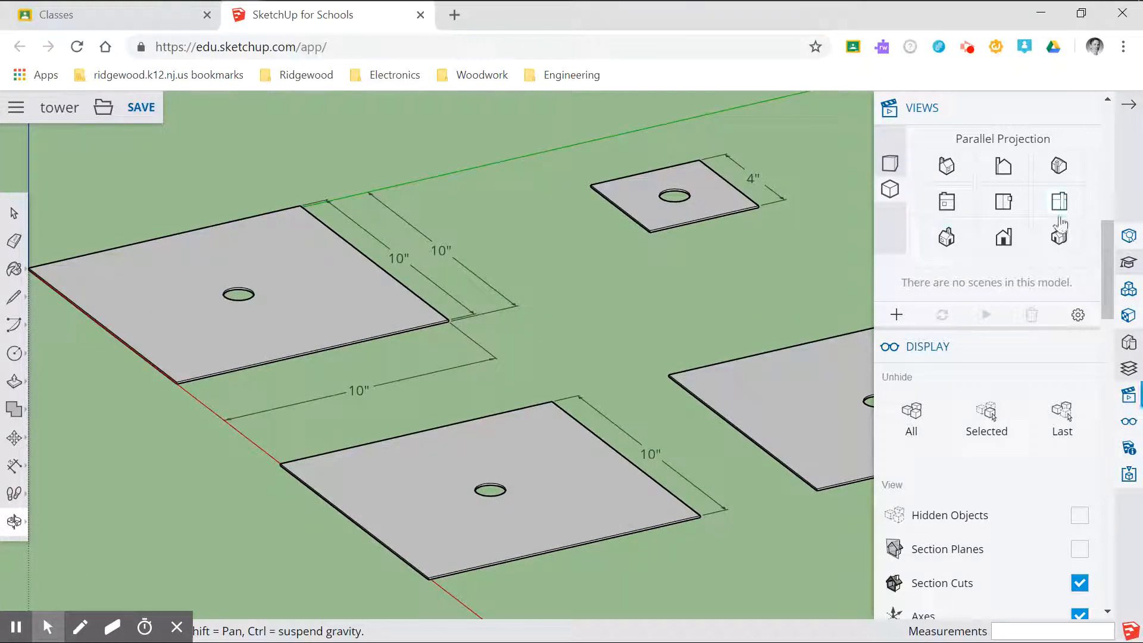
# Switch to top view so all four holed floor squares show flat from above
pyautogui.click(1002, 201)
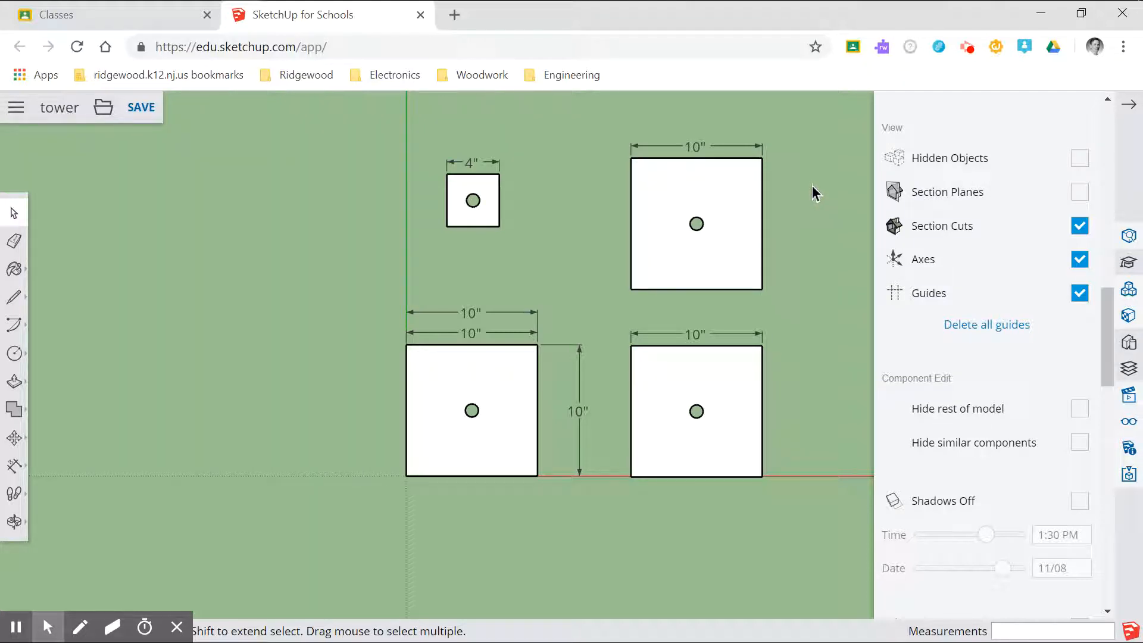
pyautogui.moveTo(608, 196)
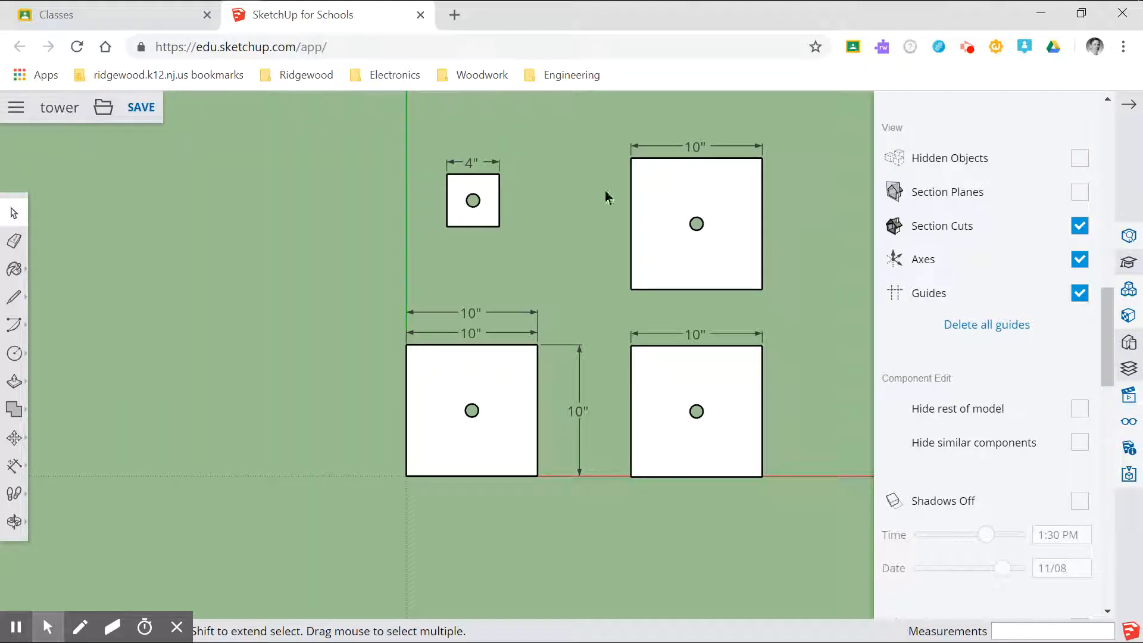
pyautogui.moveTo(469, 174)
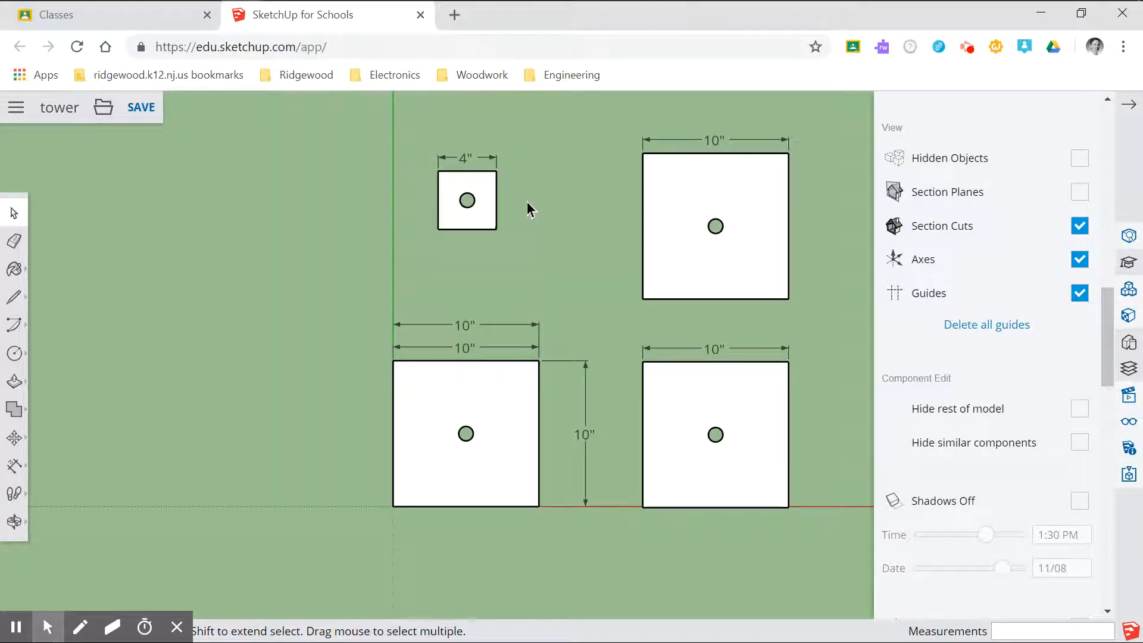
pyautogui.moveTo(467, 180)
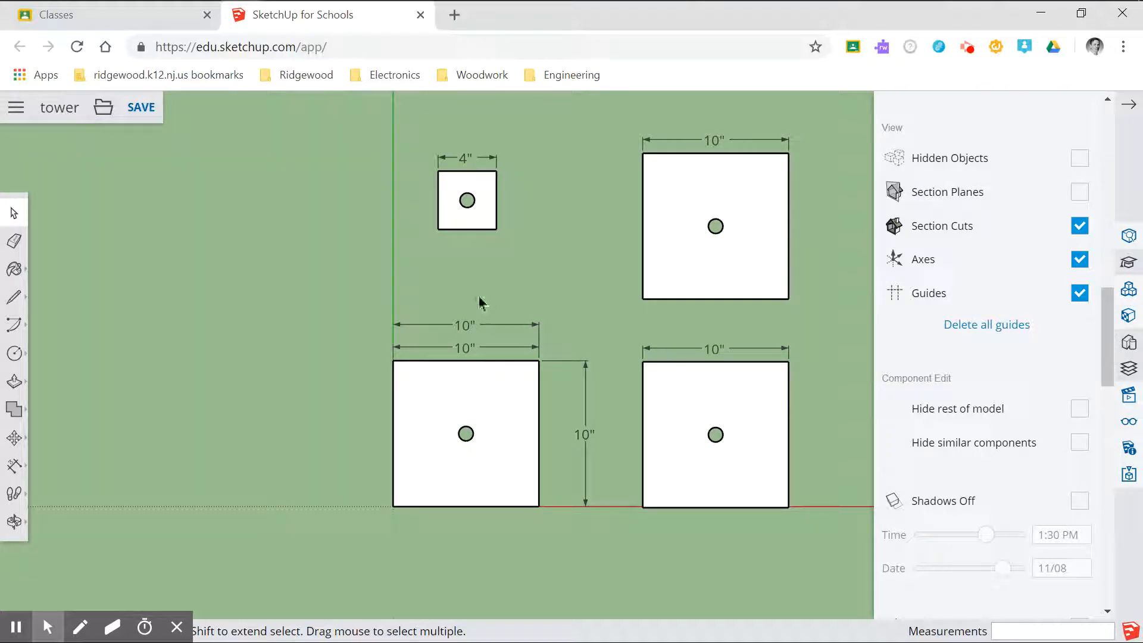
pyautogui.moveTo(467, 357)
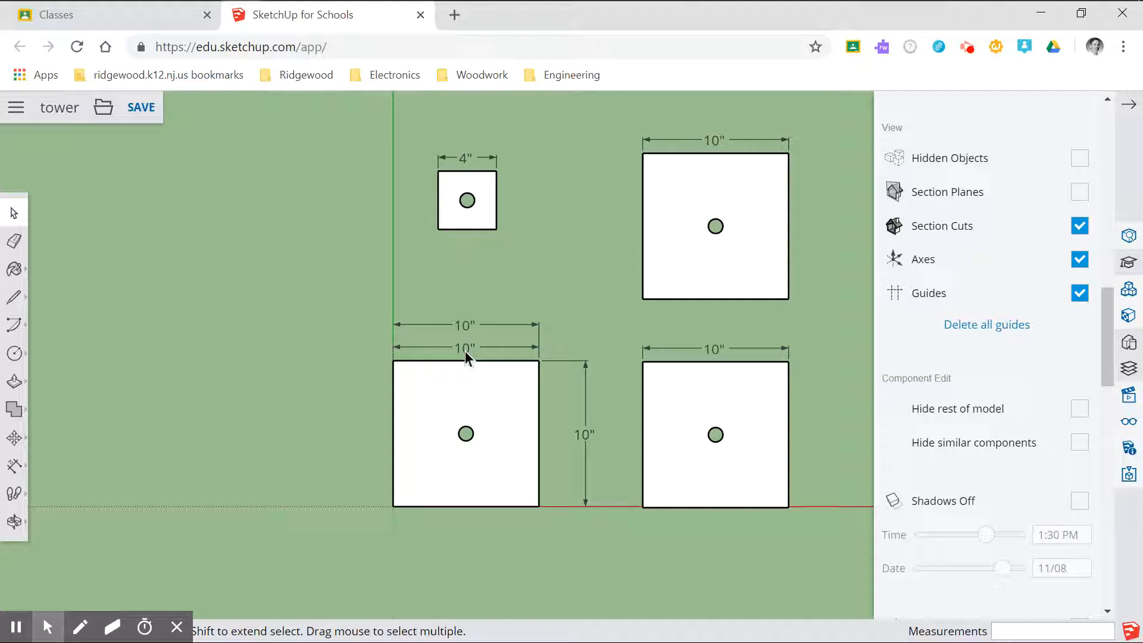
pyautogui.moveTo(466, 336)
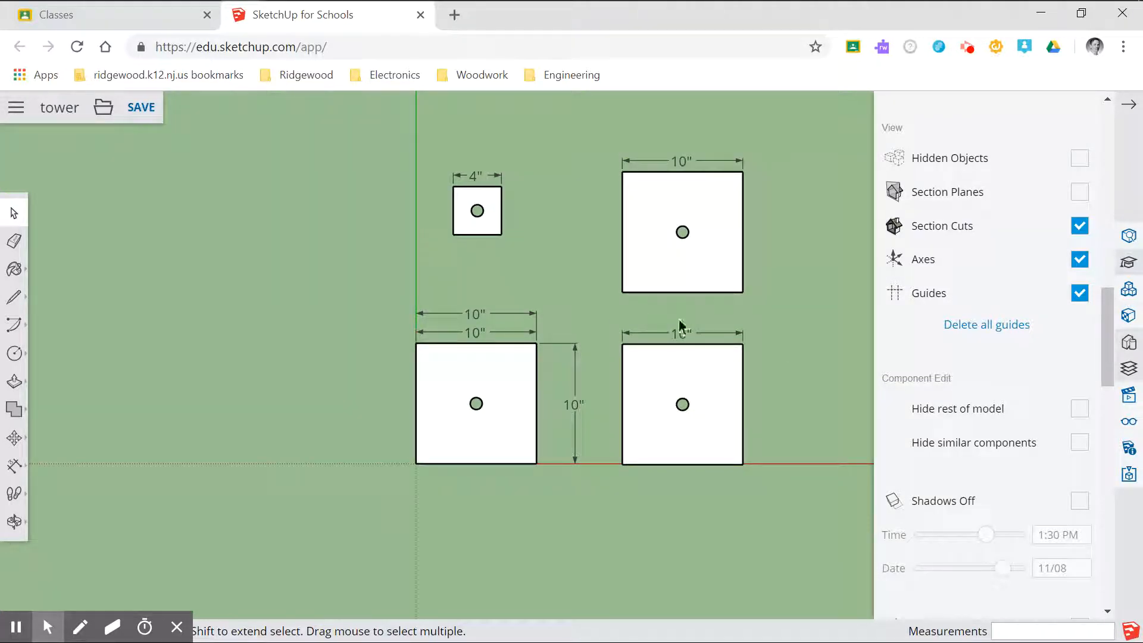
pyautogui.moveTo(670, 316)
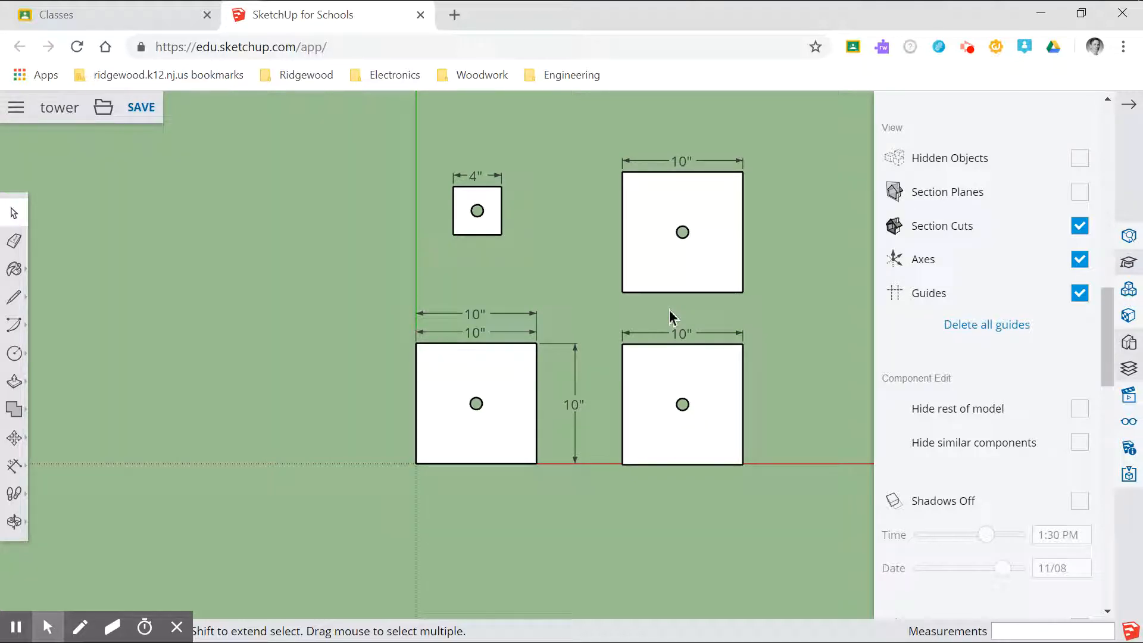
pyautogui.moveTo(947, 51)
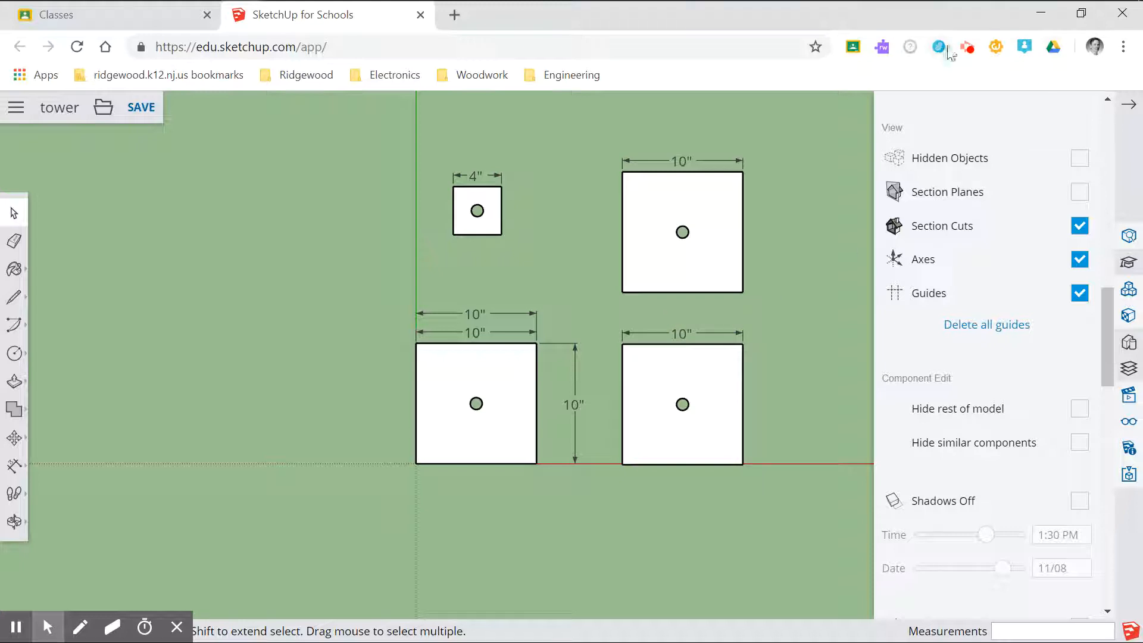